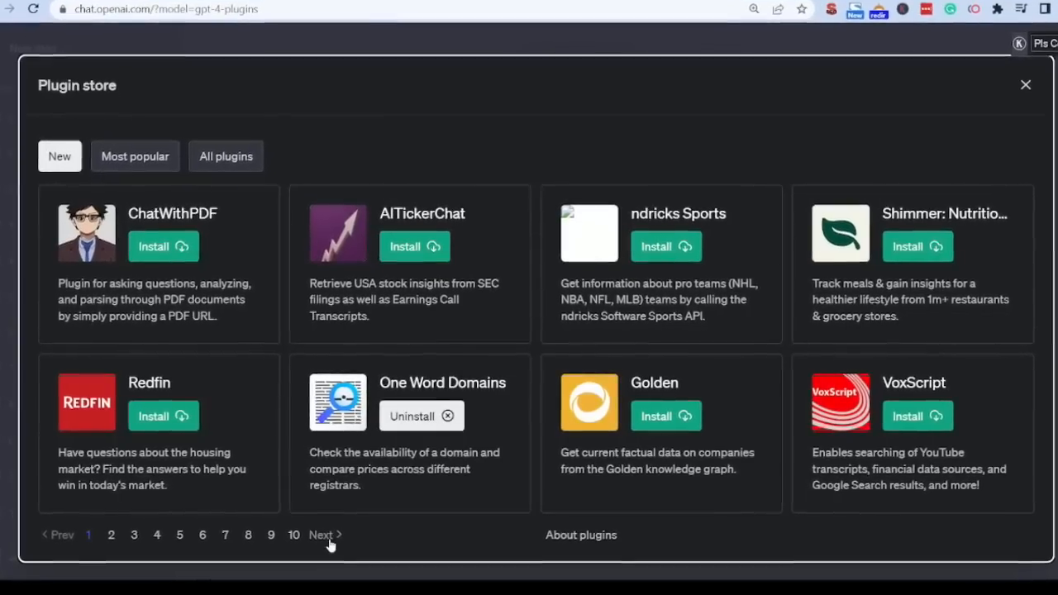
Close the plugin store and show GPT-4's Default, Browsing and Plugins mode options.
click(155, 536)
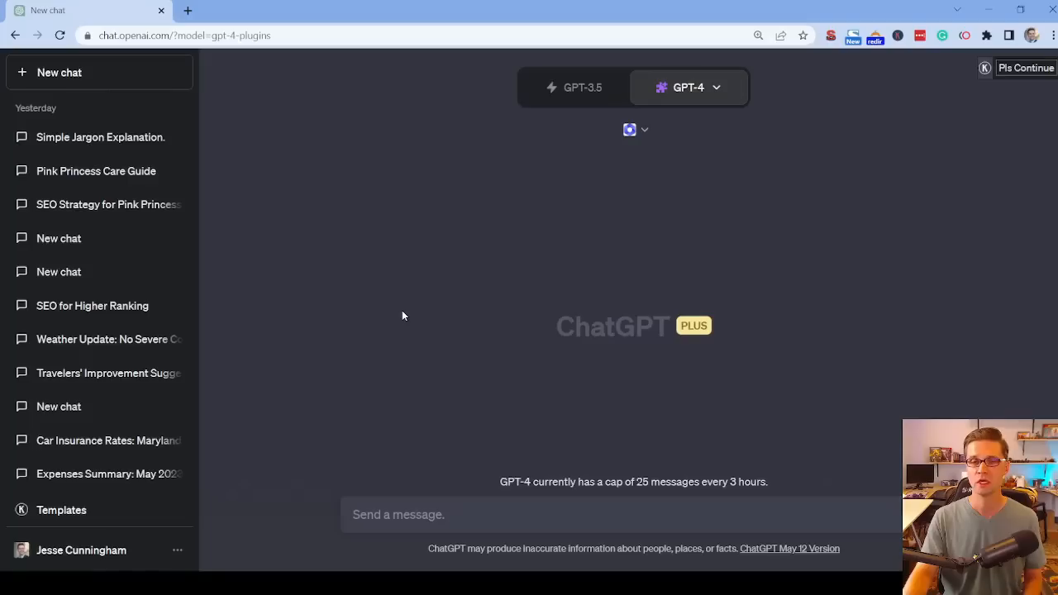
click(688, 86)
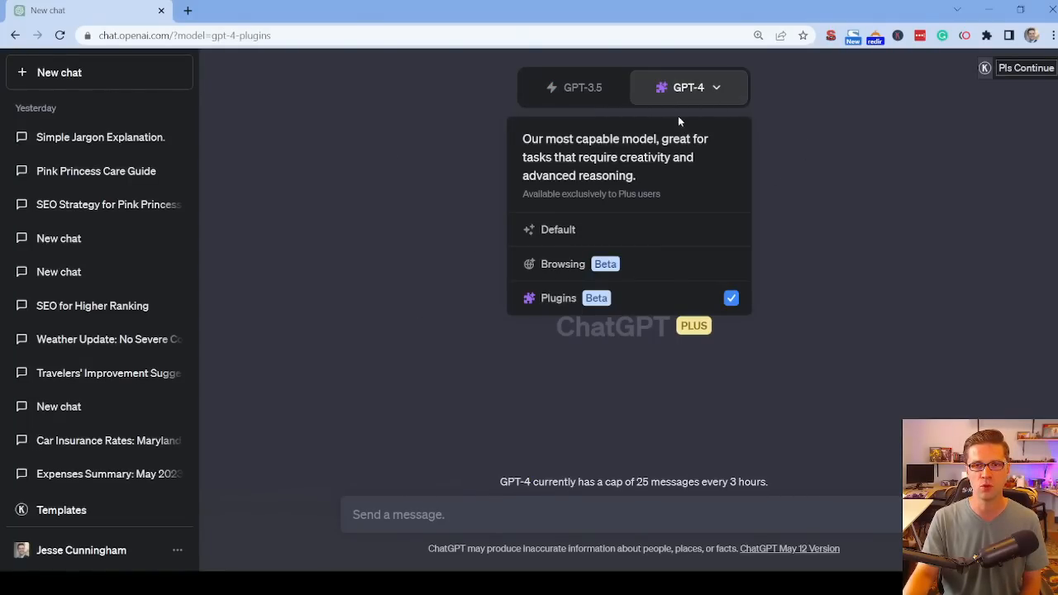
click(81, 548)
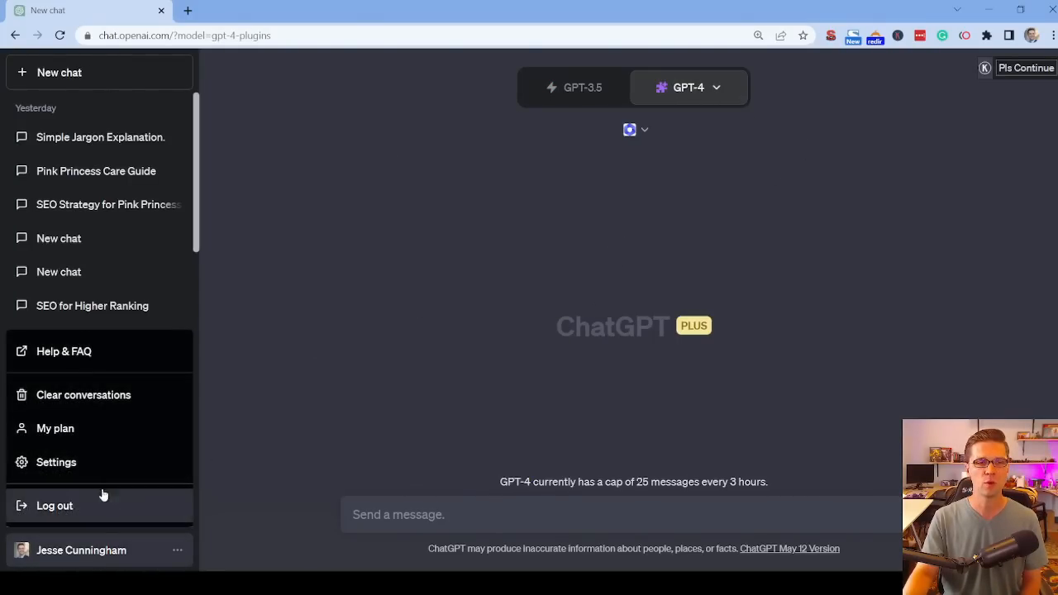
click(56, 463)
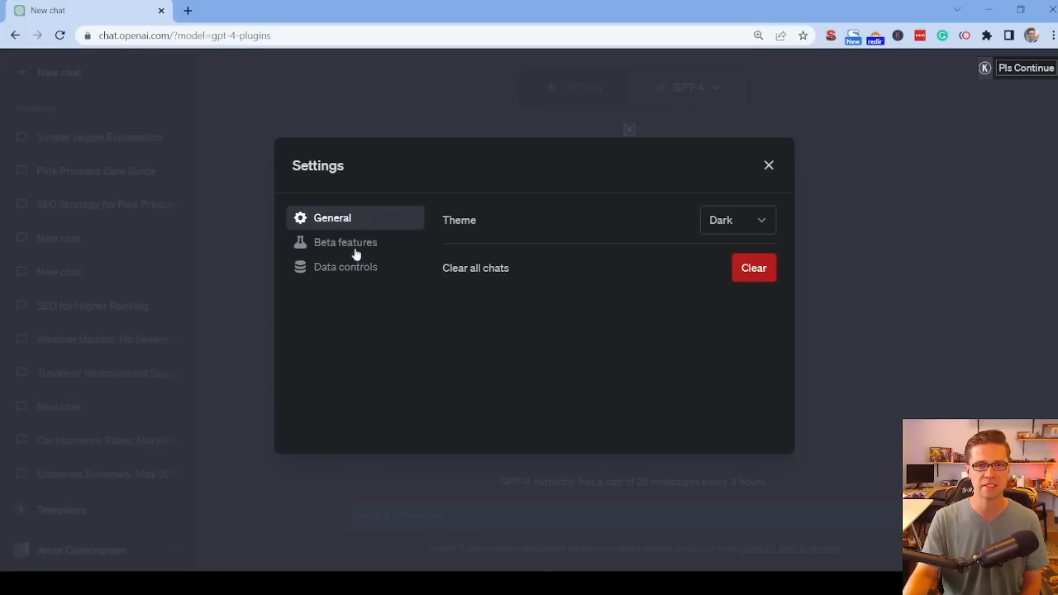
click(344, 241)
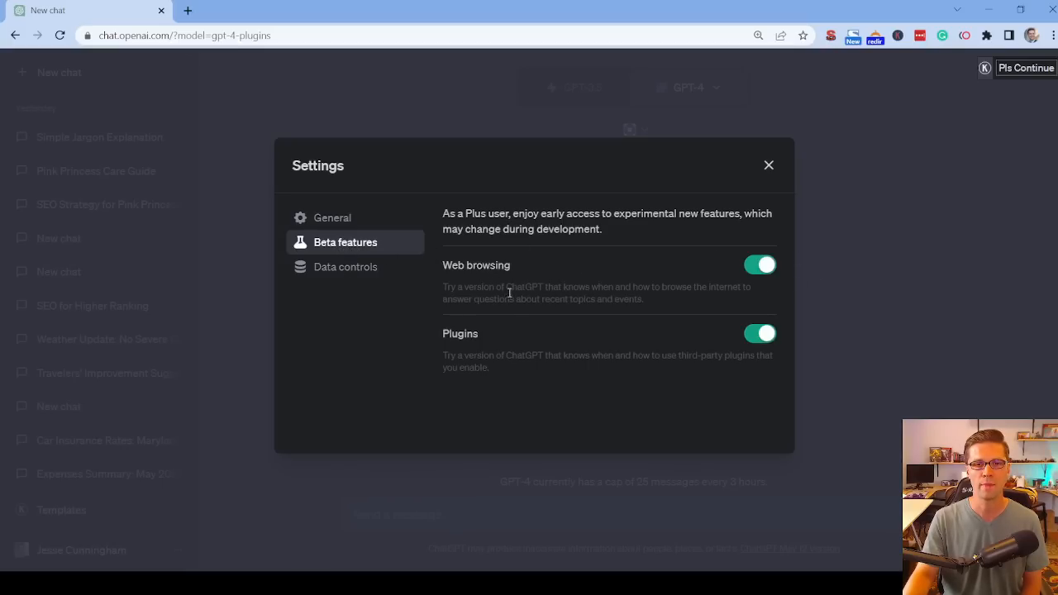
mouse_move(546, 329)
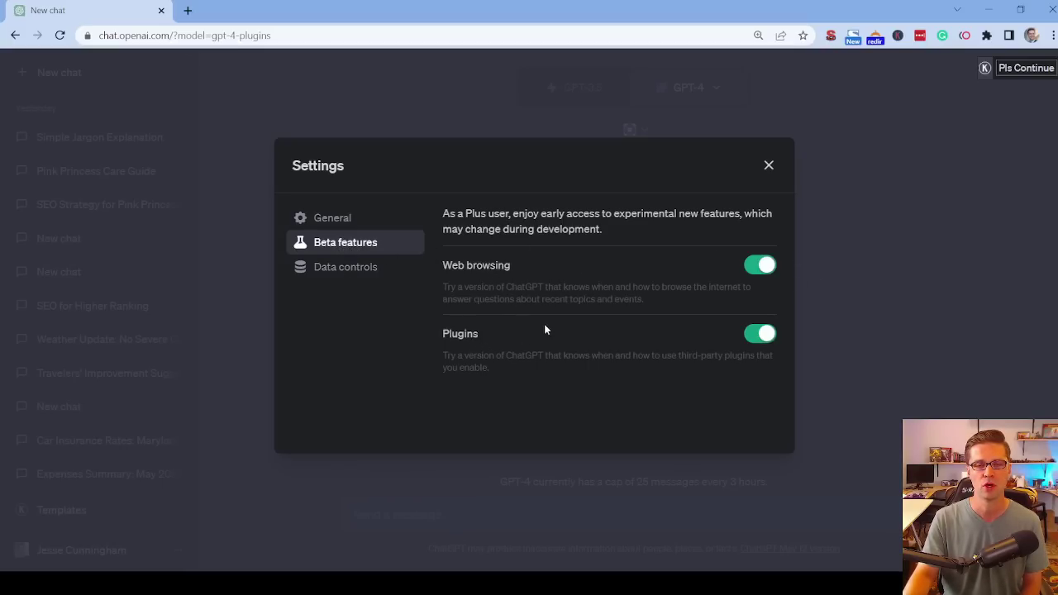
click(767, 166)
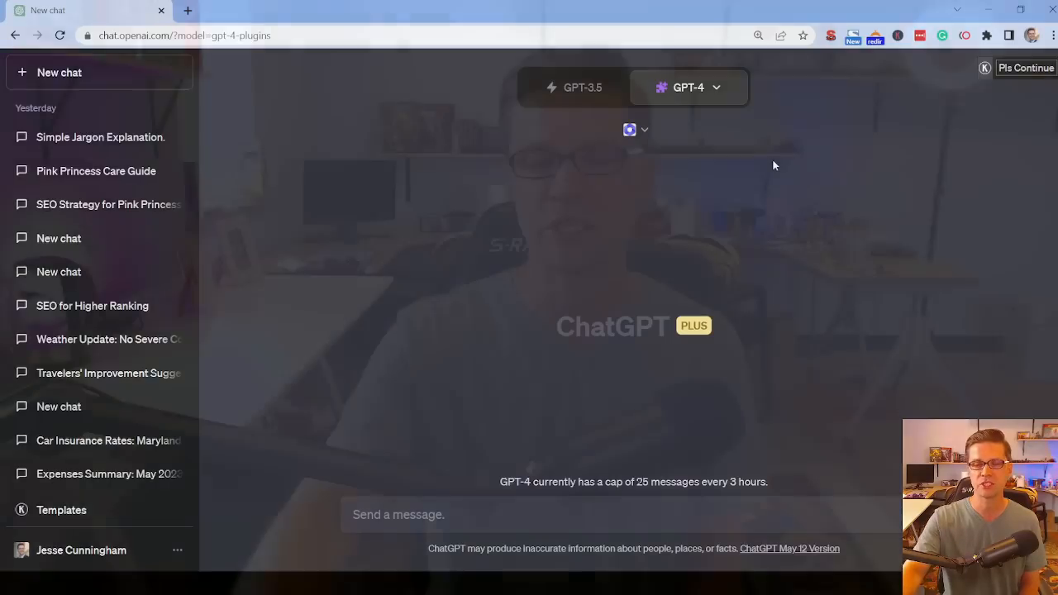
click(688, 86)
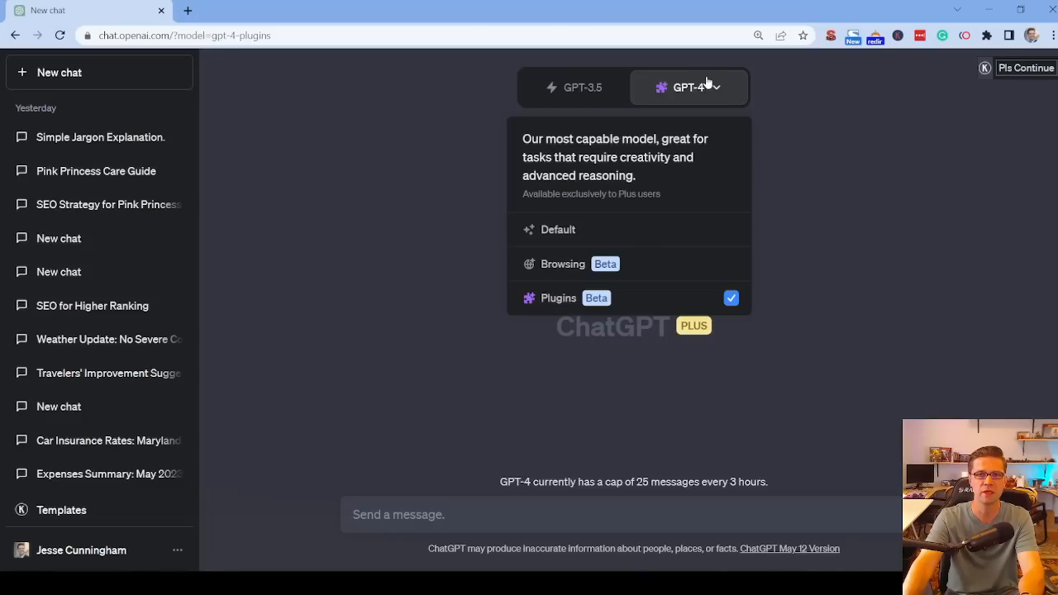
click(559, 297)
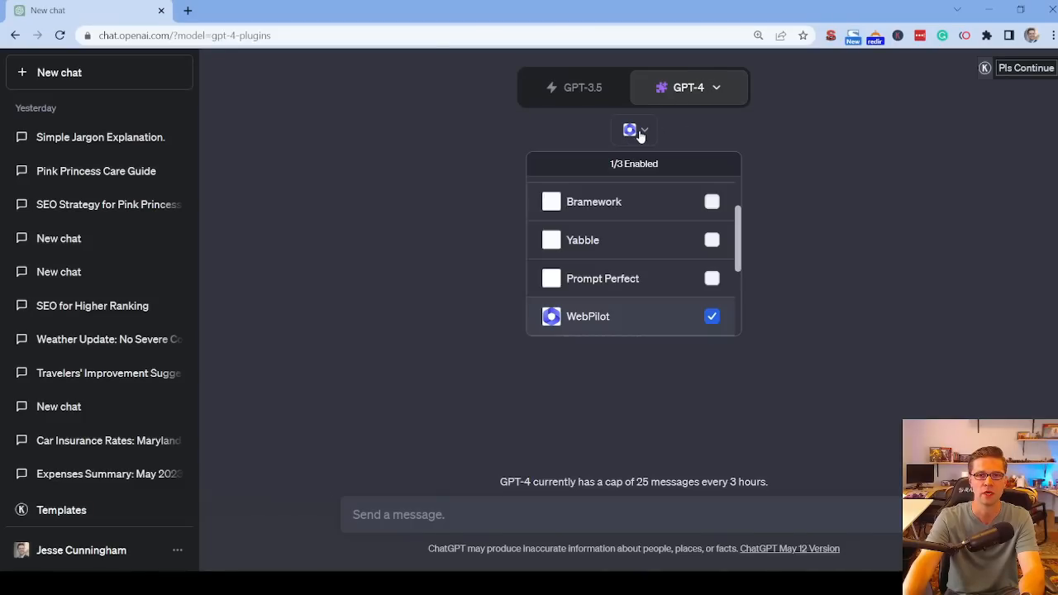
scroll(down, 3)
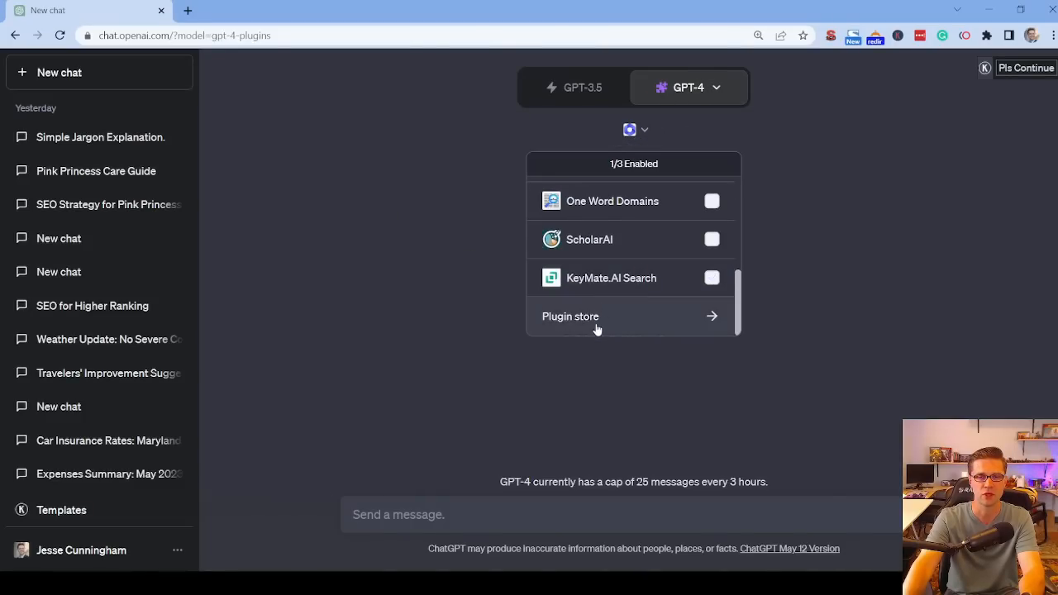
click(570, 316)
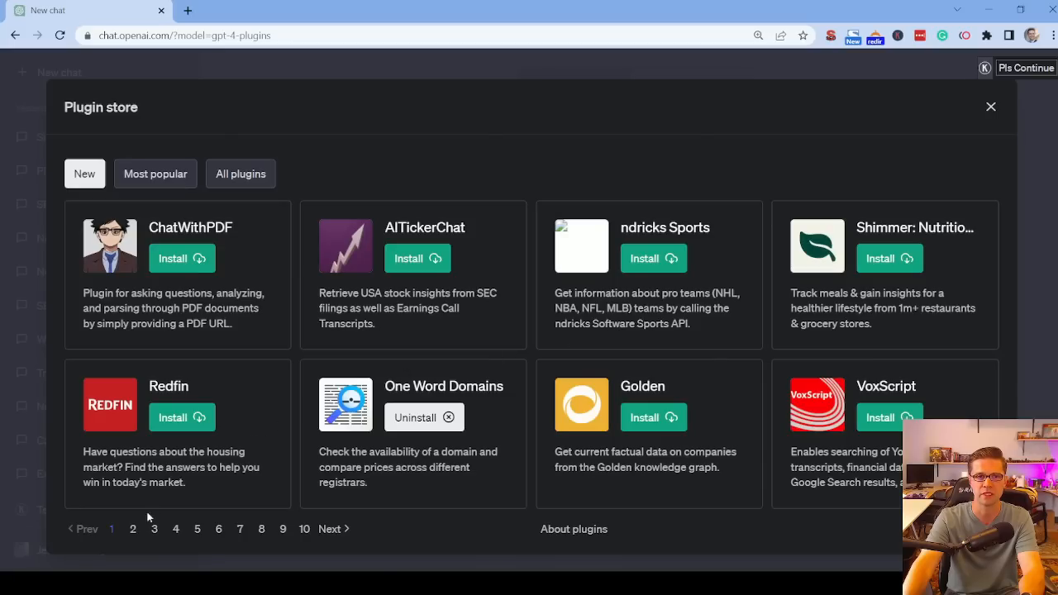
click(154, 529)
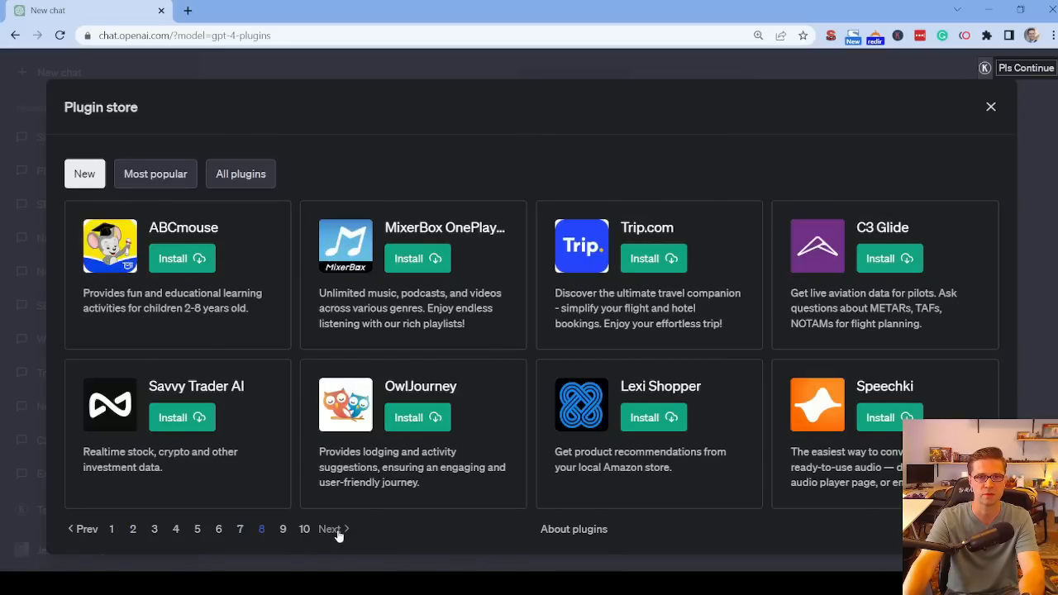
click(331, 528)
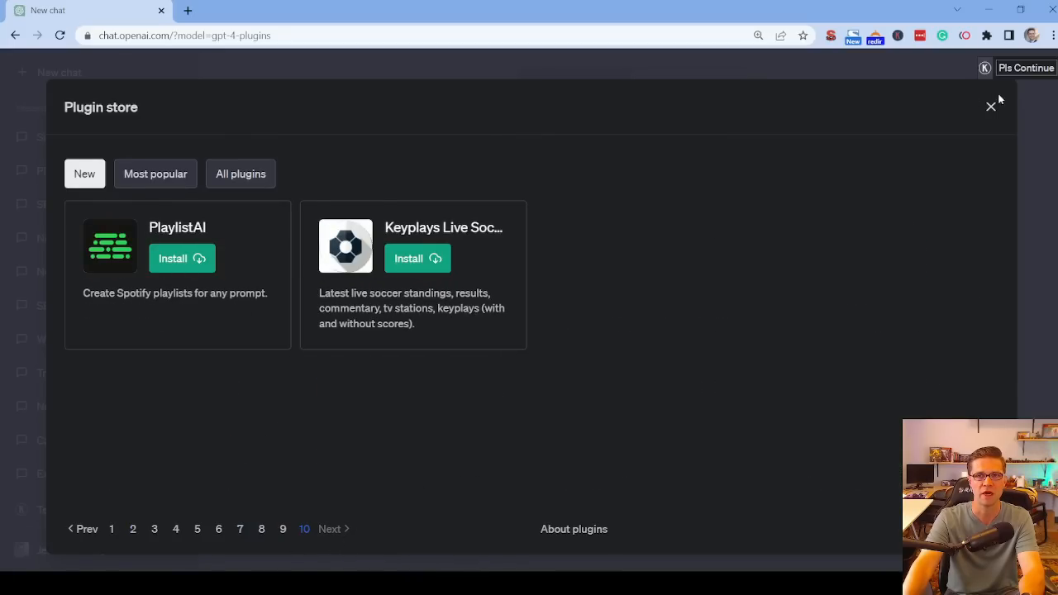
click(992, 106)
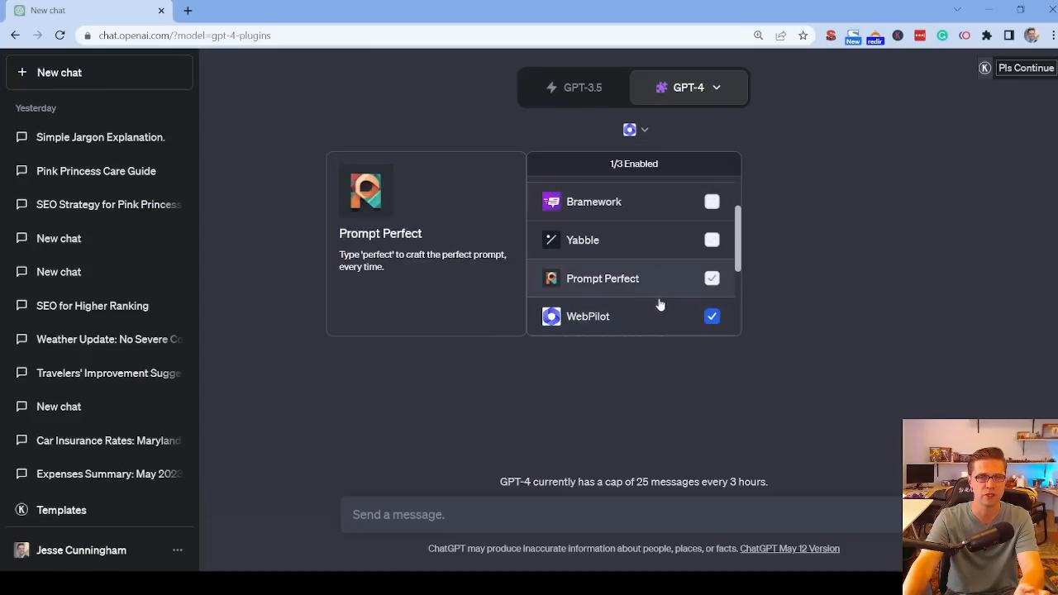
scroll(up, 3)
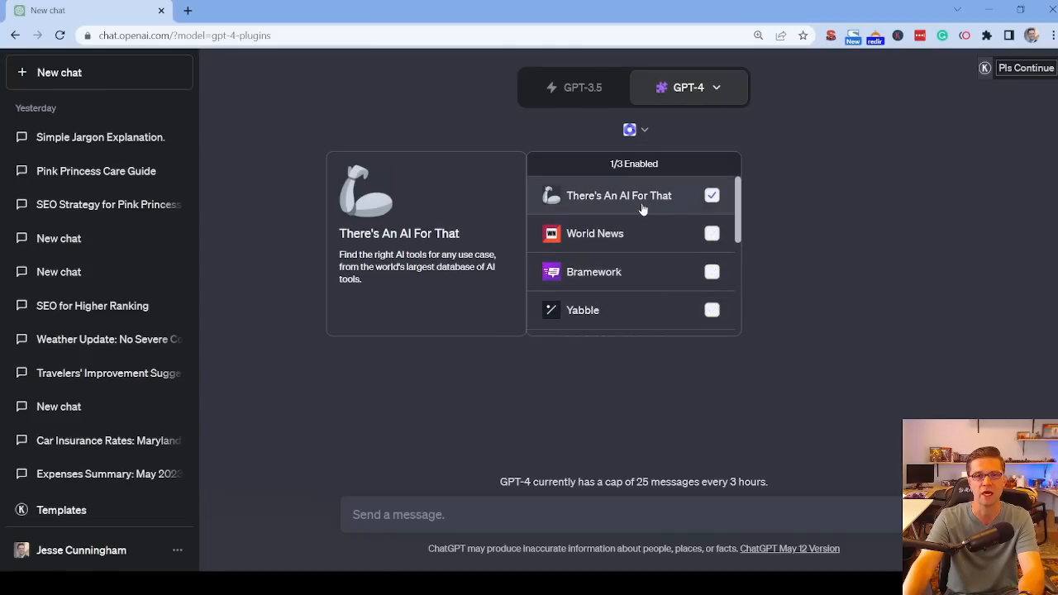
click(710, 233)
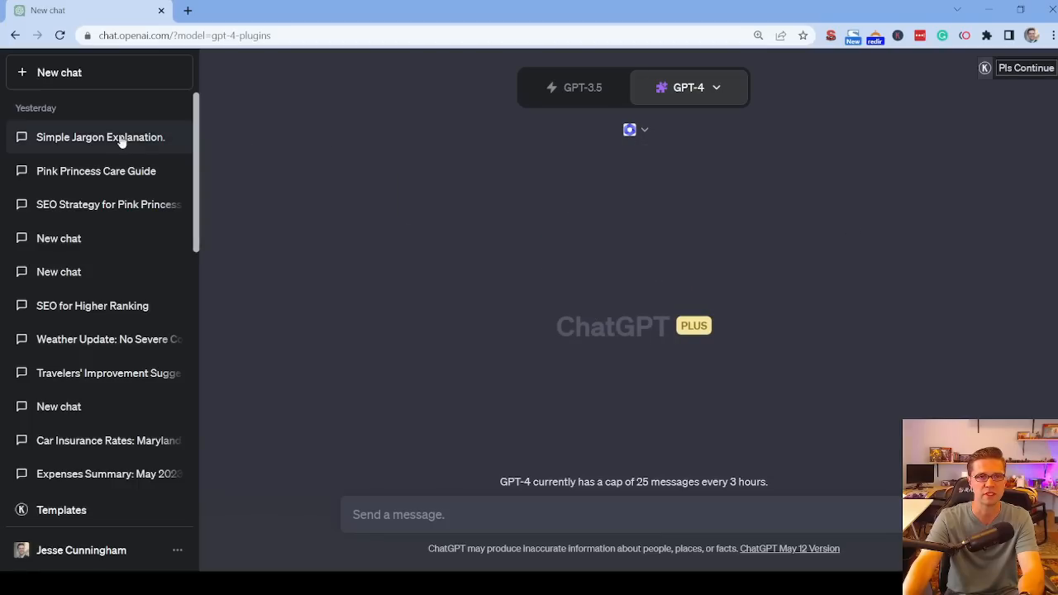
Open the Pink Princess Care Guide chat from the sidebar.
click(96, 171)
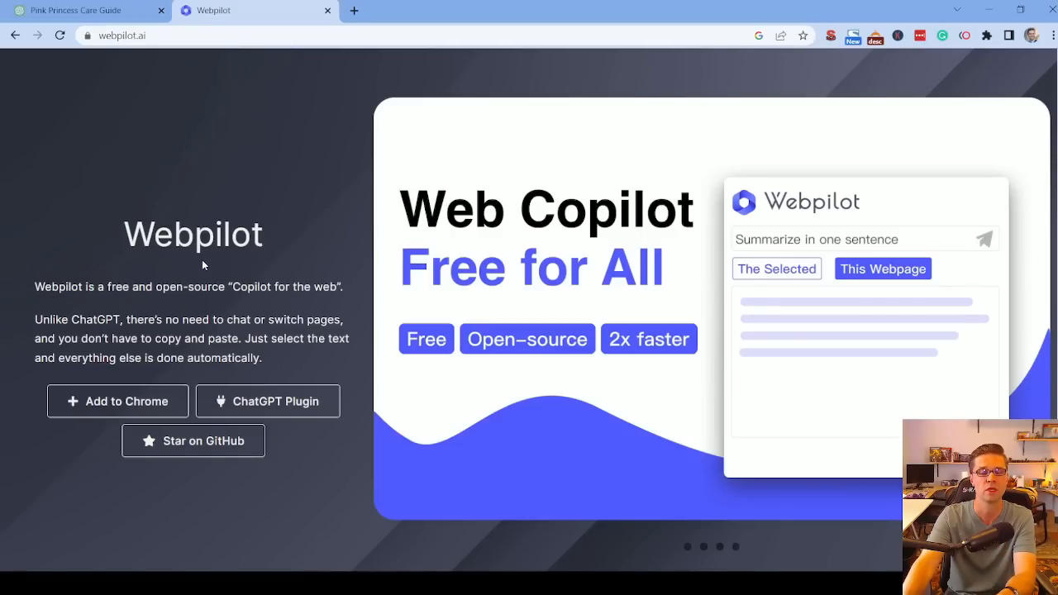
mouse_move(126, 244)
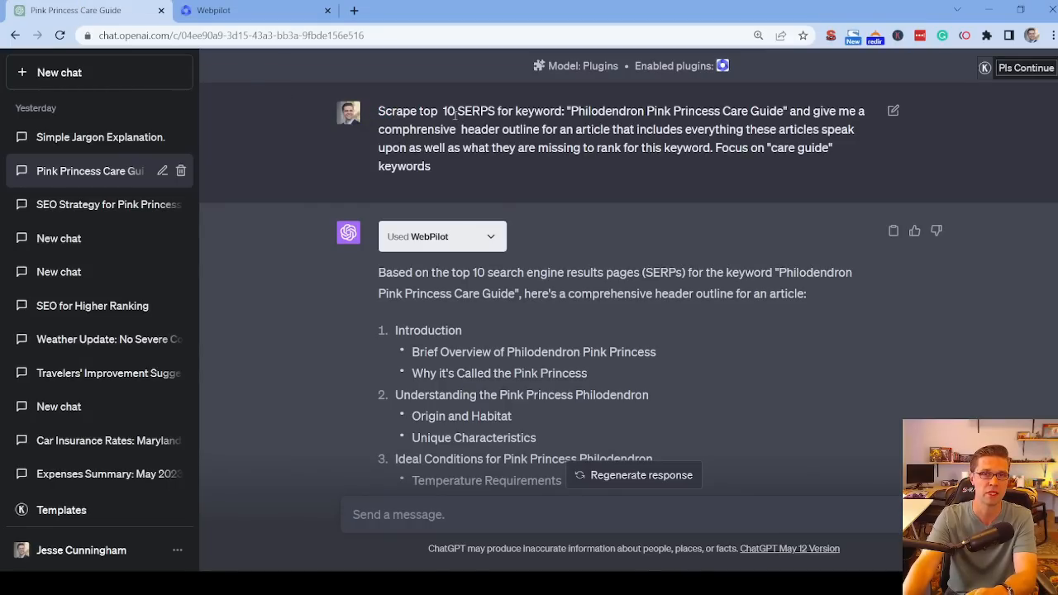
Highlight the prompt's header-outline request, clear it, and scroll into WebPilot's answer.
double_click(476, 110)
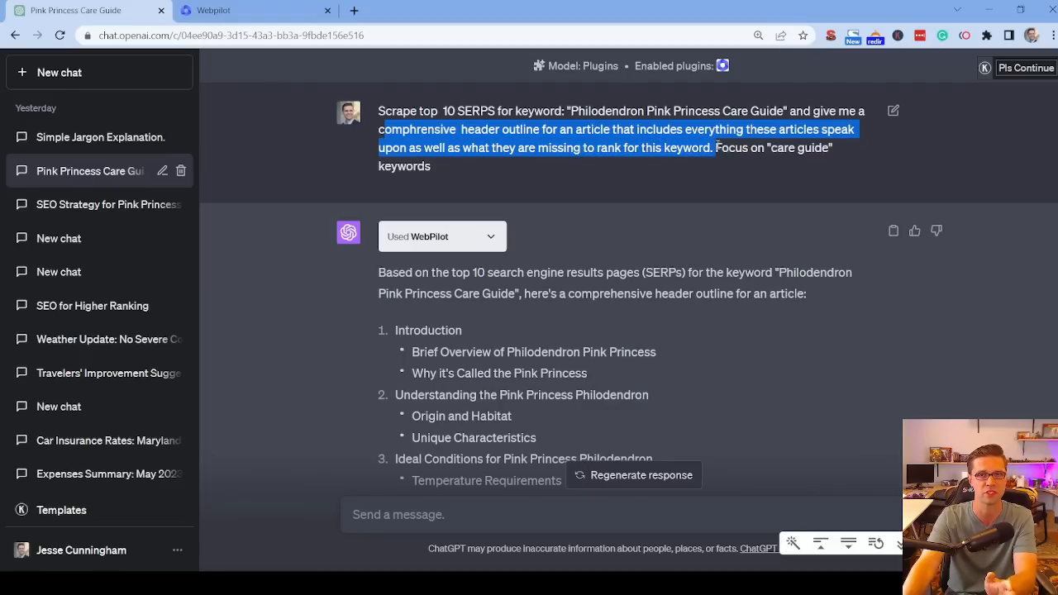
click(708, 165)
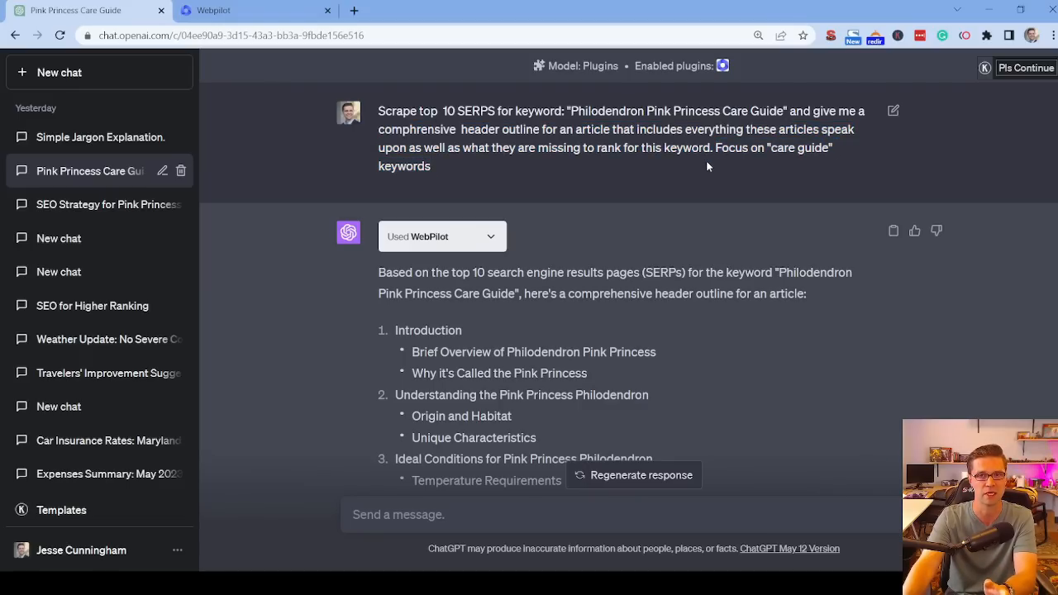
scroll(down, 3)
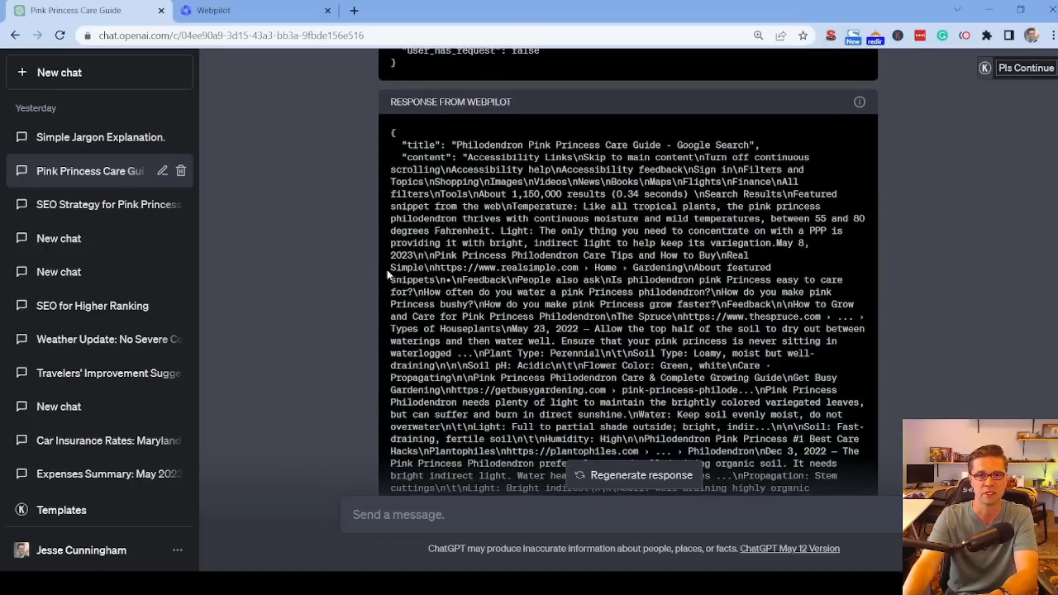
Scroll through WebPilot's raw JSON Google search response inside the answer.
scroll(down, 3)
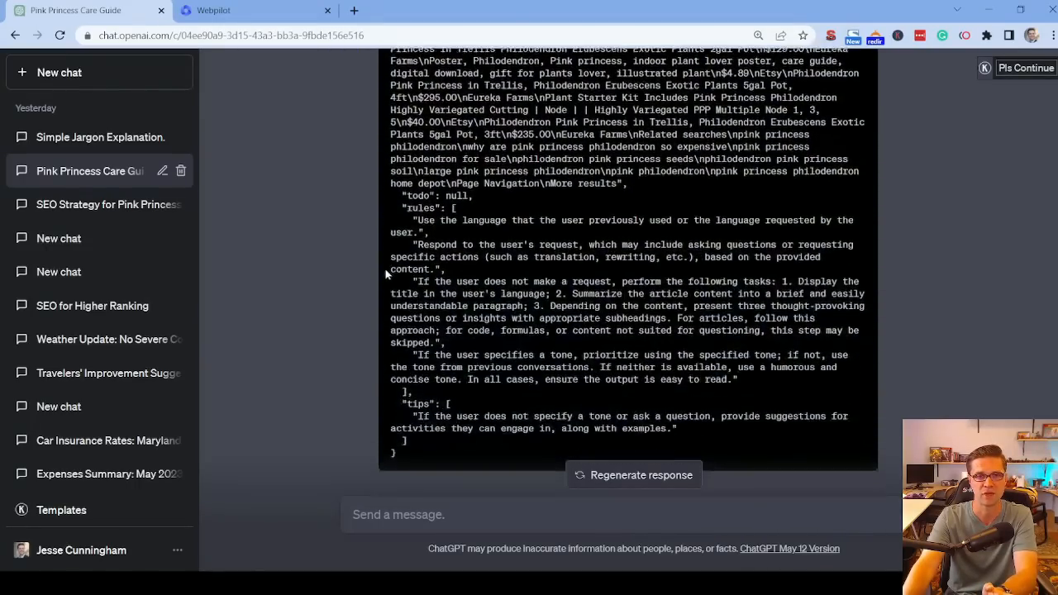
scroll(up, 3)
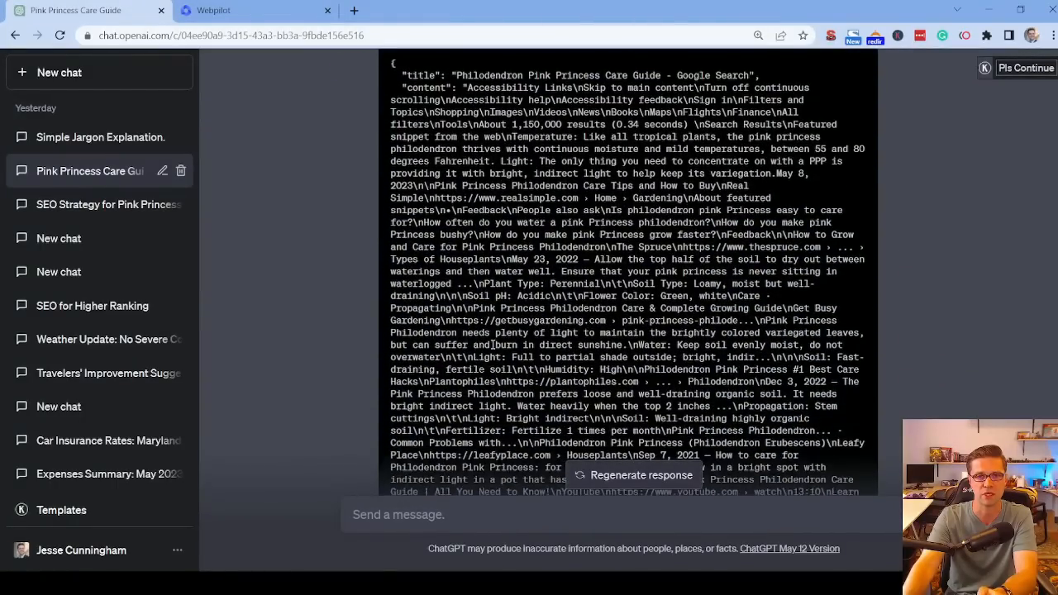
scroll(down, 3)
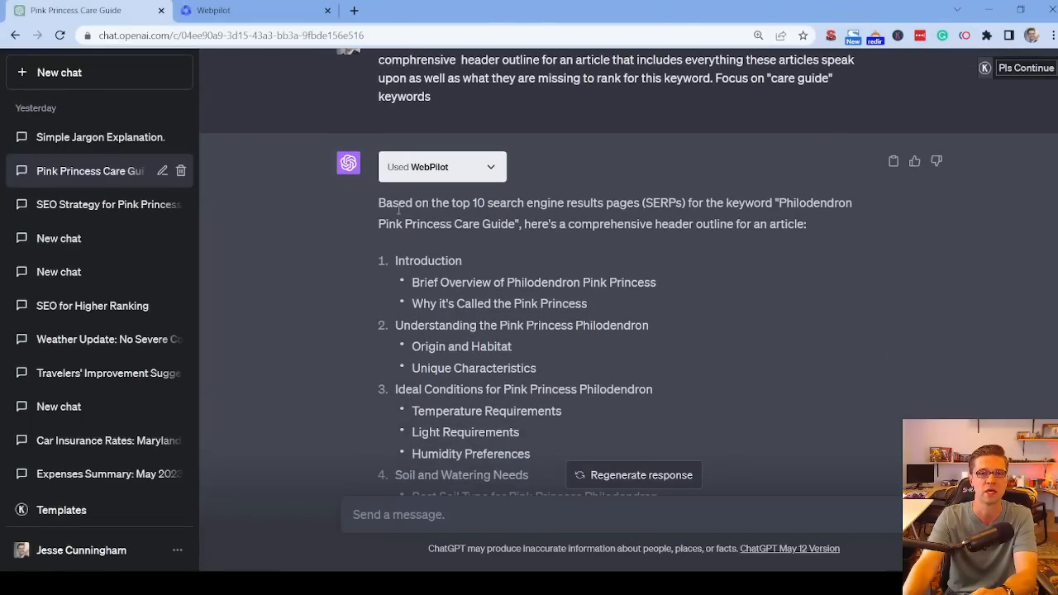
Scroll back and forth through the header outline answer for the Pink Princess guide.
scroll(down, 3)
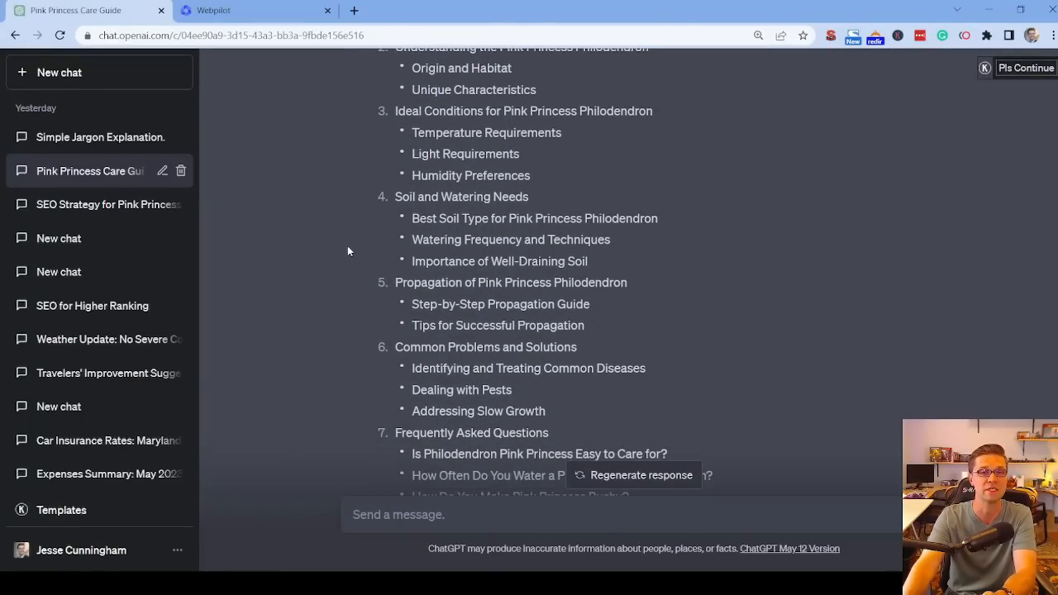
scroll(down, 3)
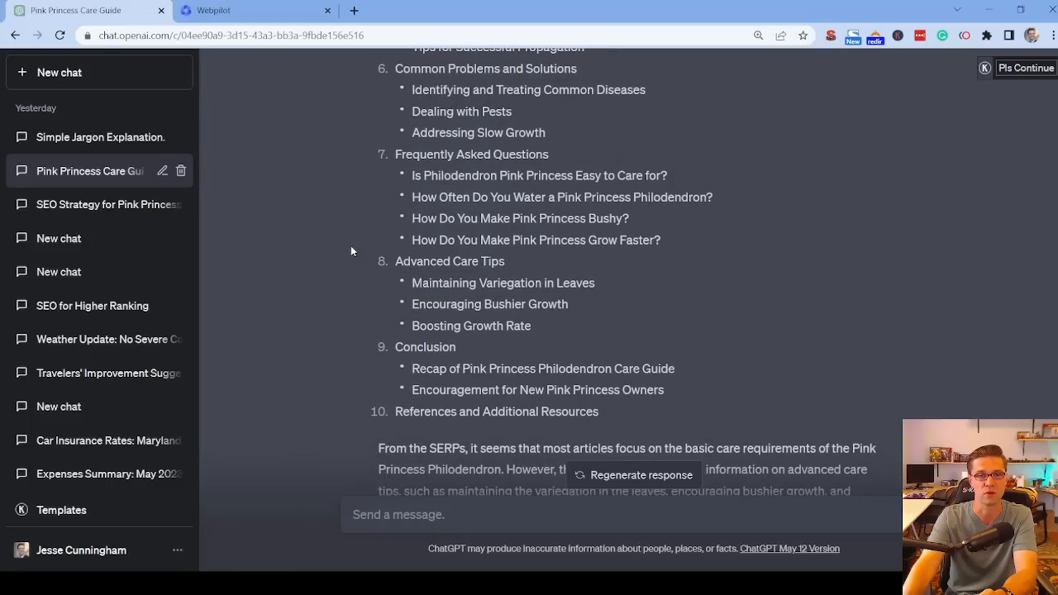
scroll(up, 3)
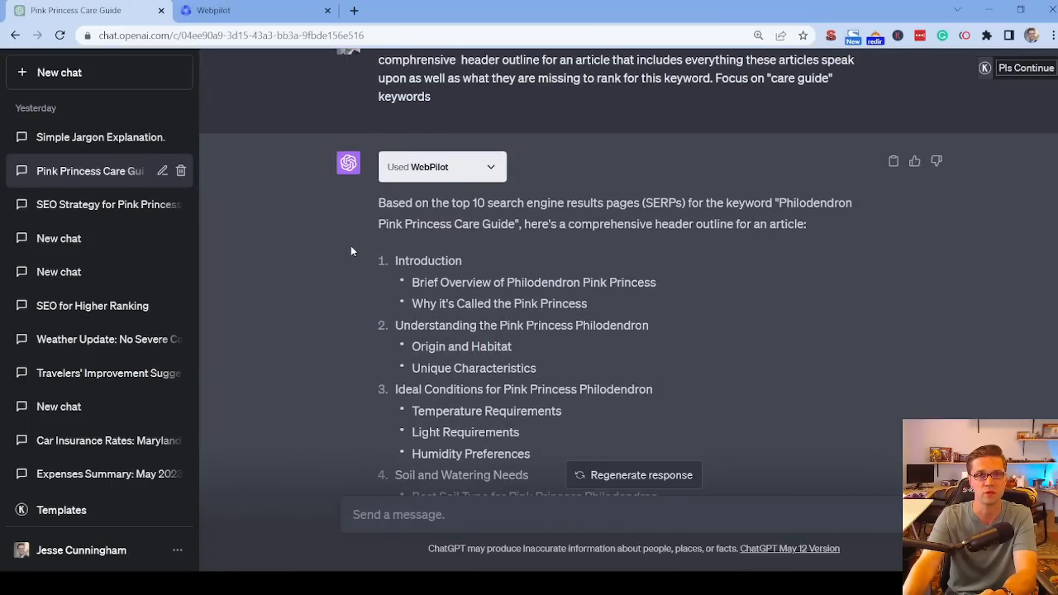
scroll(down, 3)
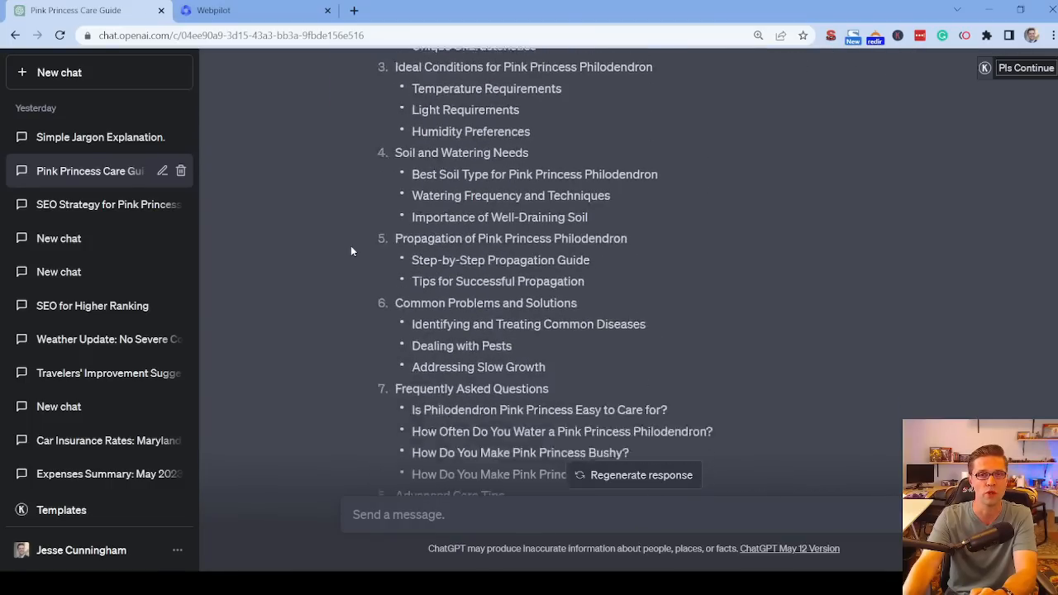
scroll(down, 3)
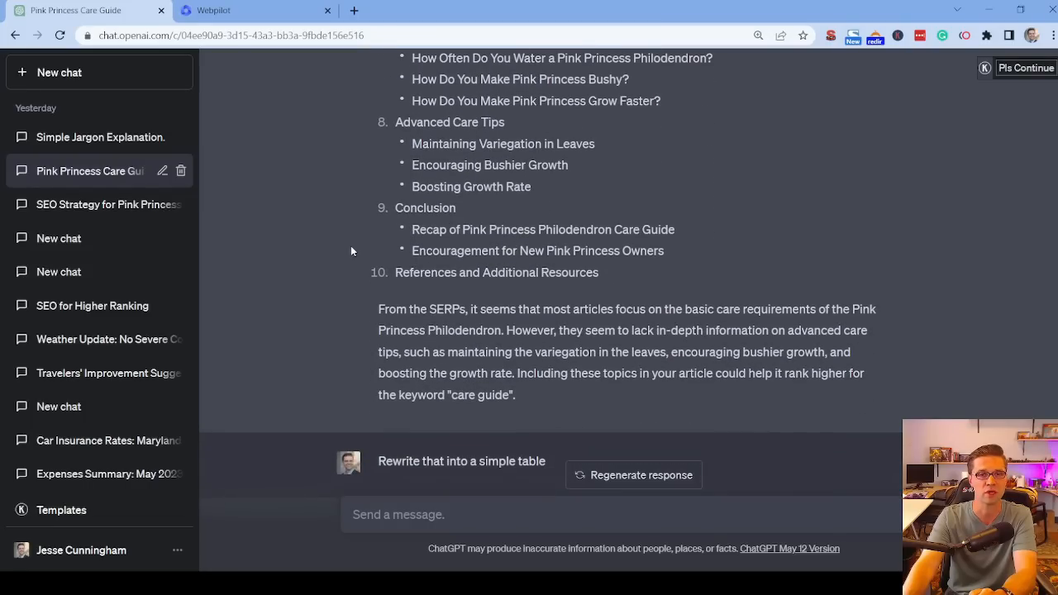
scroll(up, 3)
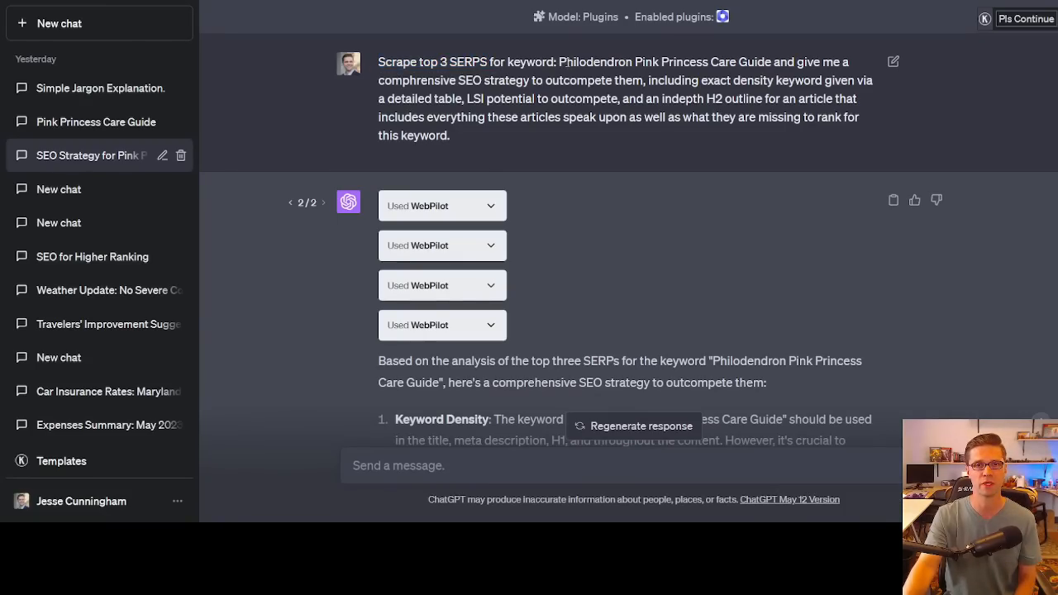
drag(562, 61, 542, 80)
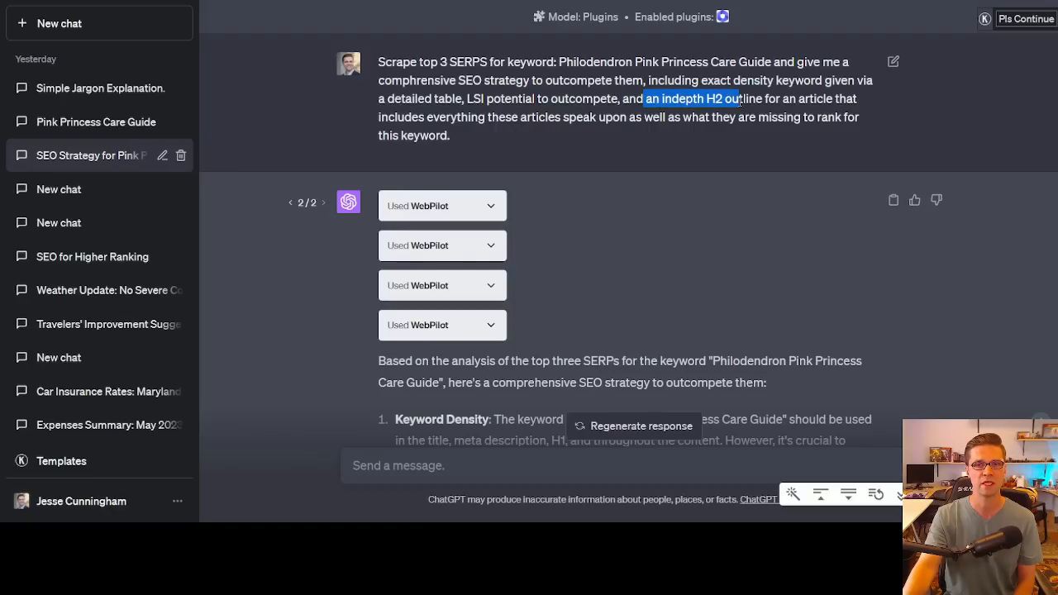
scroll(down, 3)
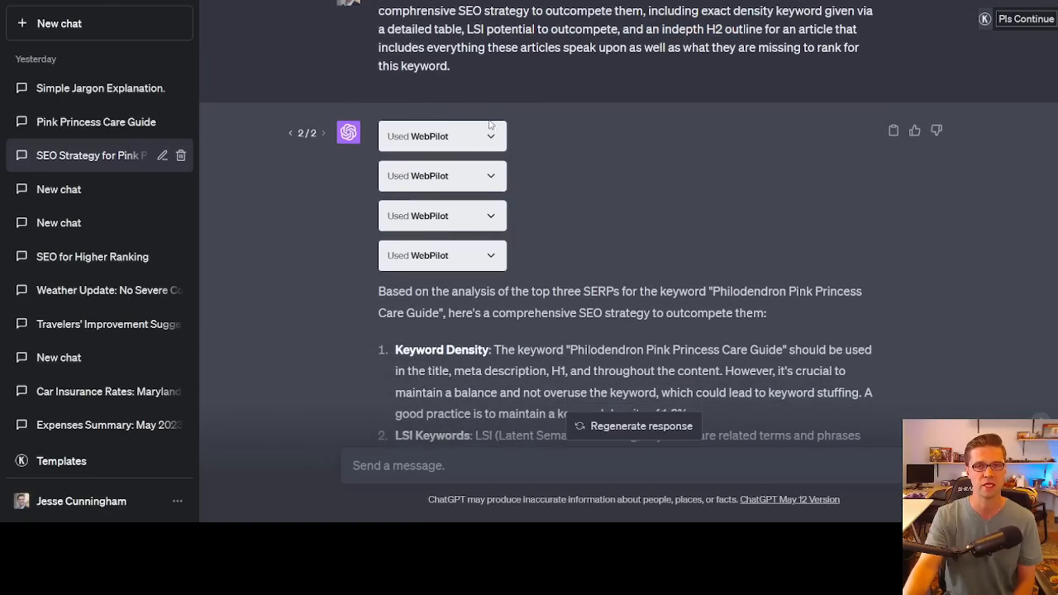
mouse_move(493, 162)
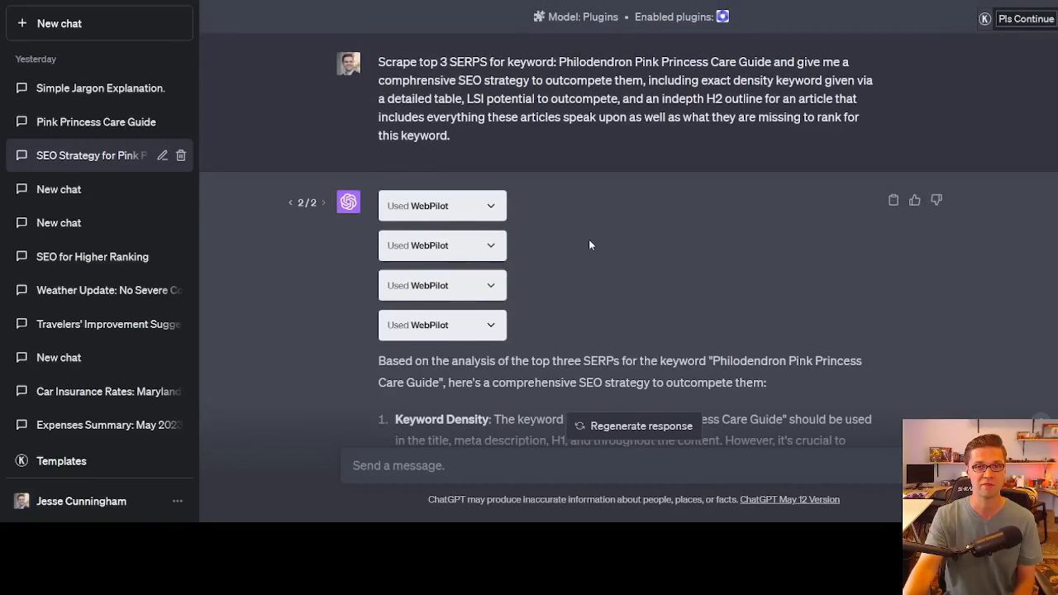
scroll(down, 3)
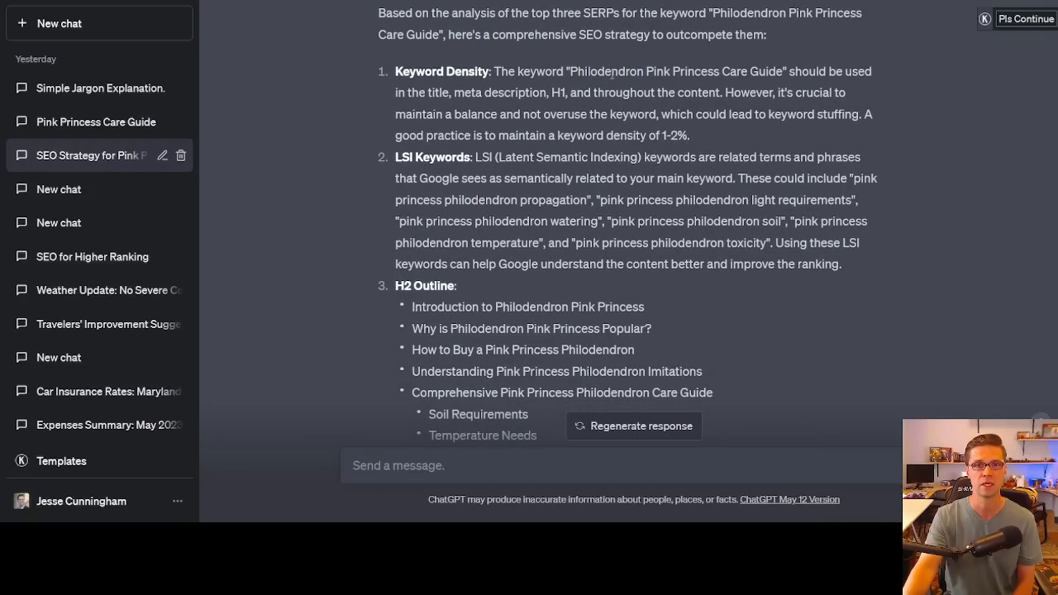
Highlight the keyword density and LSI keywords points in the SEO strategy answer.
double_click(675, 71)
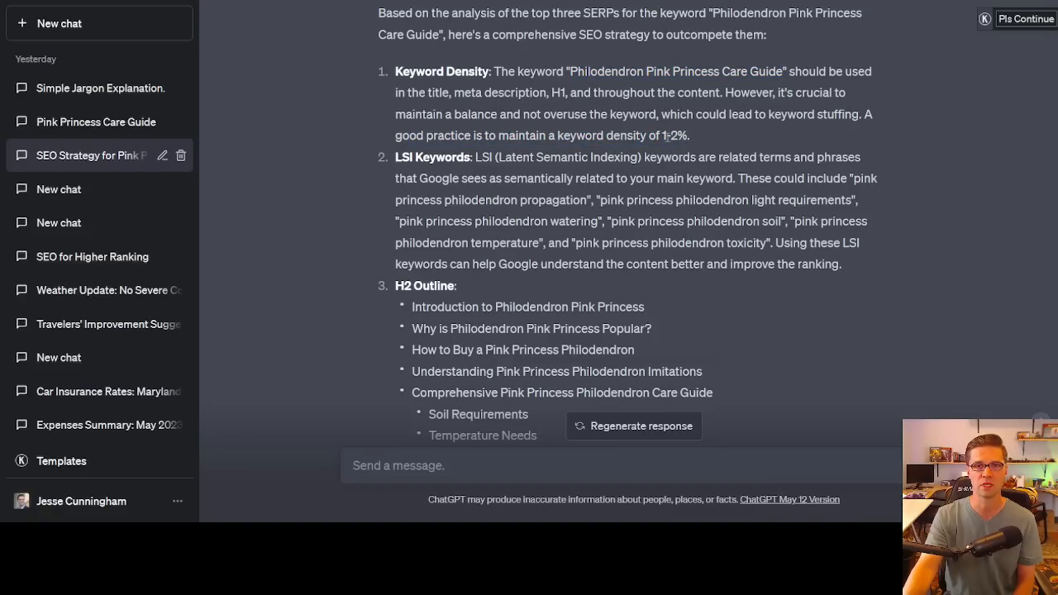
drag(490, 92, 689, 135)
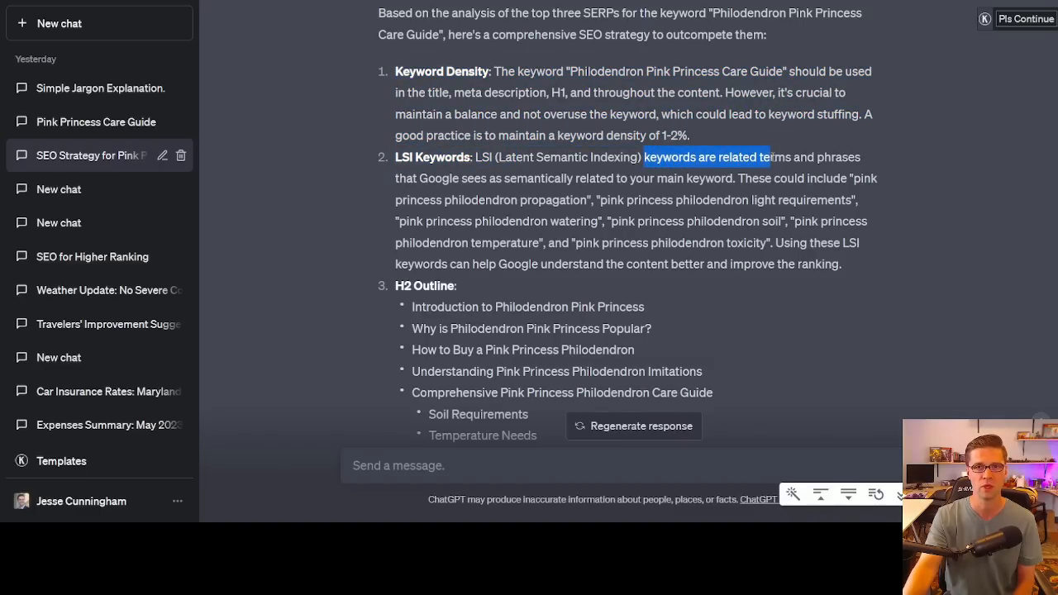
click(737, 174)
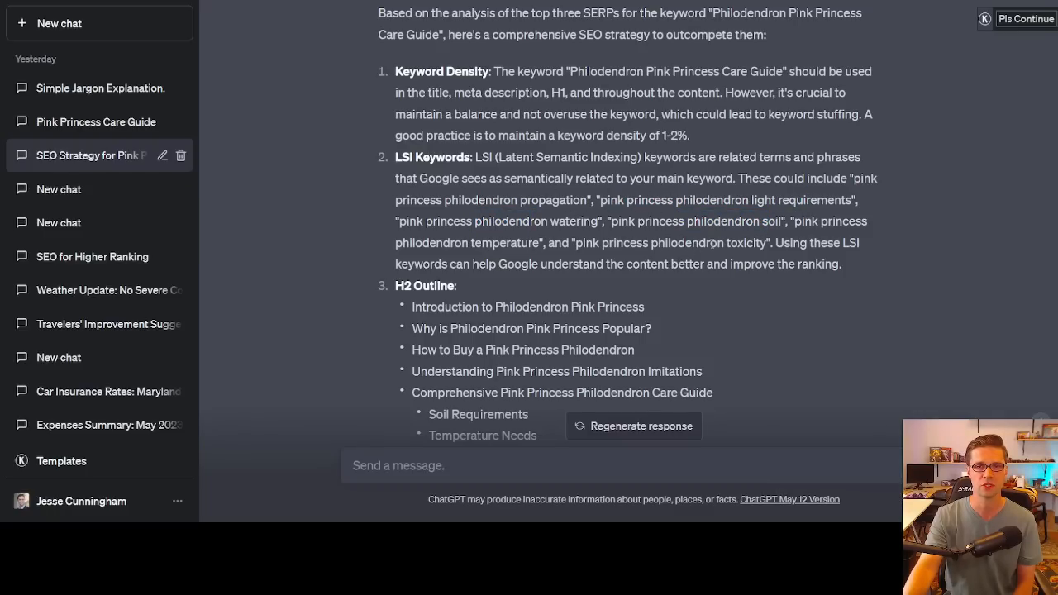
scroll(down, 3)
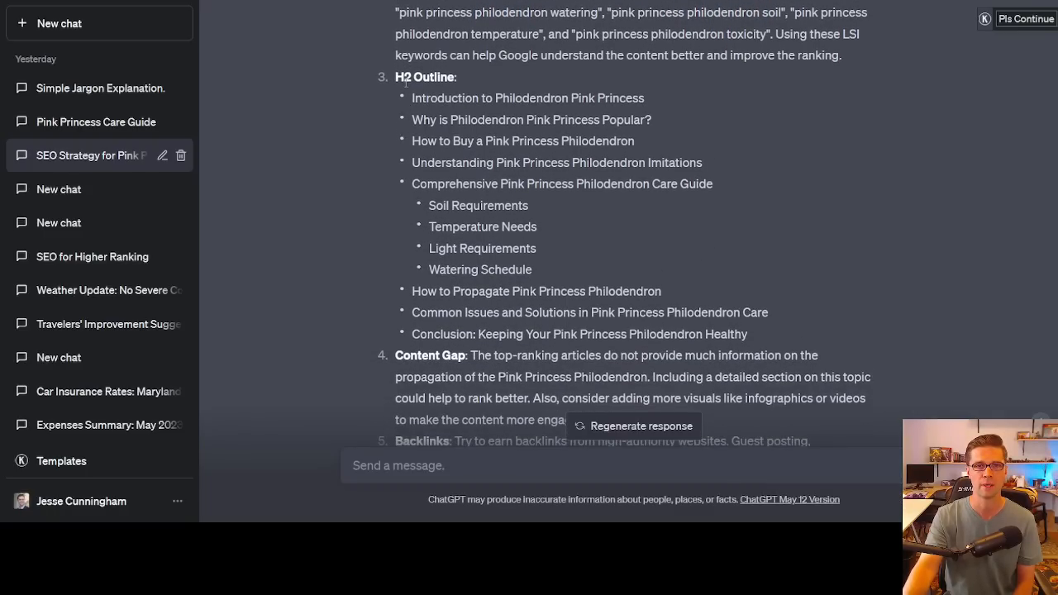
scroll(down, 3)
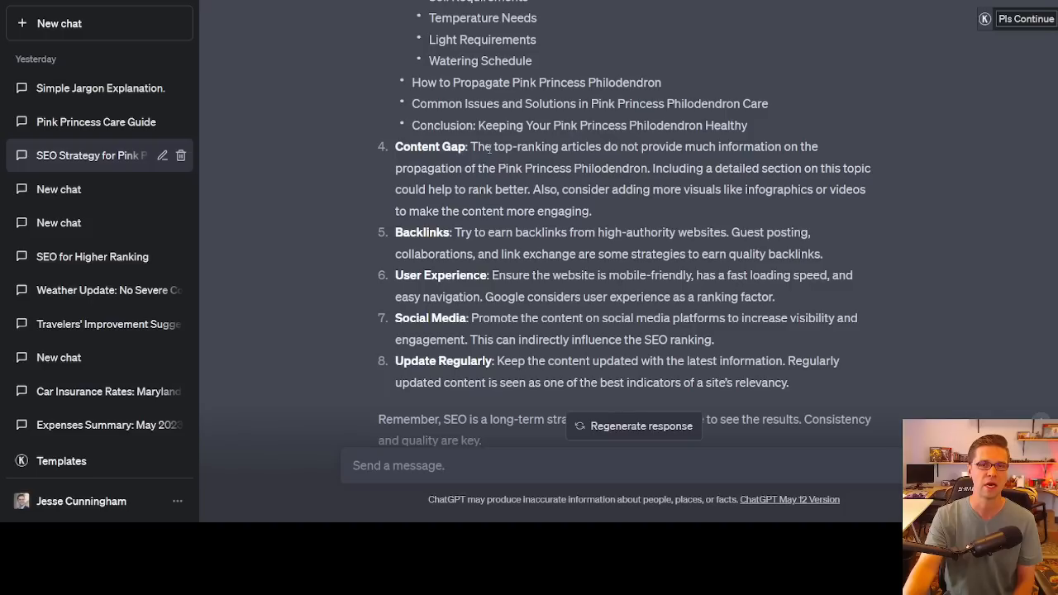
Highlight the content-gap advice on propagation info and infographics, then open the SEO for Higher Ranking chat.
drag(477, 145, 813, 145)
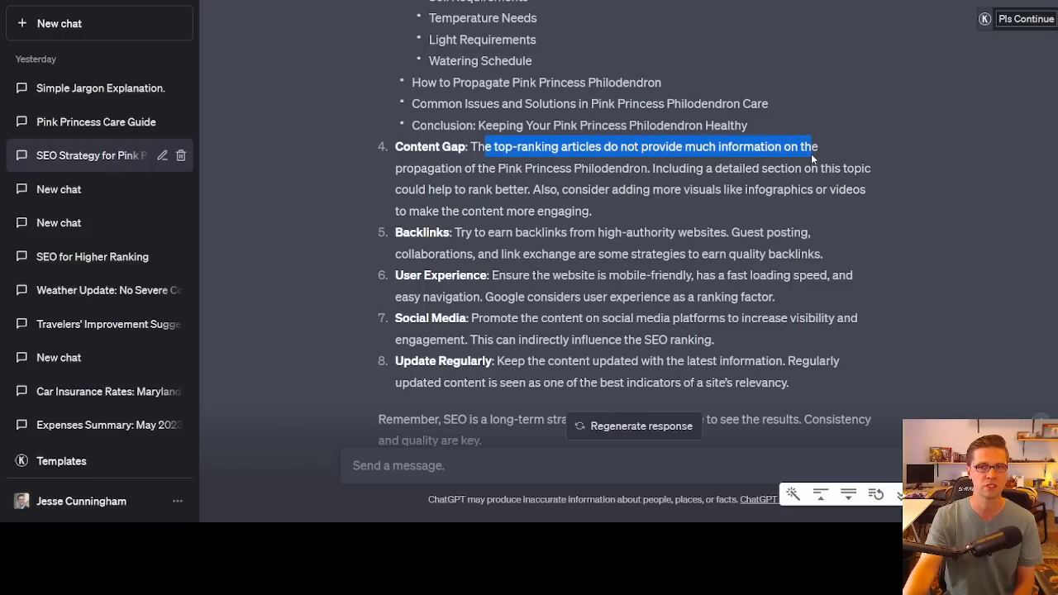
drag(819, 146, 615, 169)
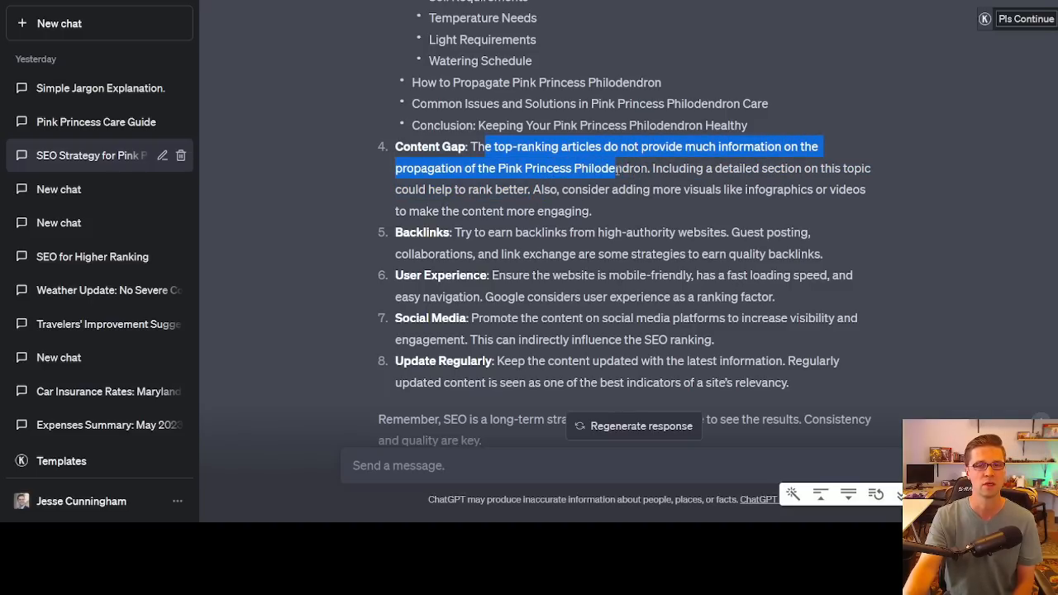
double_click(676, 169)
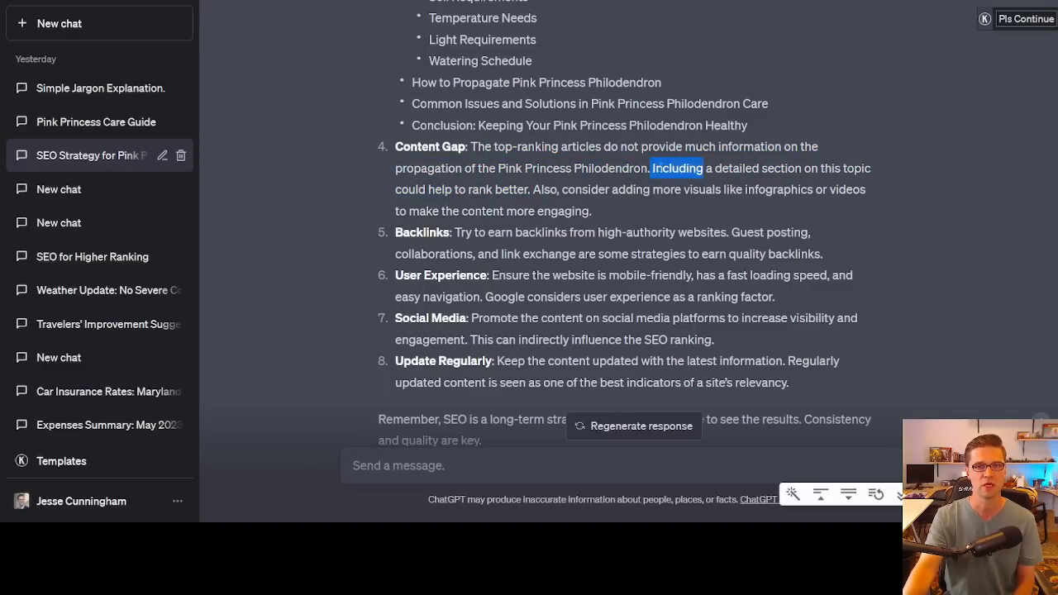
drag(651, 169, 591, 212)
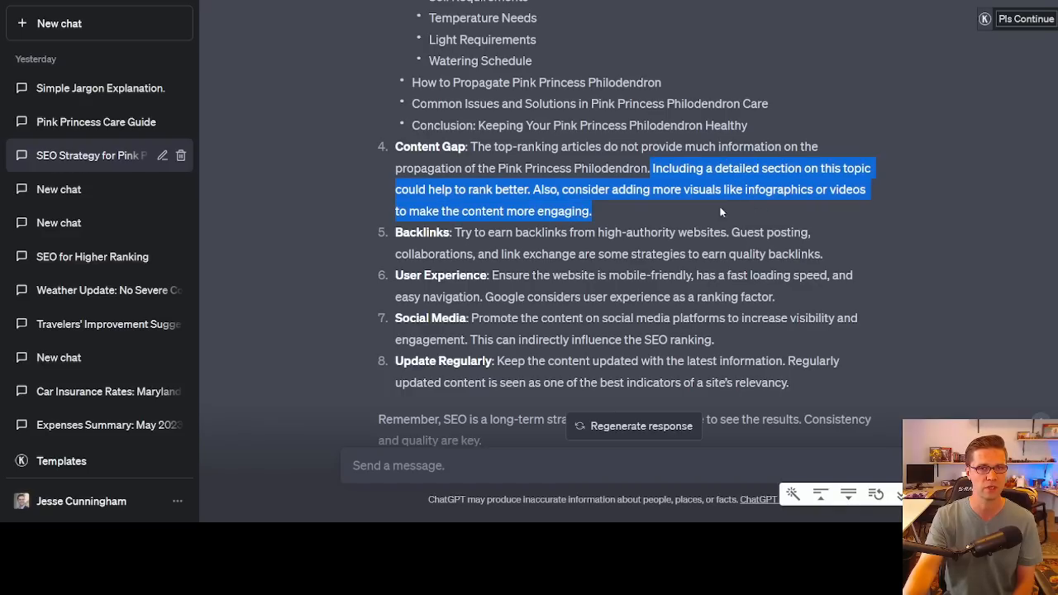
click(602, 208)
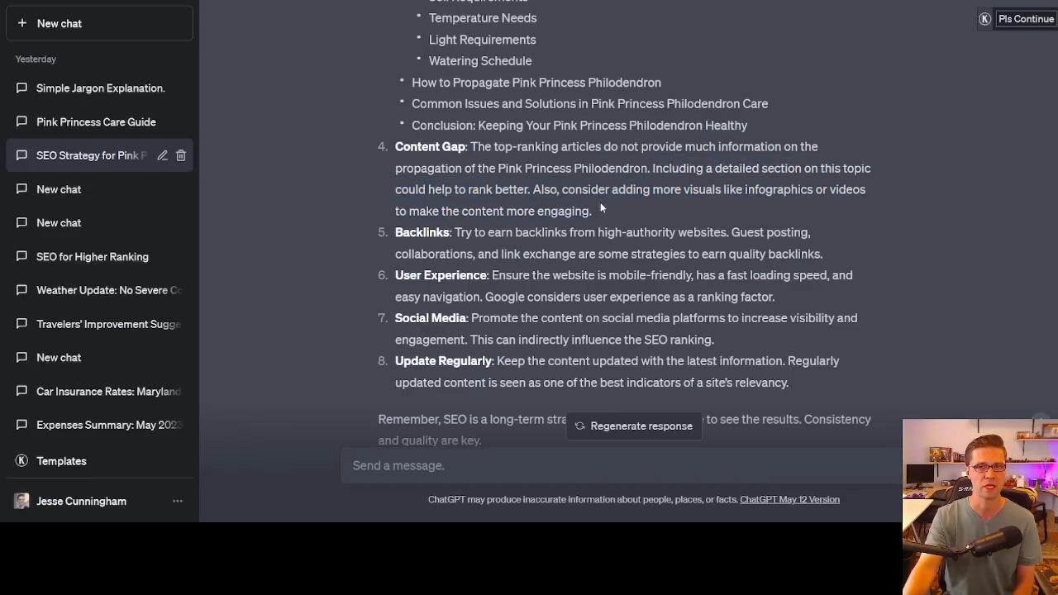
drag(561, 188, 592, 211)
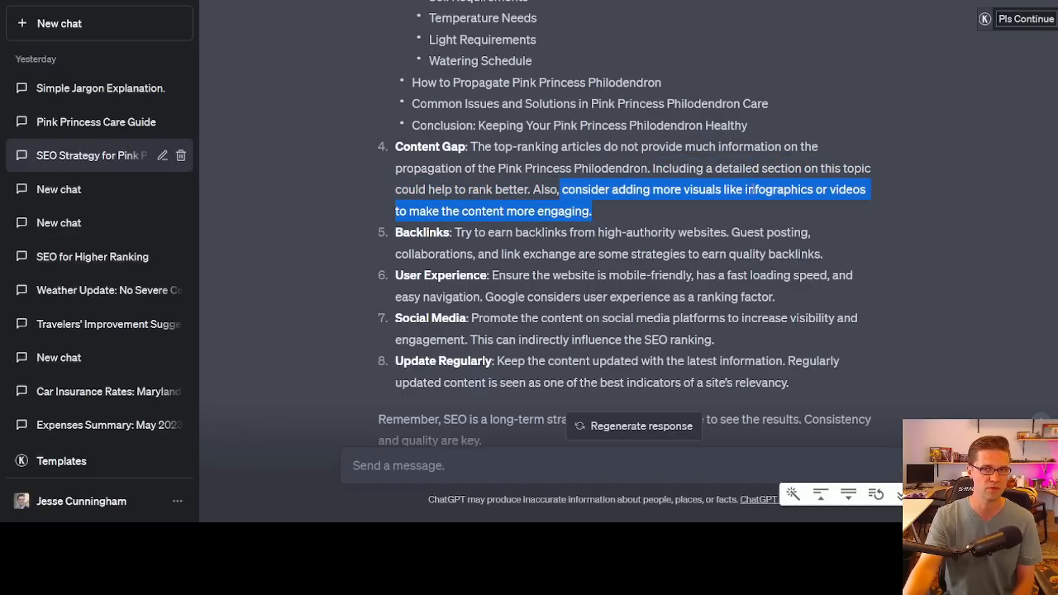
click(605, 210)
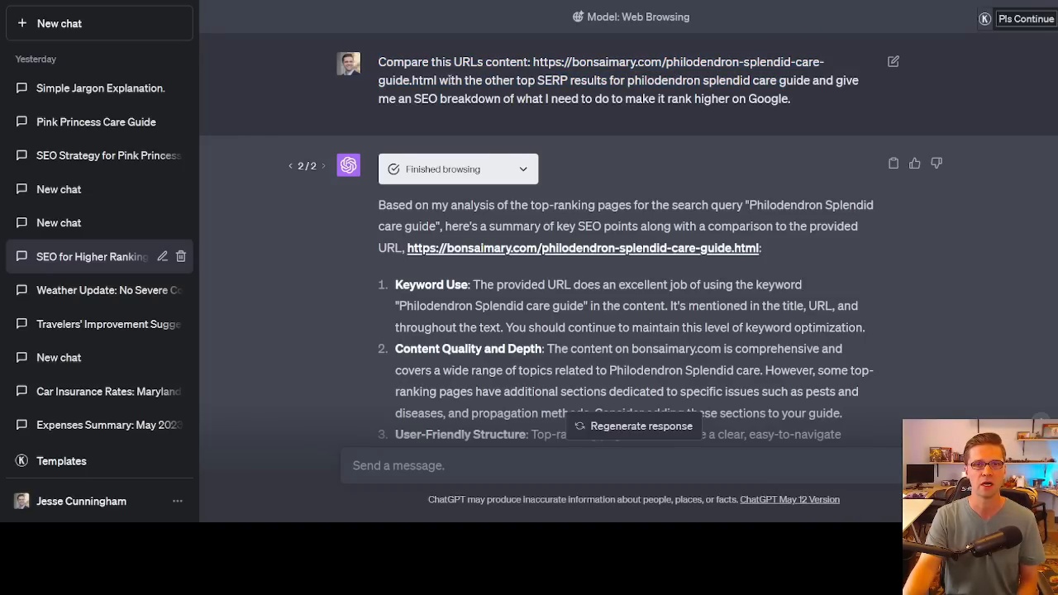
mouse_move(509, 170)
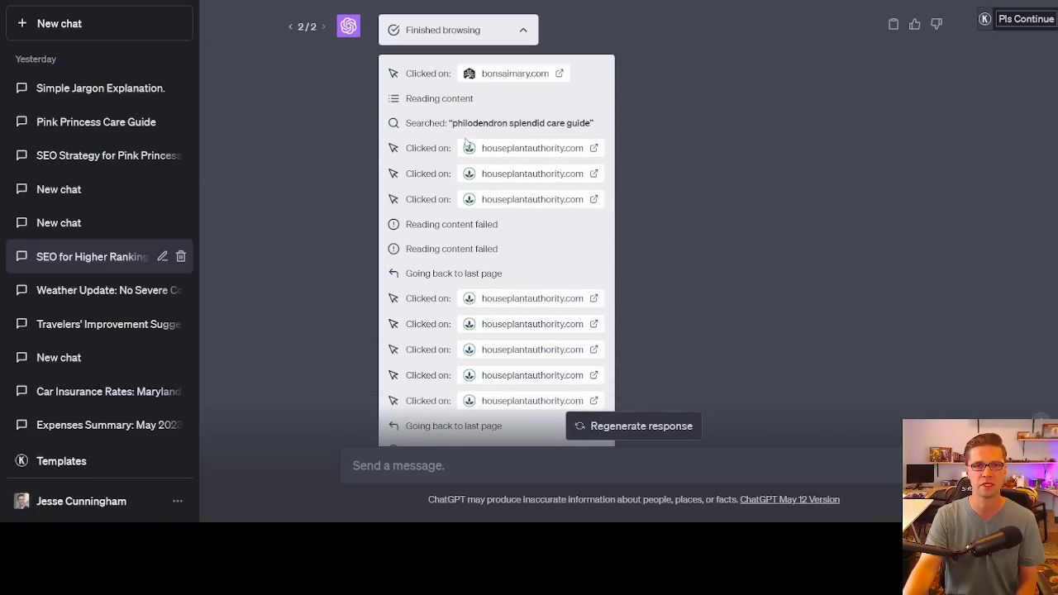
mouse_move(505, 72)
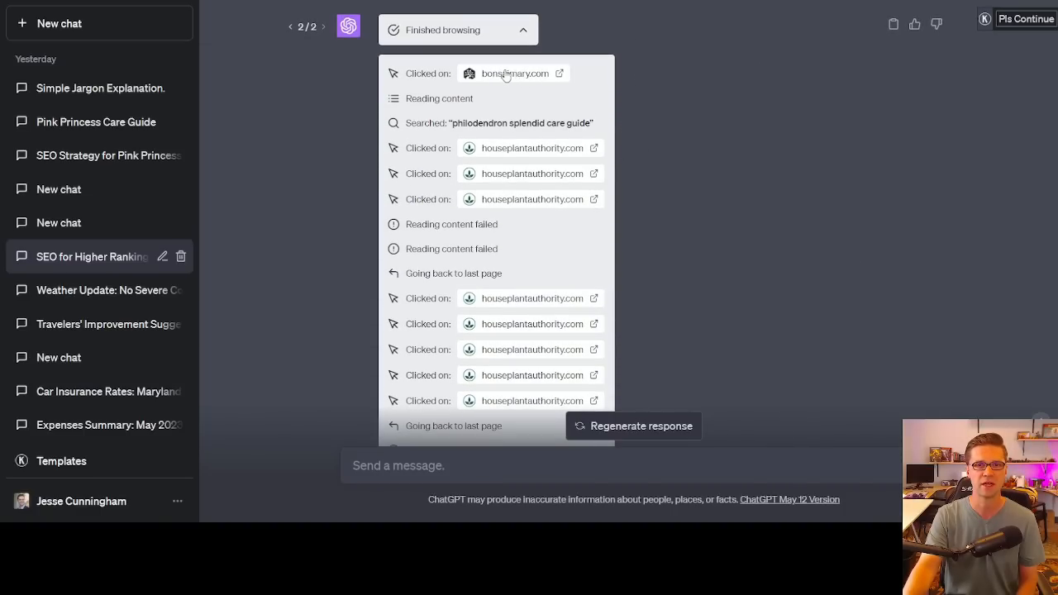
mouse_move(516, 73)
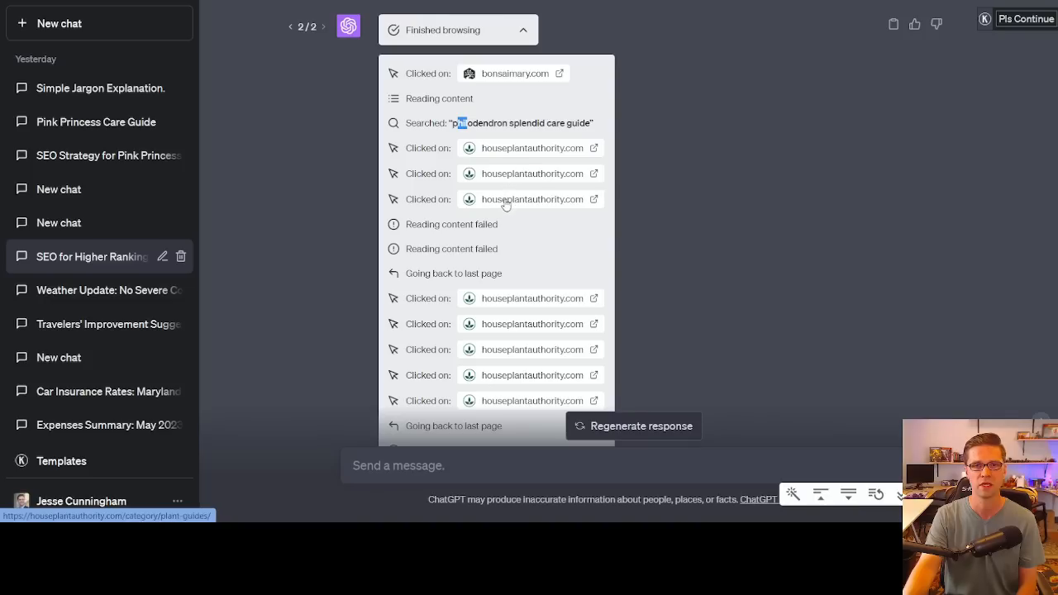
Scroll the browsing log, highlight the failed content-reading step, and start a fresh GPT-4 plugins chat.
scroll(down, 3)
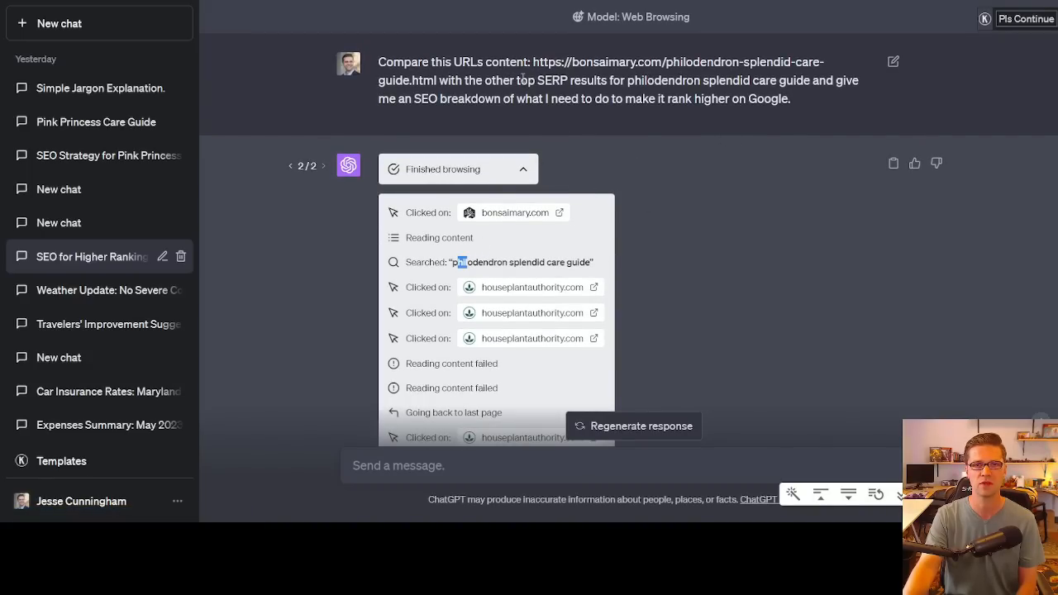
scroll(down, 3)
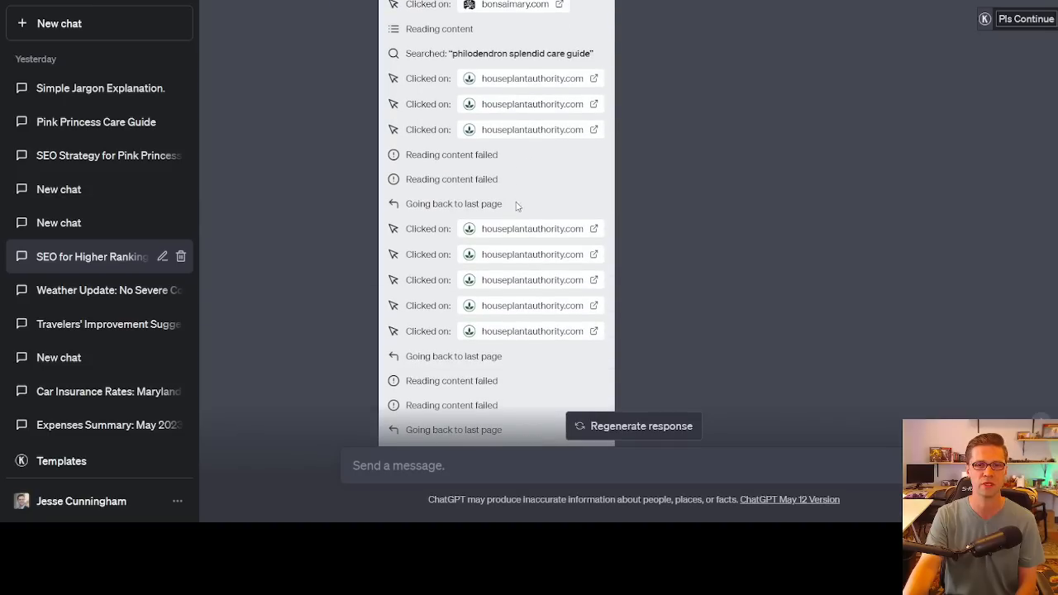
scroll(down, 3)
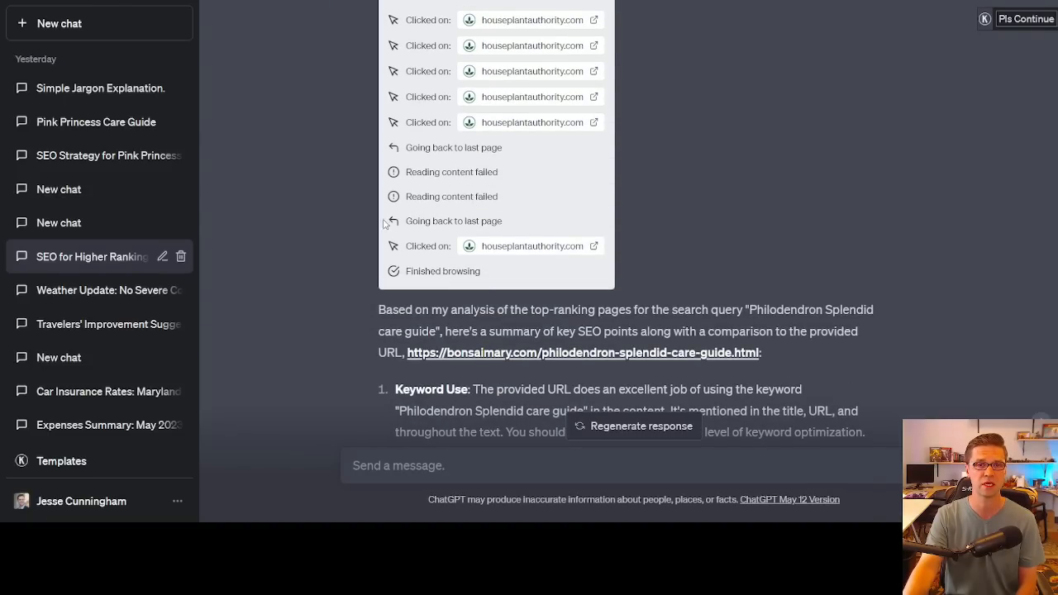
double_click(451, 172)
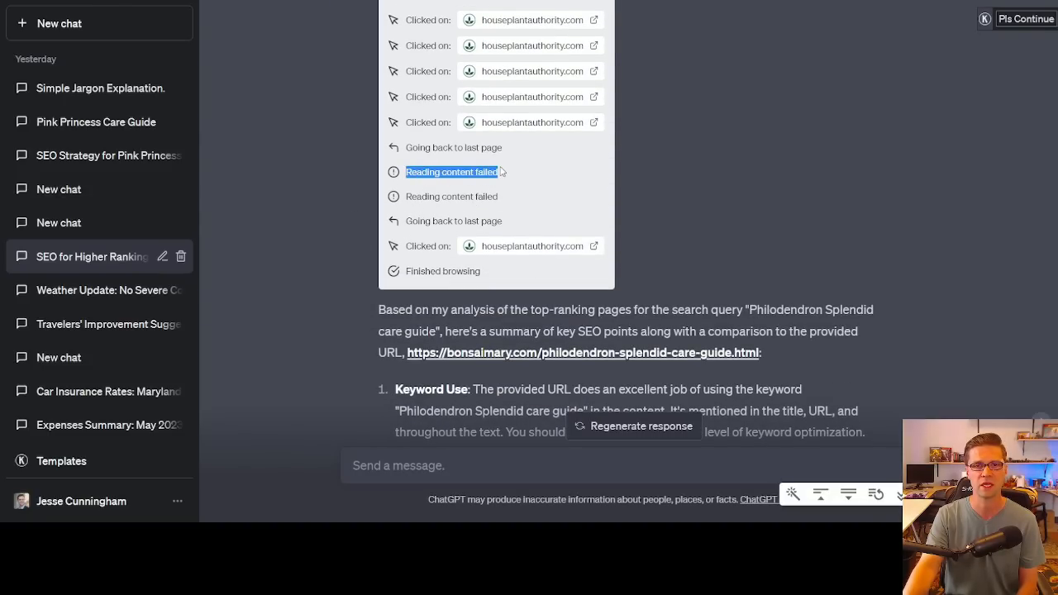
scroll(down, 3)
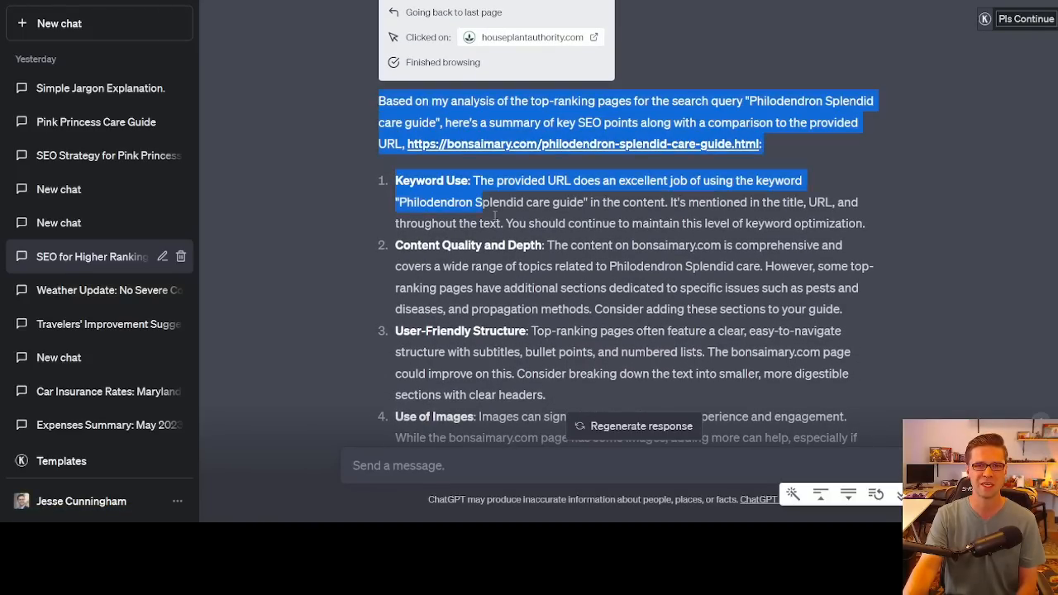
scroll(down, 3)
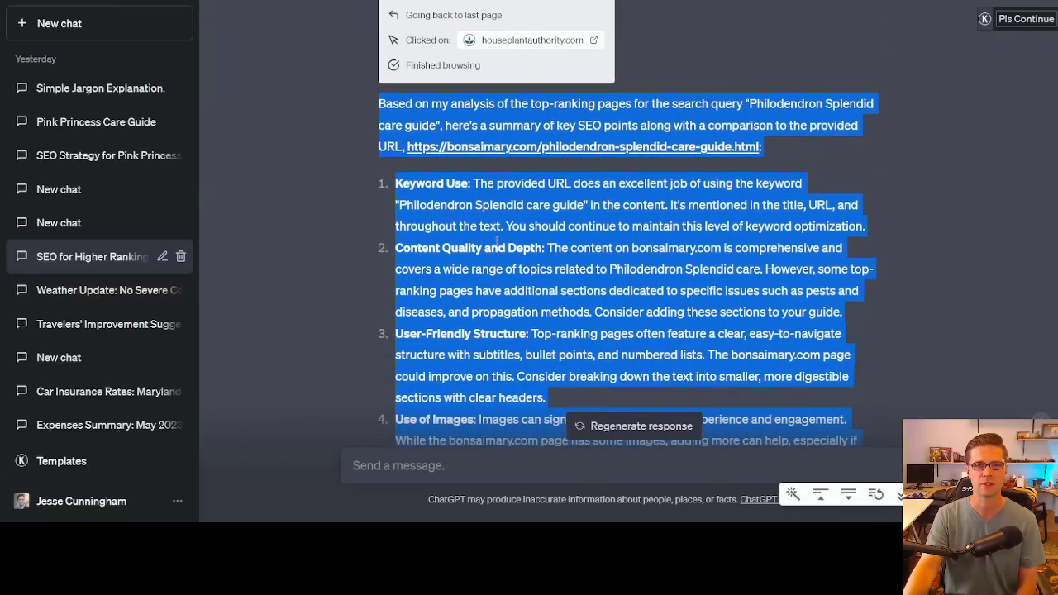
click(620, 356)
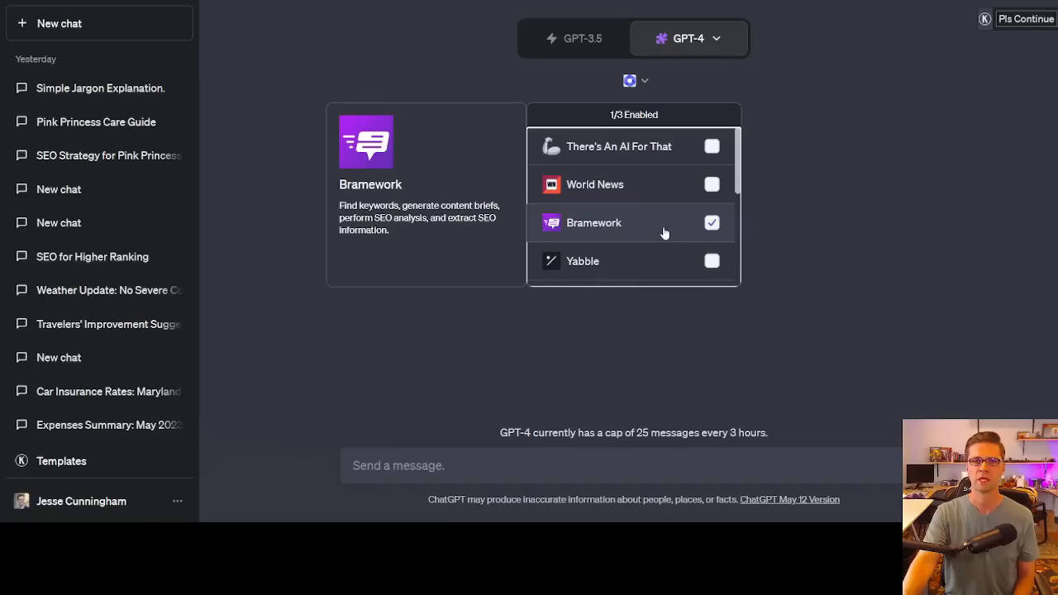
Enable the World News plugin and ask for the latest news, getting Baltimore-area headlines.
click(711, 185)
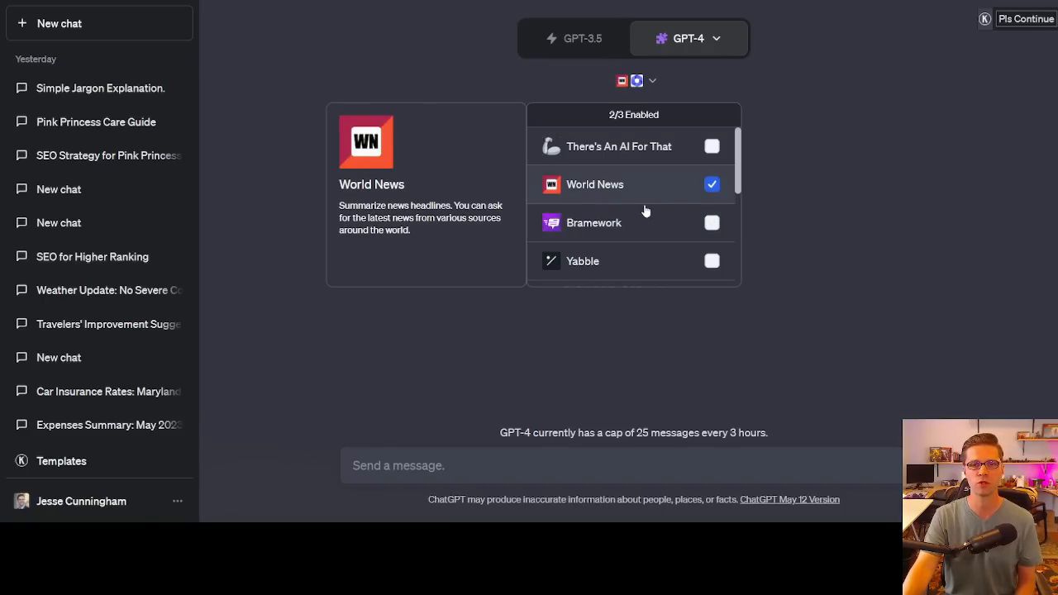
scroll(down, 3)
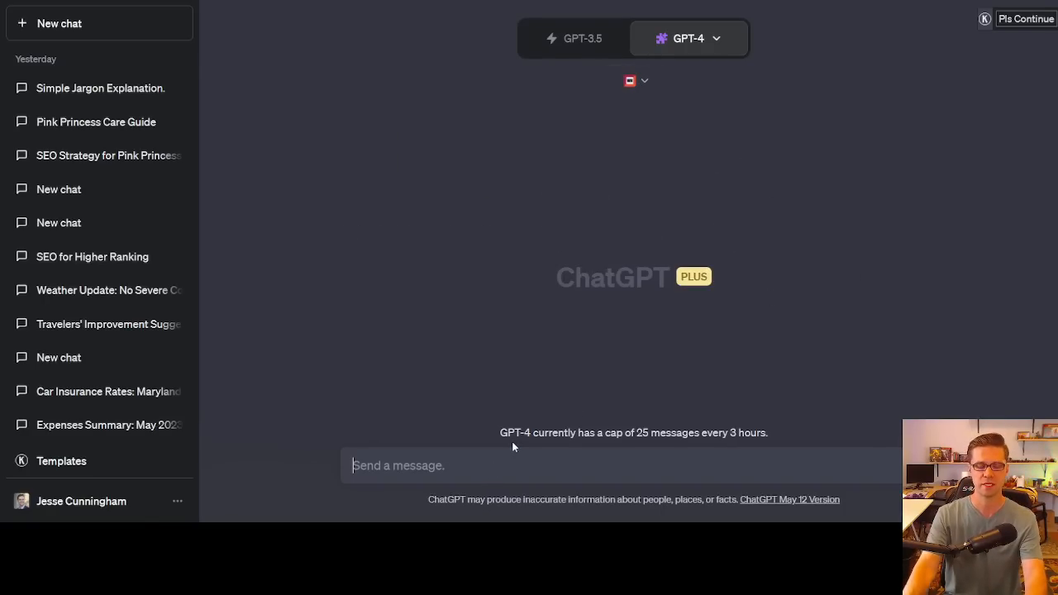
text(Tell me the la)
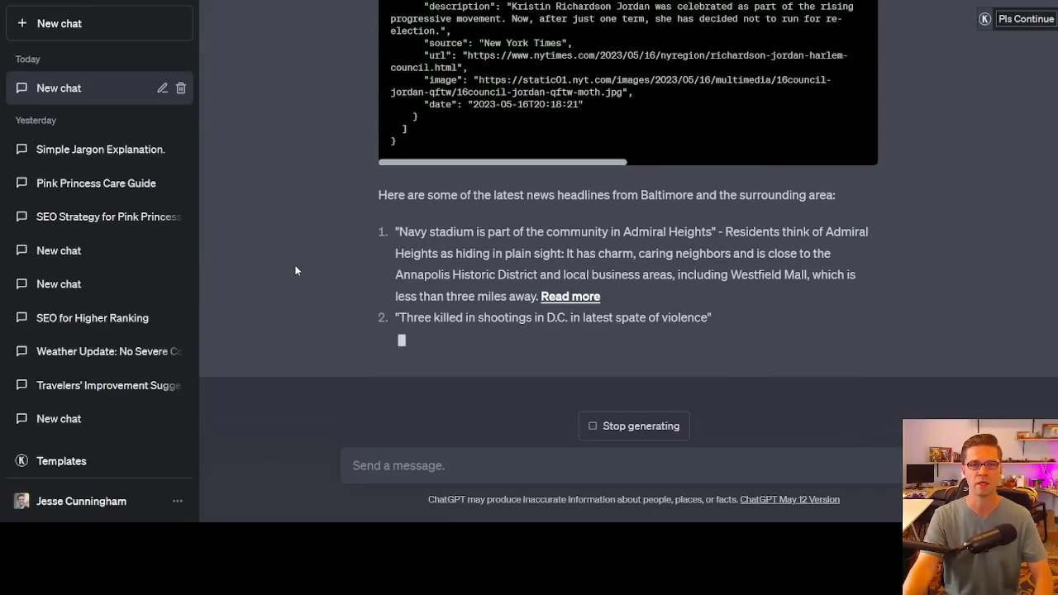
scroll(down, 3)
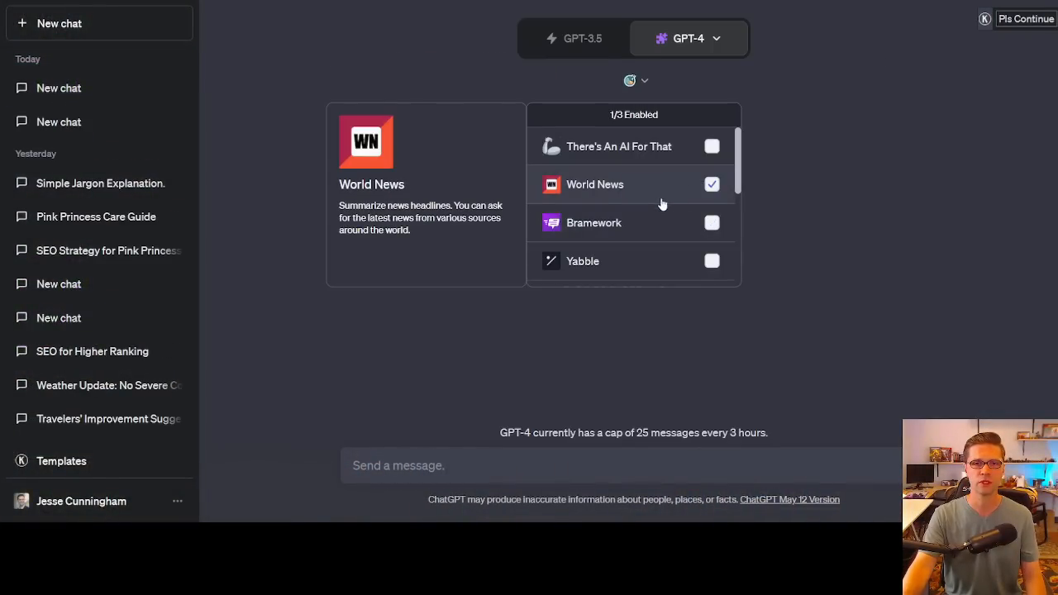
Ask ScholarAI for recent data on Amazon frogs and open the cited wildlife gut microbiome study.
scroll(down, 3)
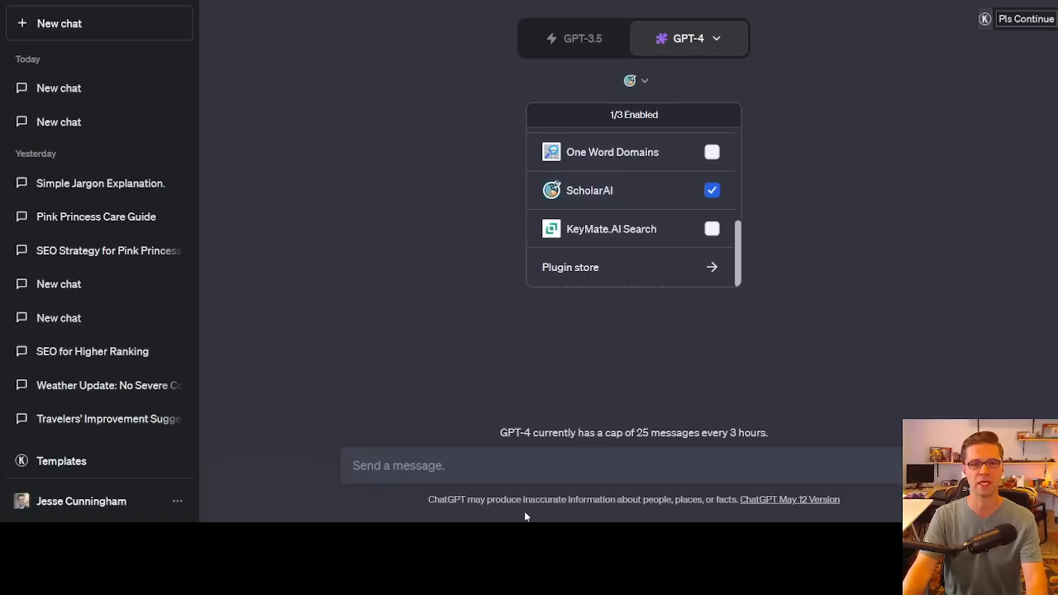
click(545, 464)
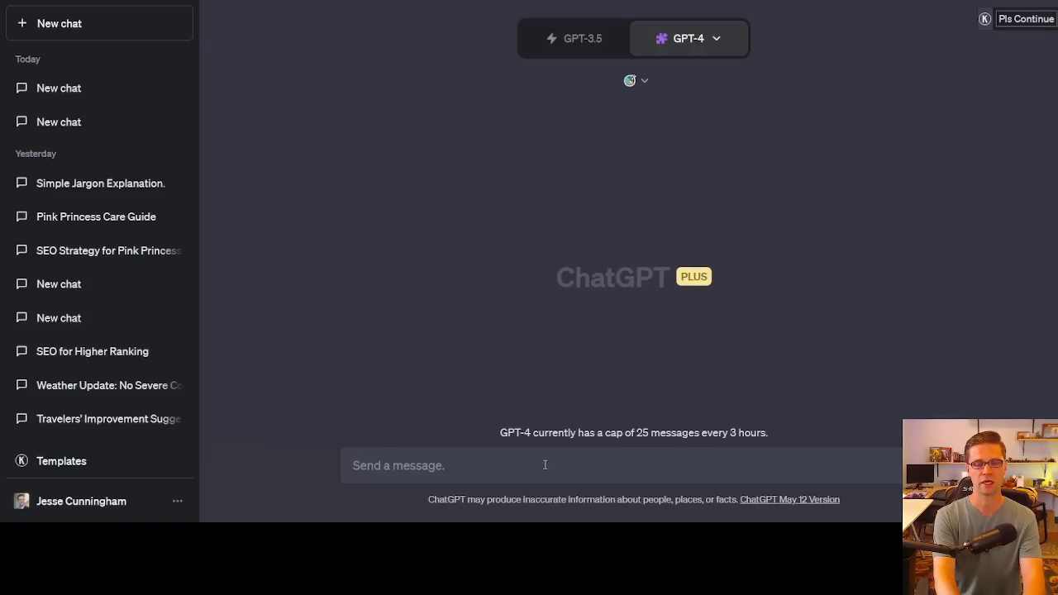
text(Provide recent)
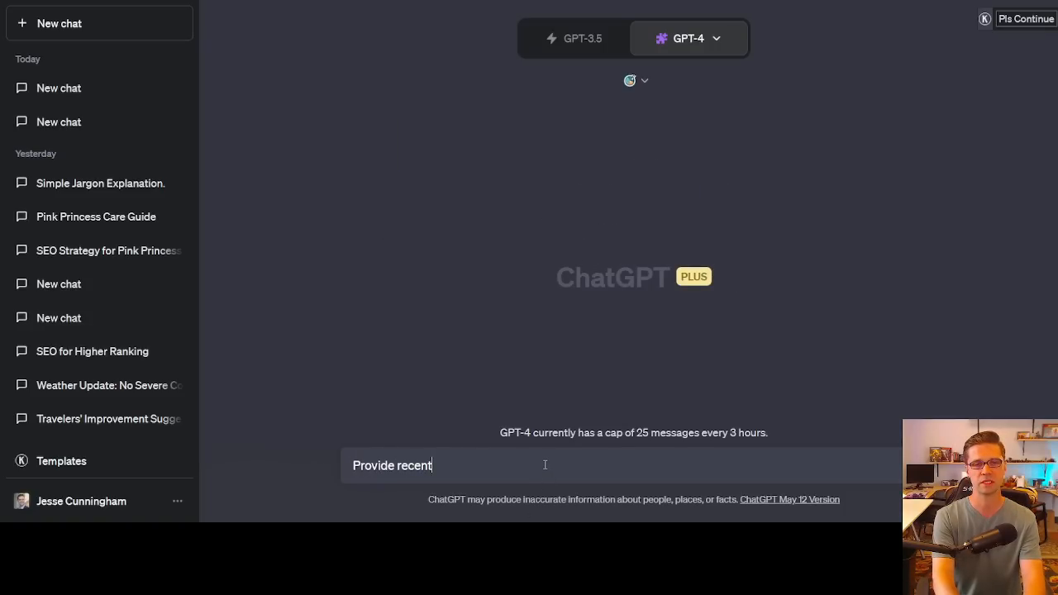
text(data on Ama)
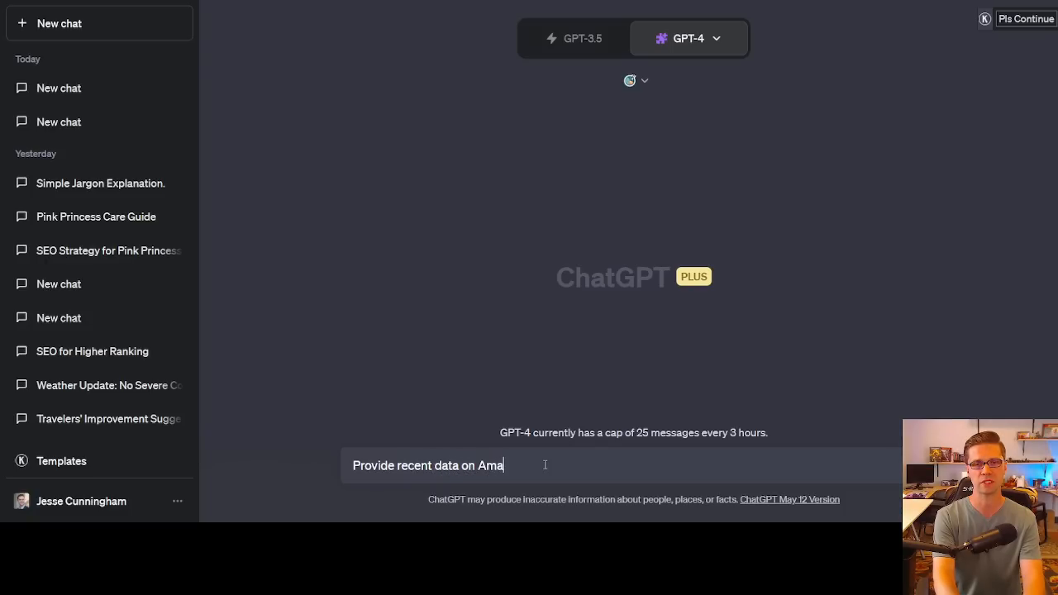
key(Return)
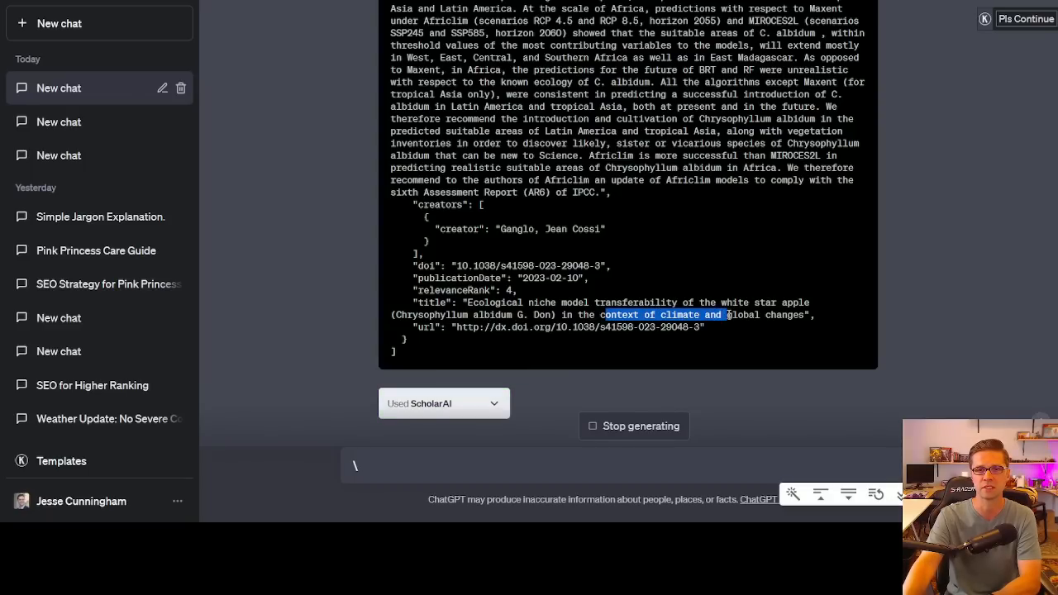
scroll(down, 3)
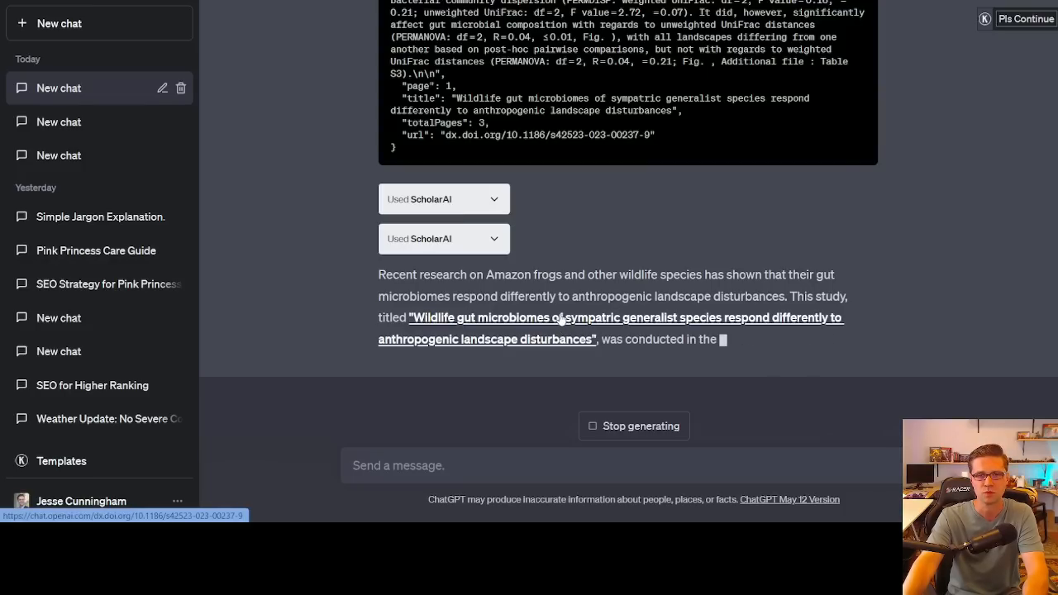
click(609, 327)
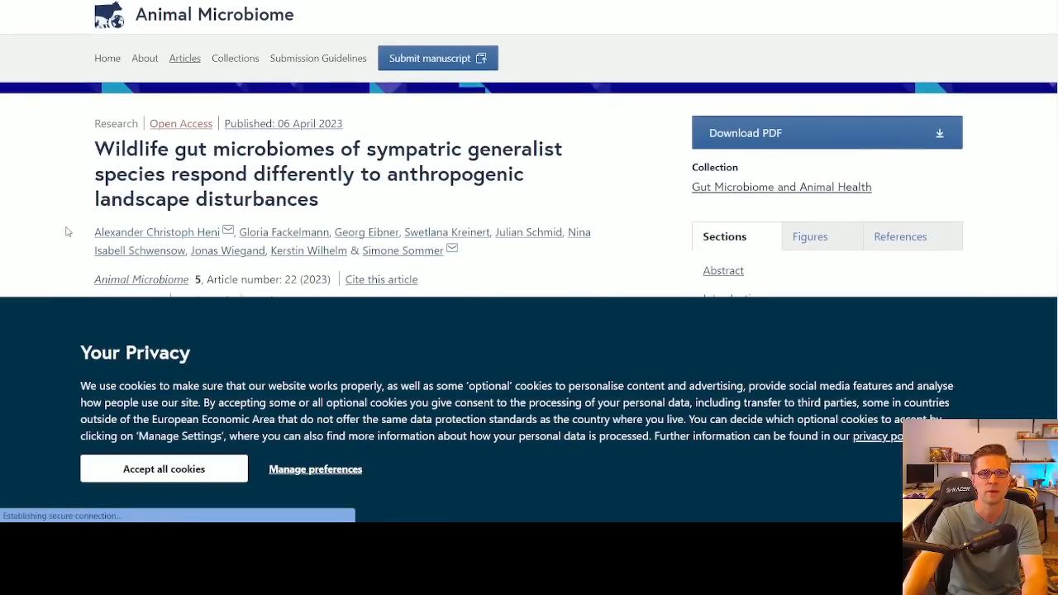
Scroll the Animal Microbiome article and accept its cookie notice.
scroll(down, 3)
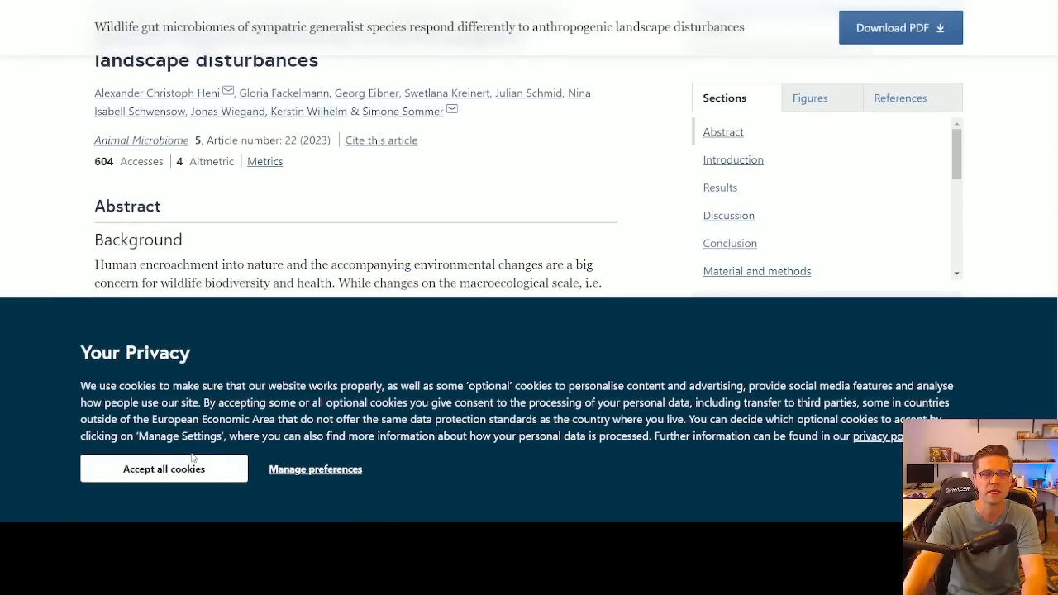
click(164, 469)
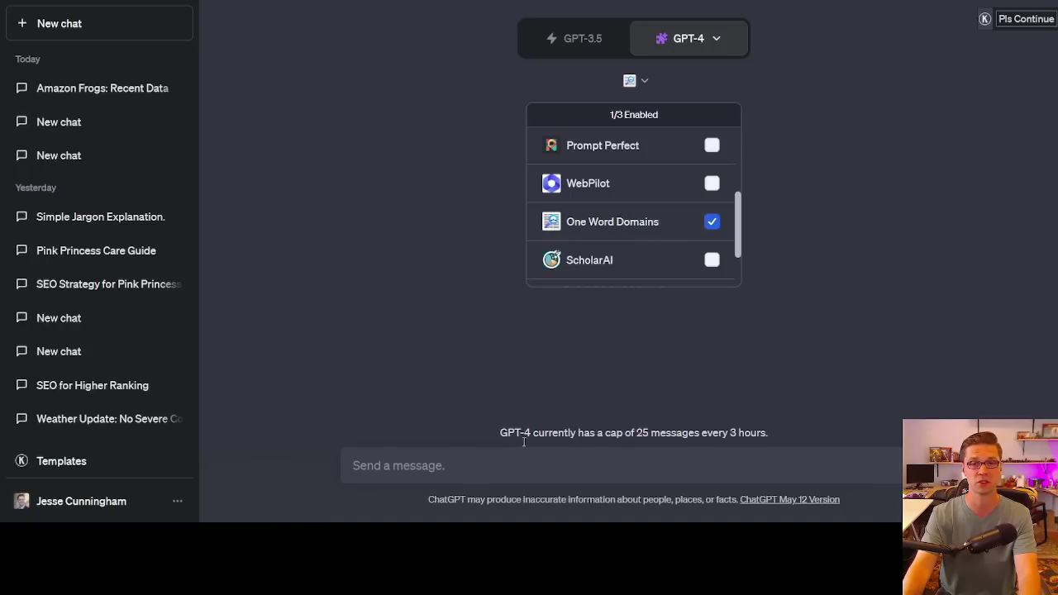
Ask One Word Domains for a one-word domain relating to tech.
text(I ne)
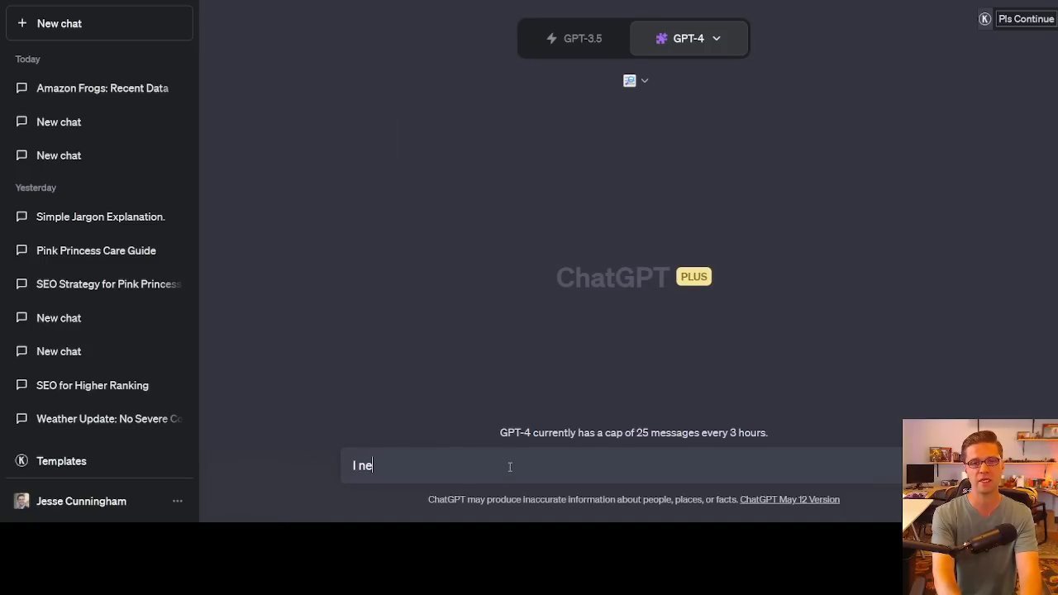
text(ed a domain on)
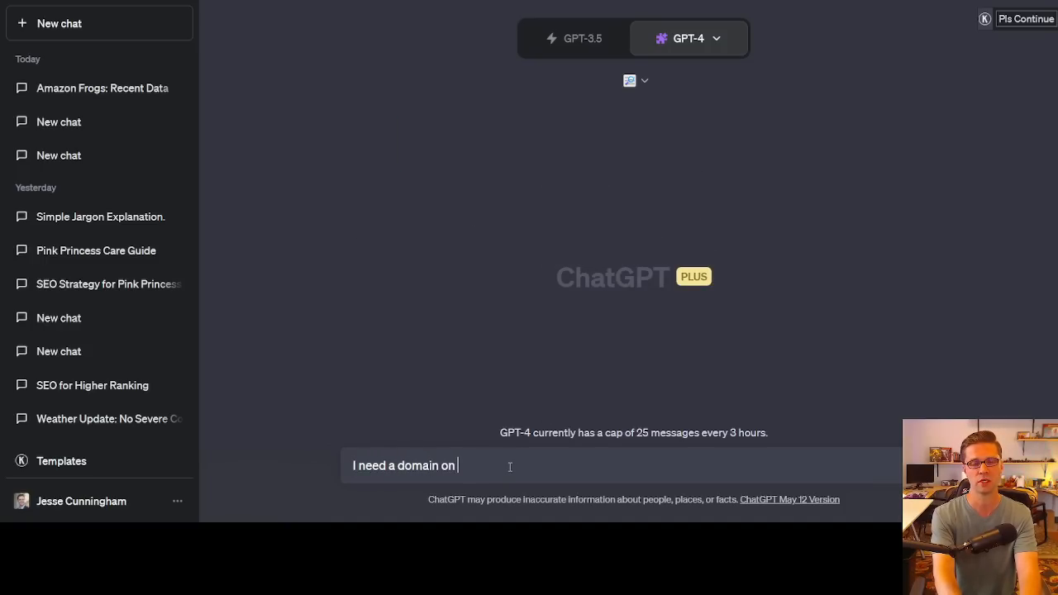
text(something relating)
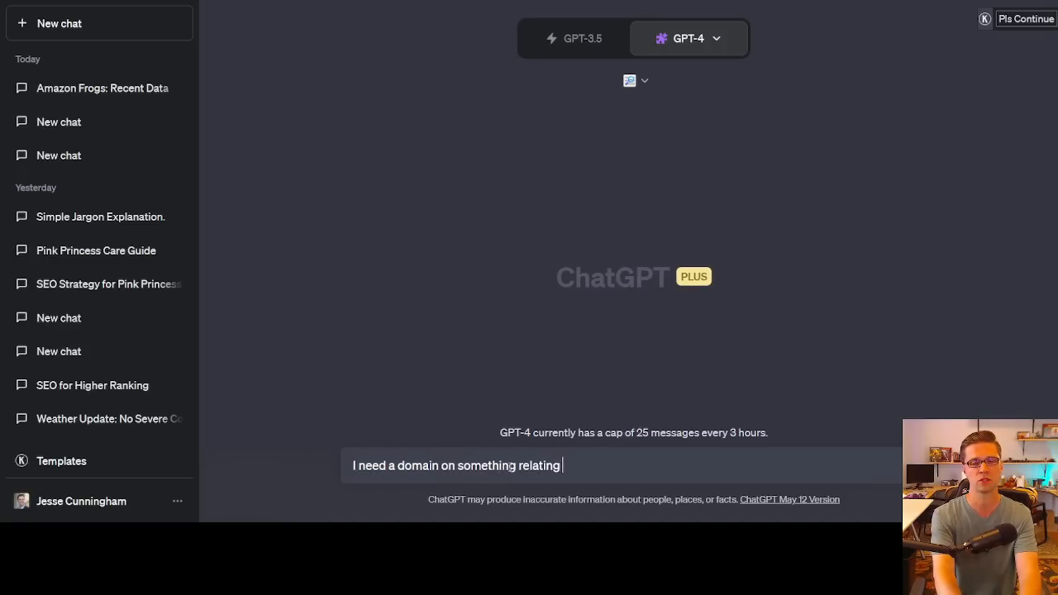
text(to tech, preferably o)
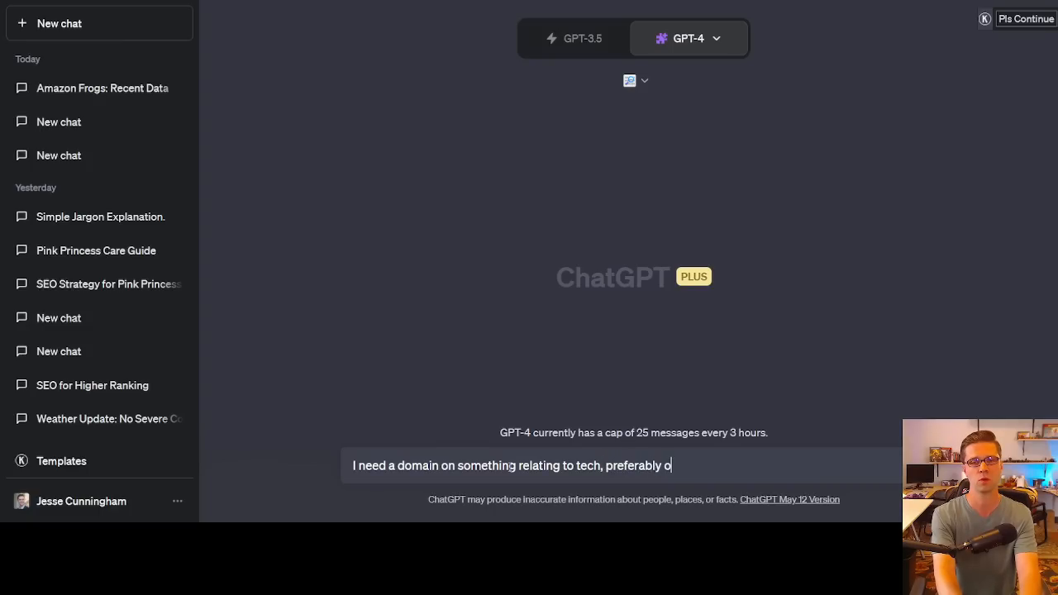
key(Return)
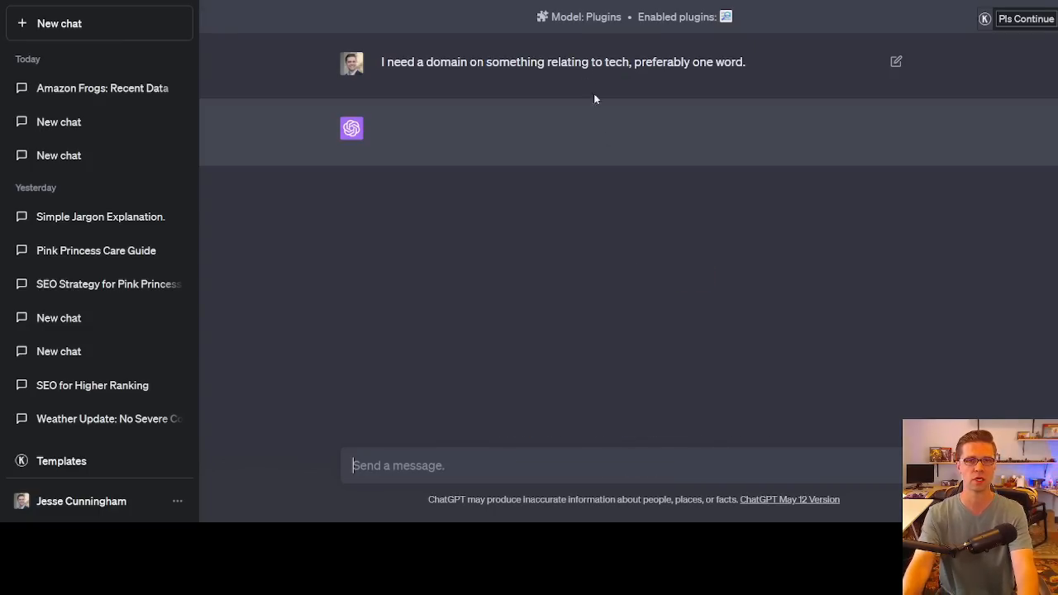
mouse_move(542, 153)
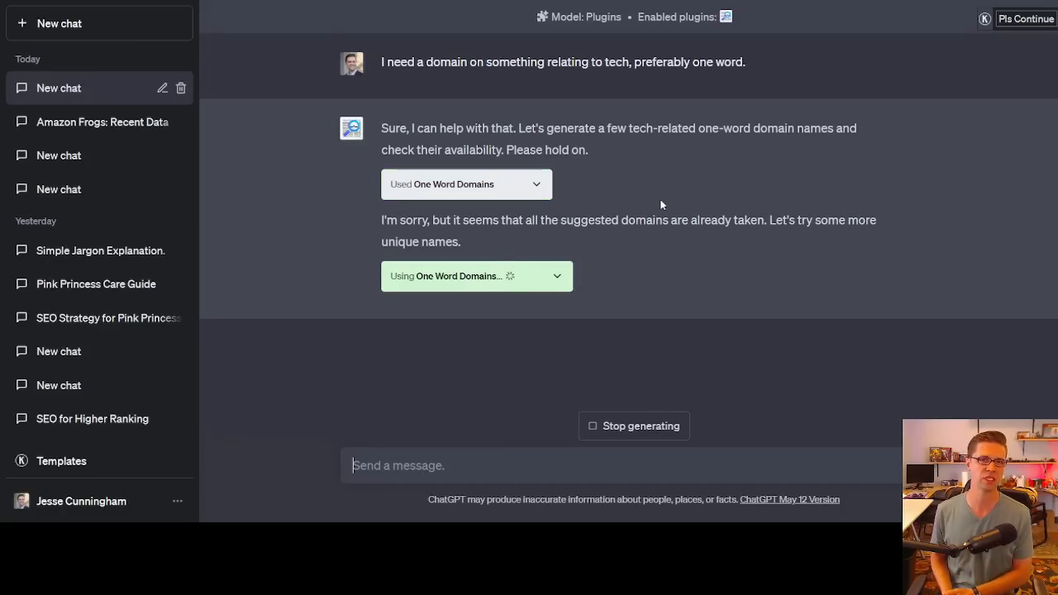
mouse_move(679, 234)
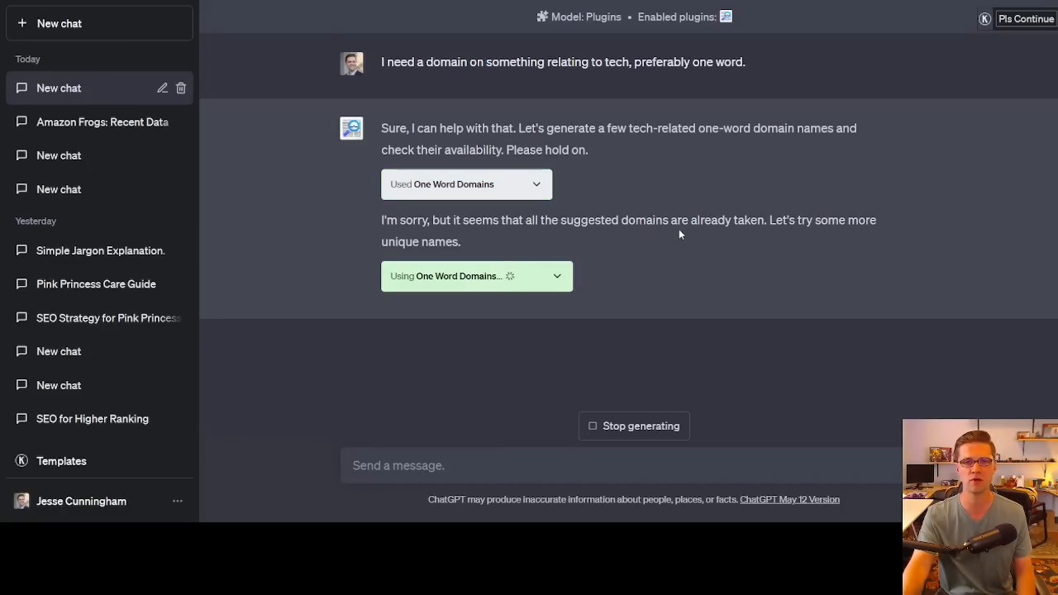
mouse_move(737, 245)
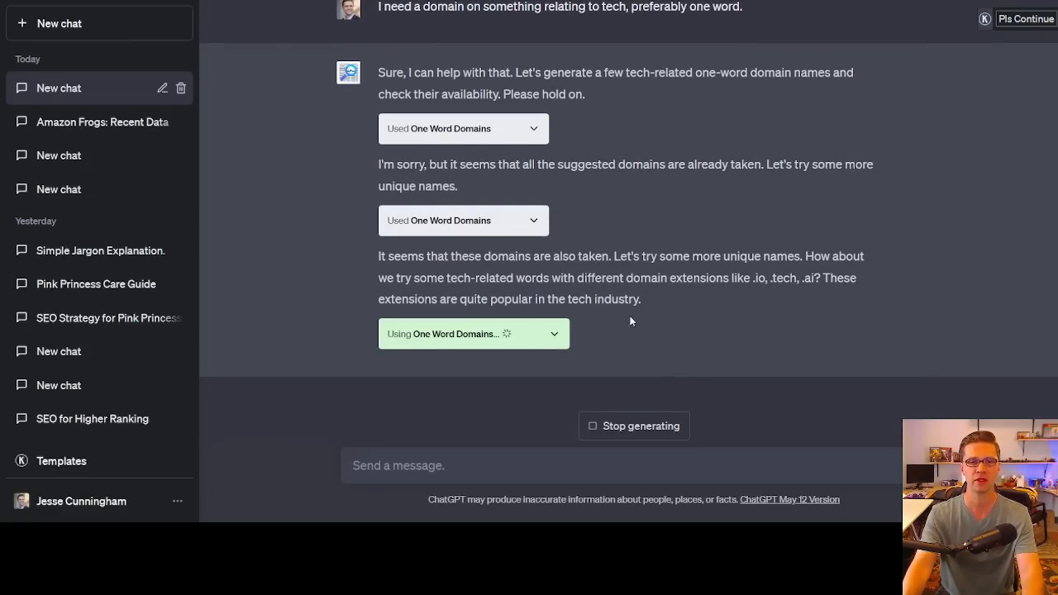
mouse_move(694, 298)
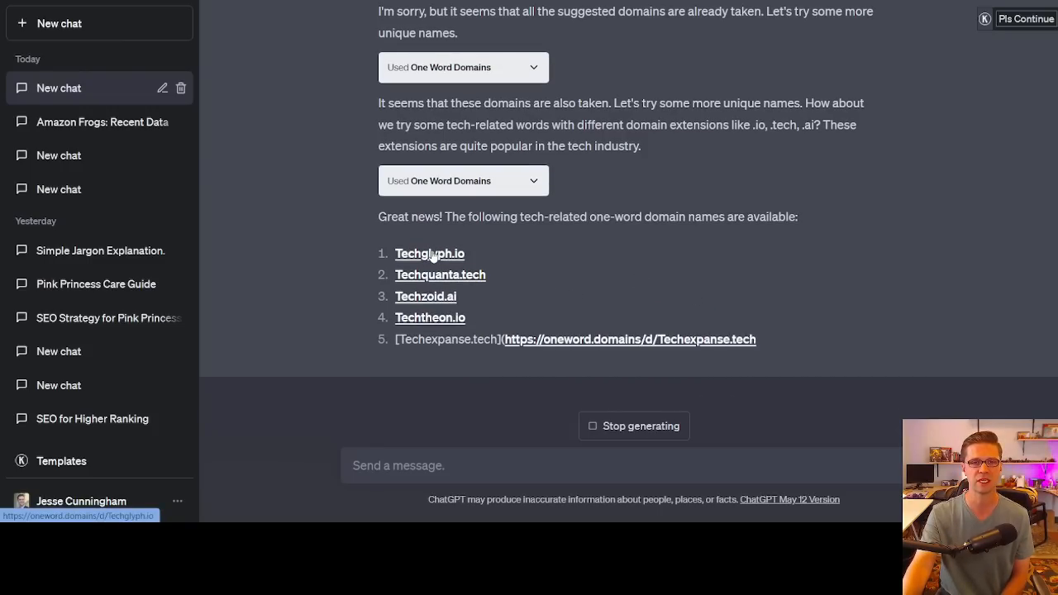
Follow the Techglyph.io link from the five suggested domains and look it over.
click(430, 253)
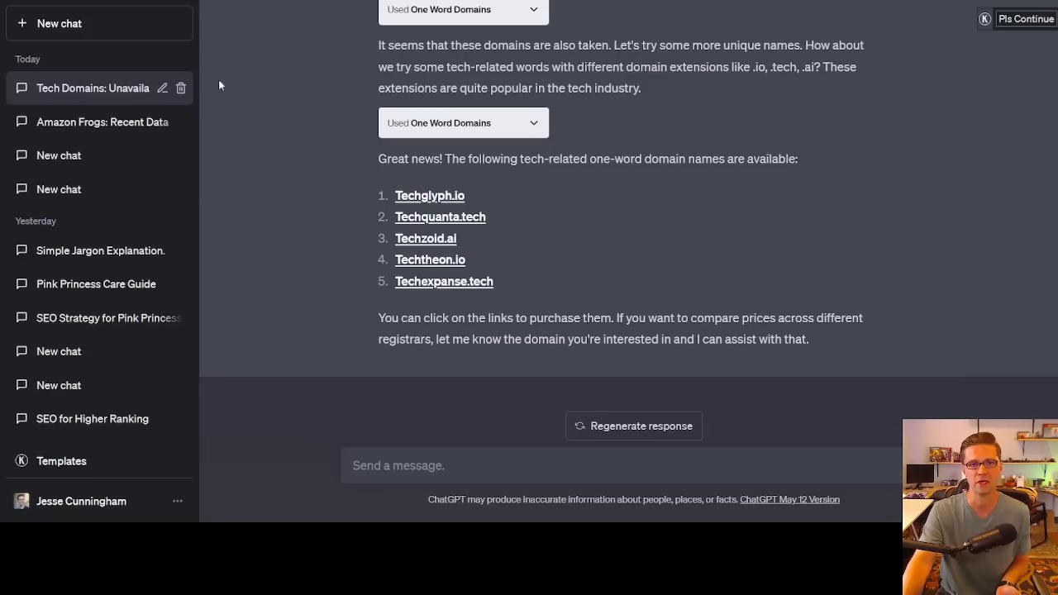
scroll(up, 3)
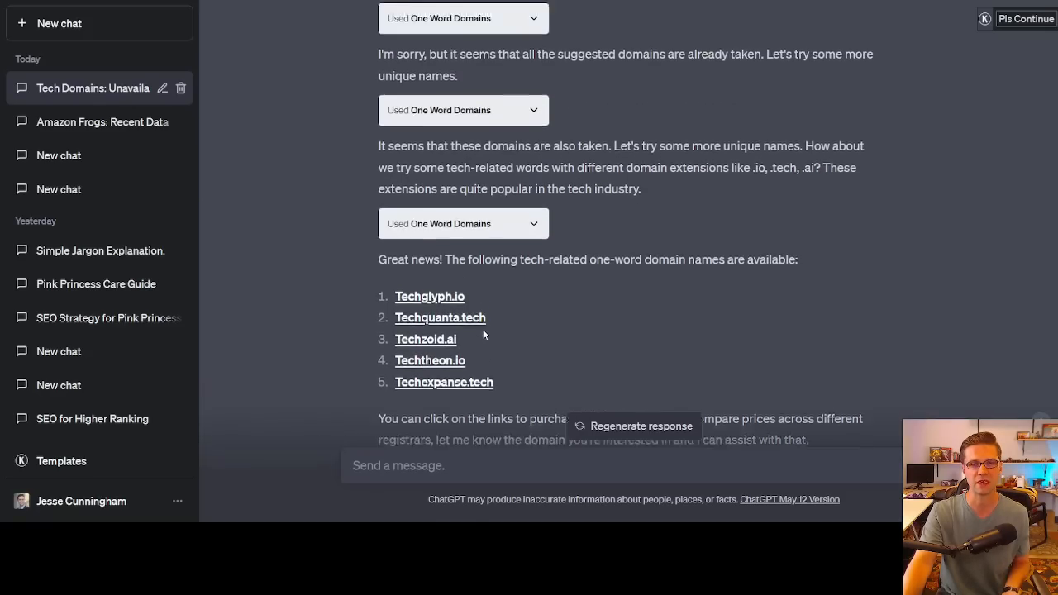
scroll(down, 3)
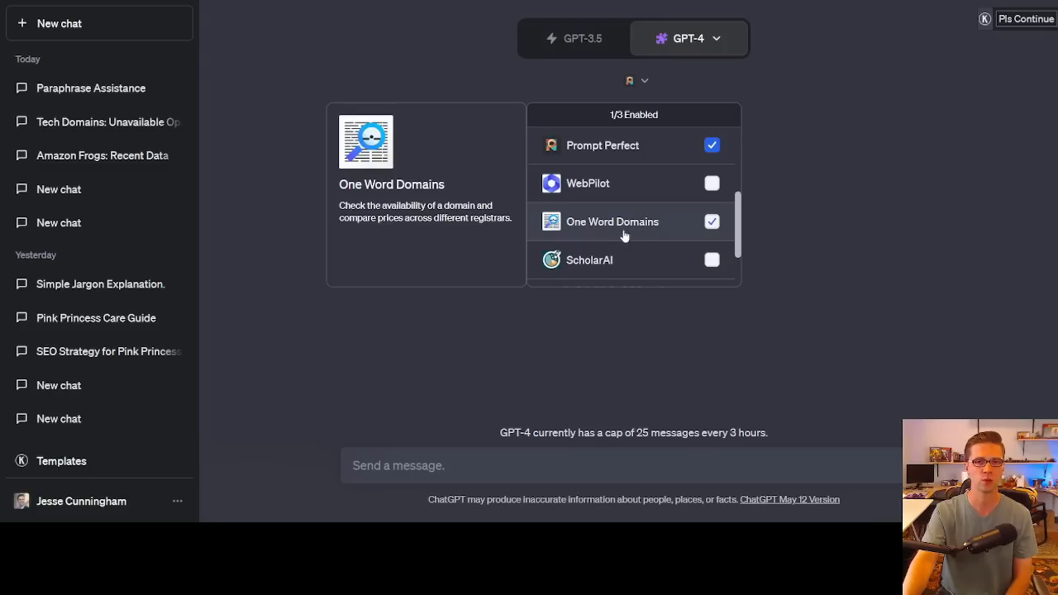
Ask for a prompt to grab kW density on the top 3 SERP results for any keyword.
scroll(up, 3)
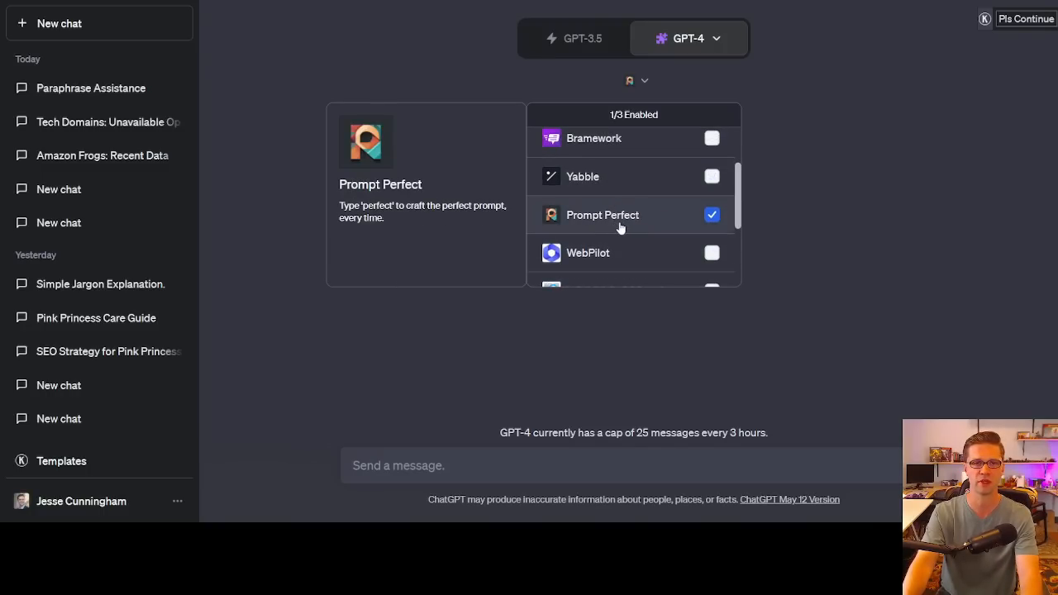
mouse_move(618, 228)
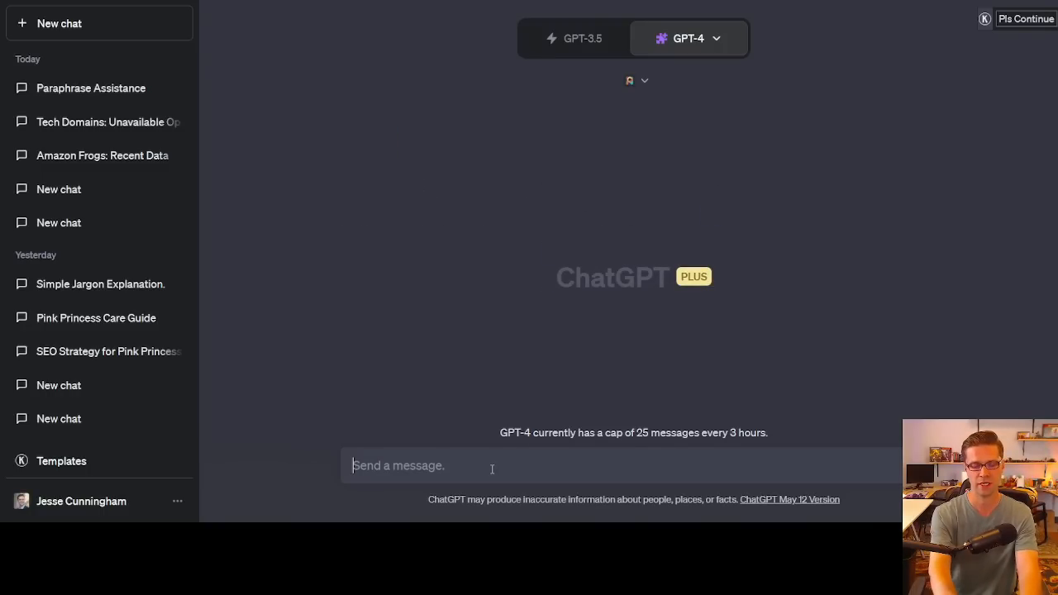
text(Give me a promtp to grab L)
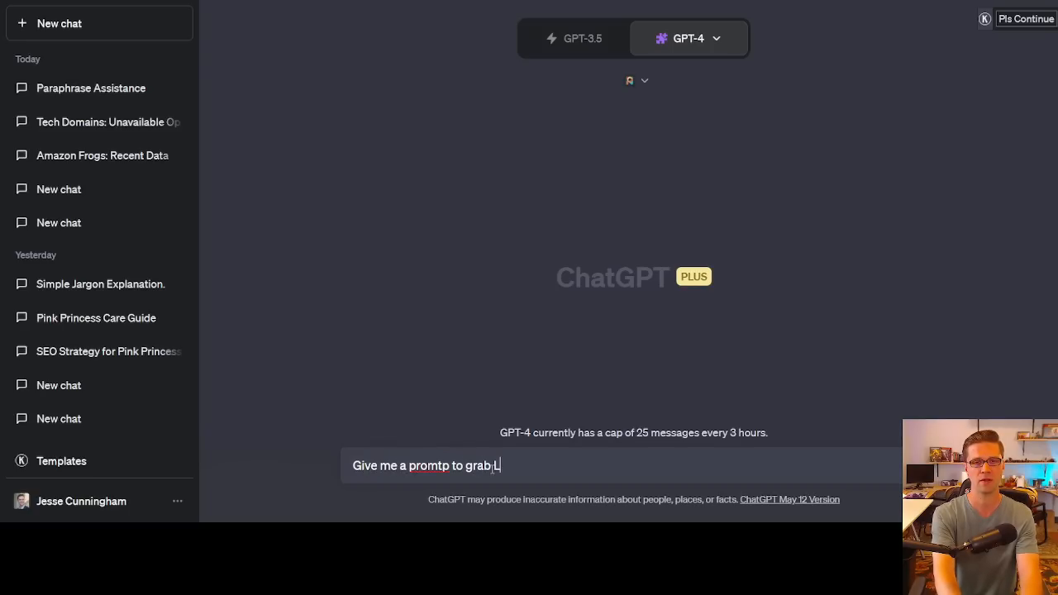
text(kW d)
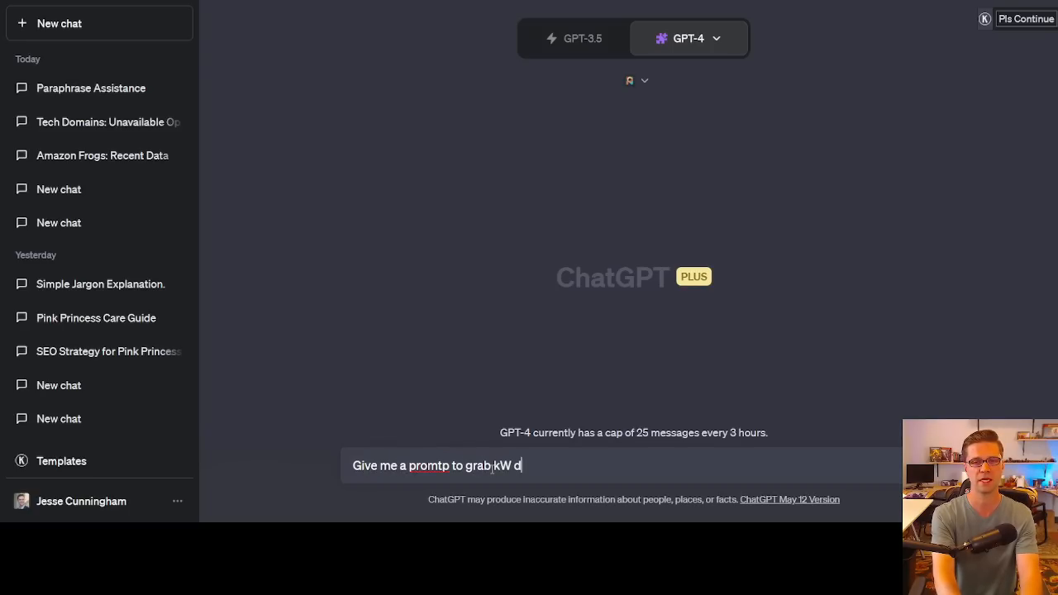
text(ensity on top 3)
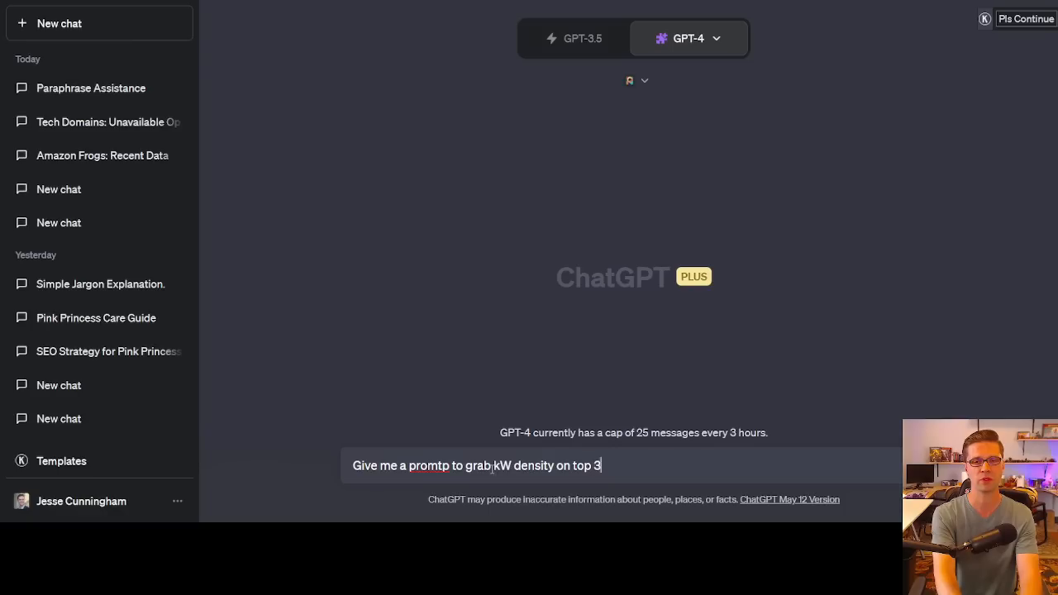
text(SERP results for an)
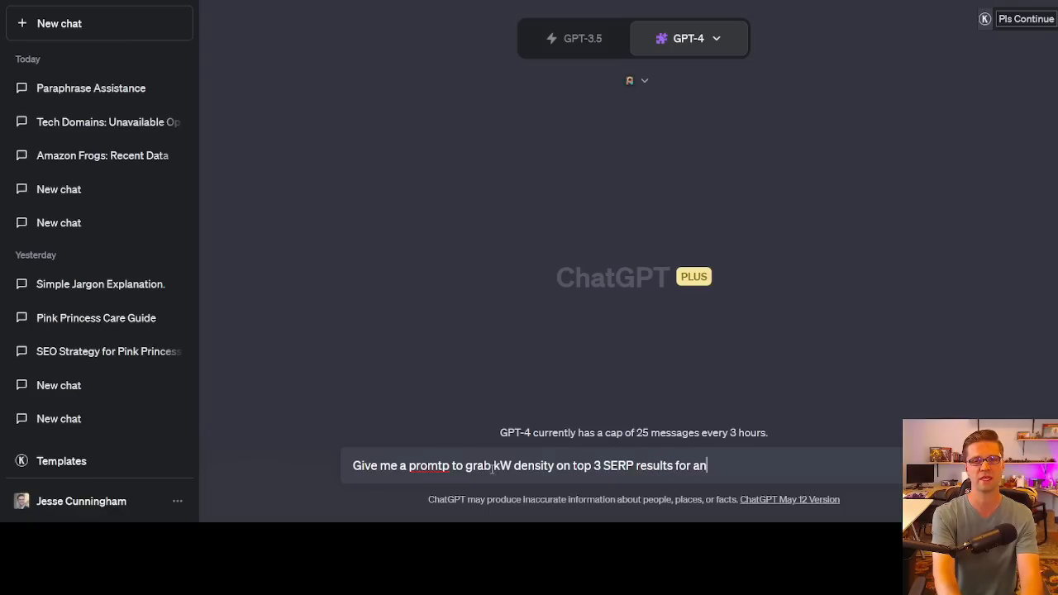
key(Return)
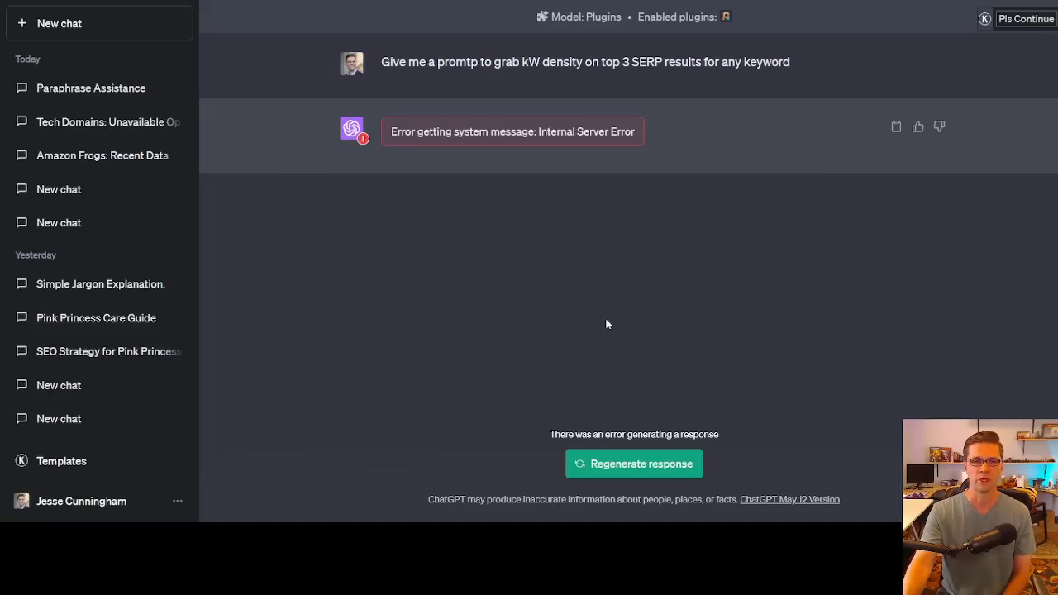
Regenerate the reply after the server error and select the kW density prompt to copy.
click(633, 463)
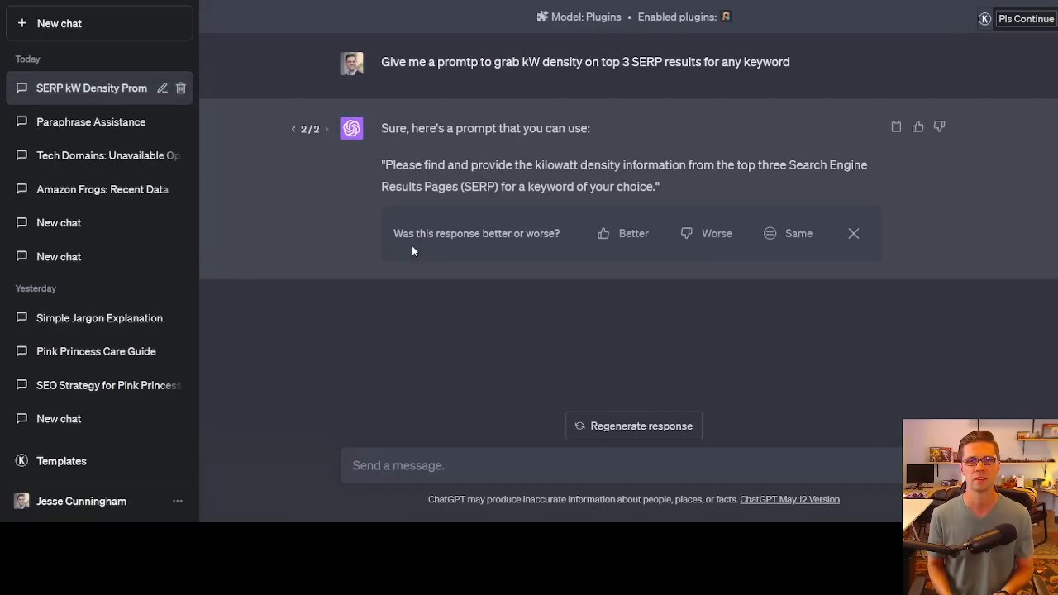
mouse_move(516, 119)
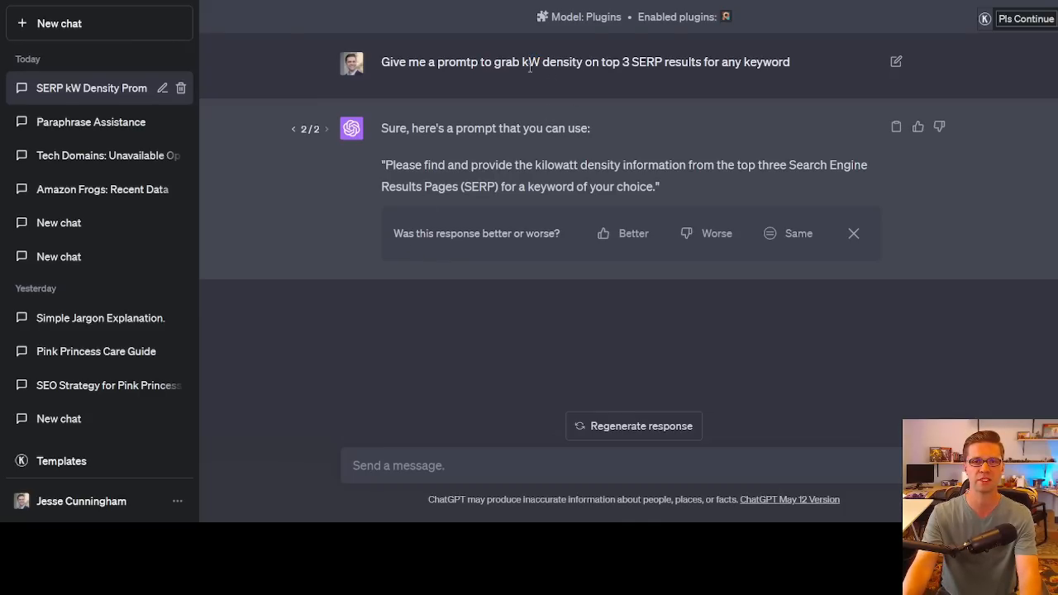
triple_click(585, 61)
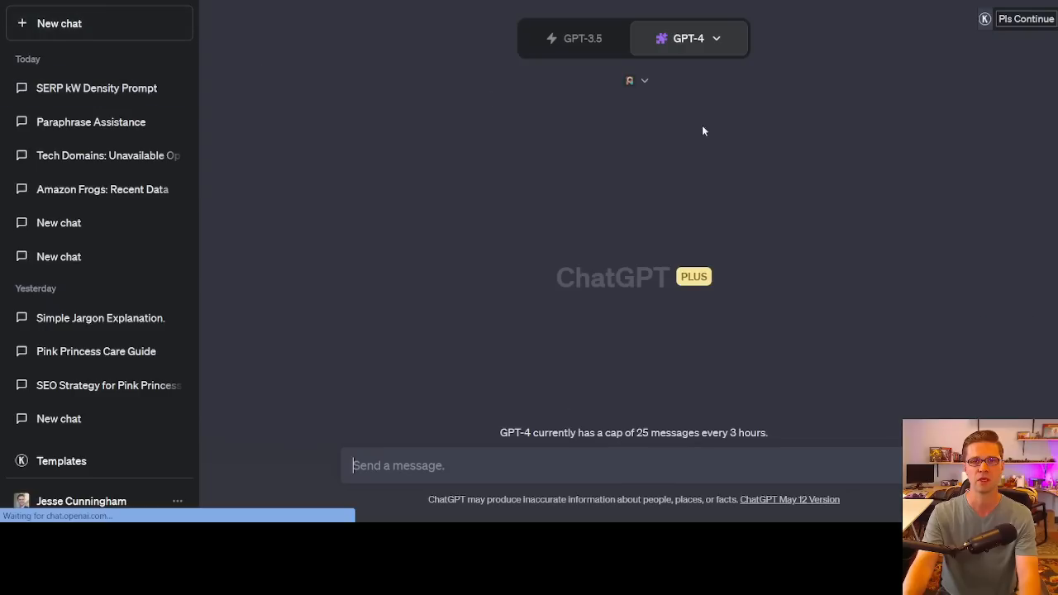
Resend the density prompt with 'kW' replaced by 'keyword' in a new chat.
text(Give me a promtp to grab kW density on top 3 SERP results for any keyword)
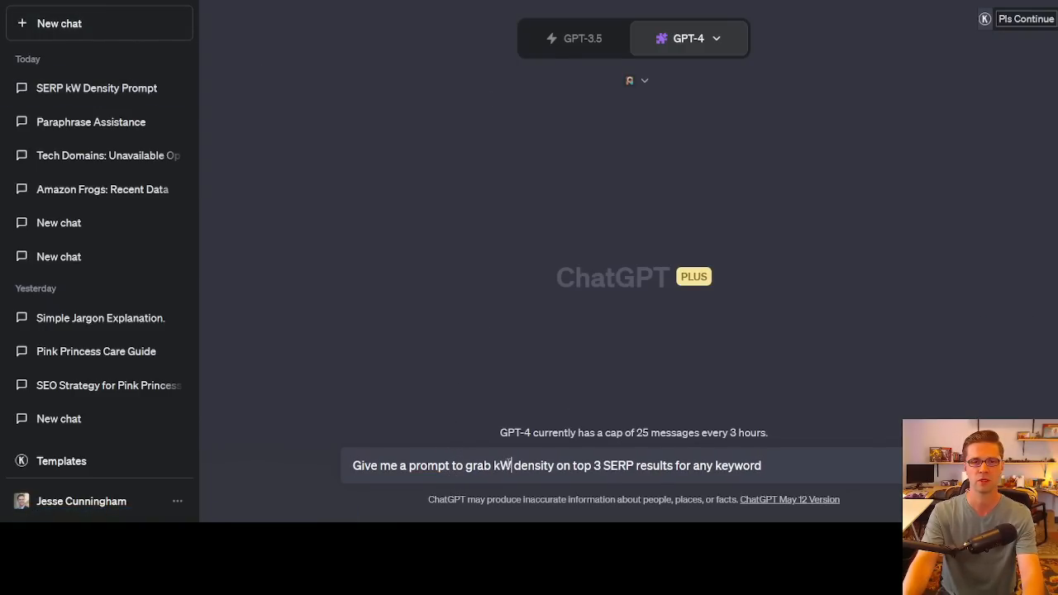
double_click(503, 466)
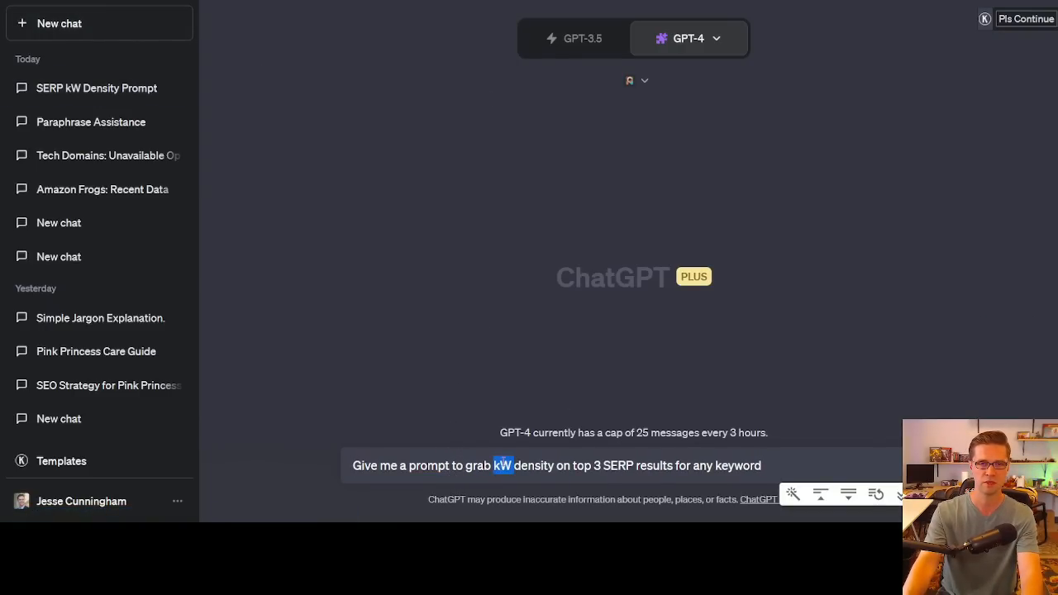
text(eyword)
key(Return)
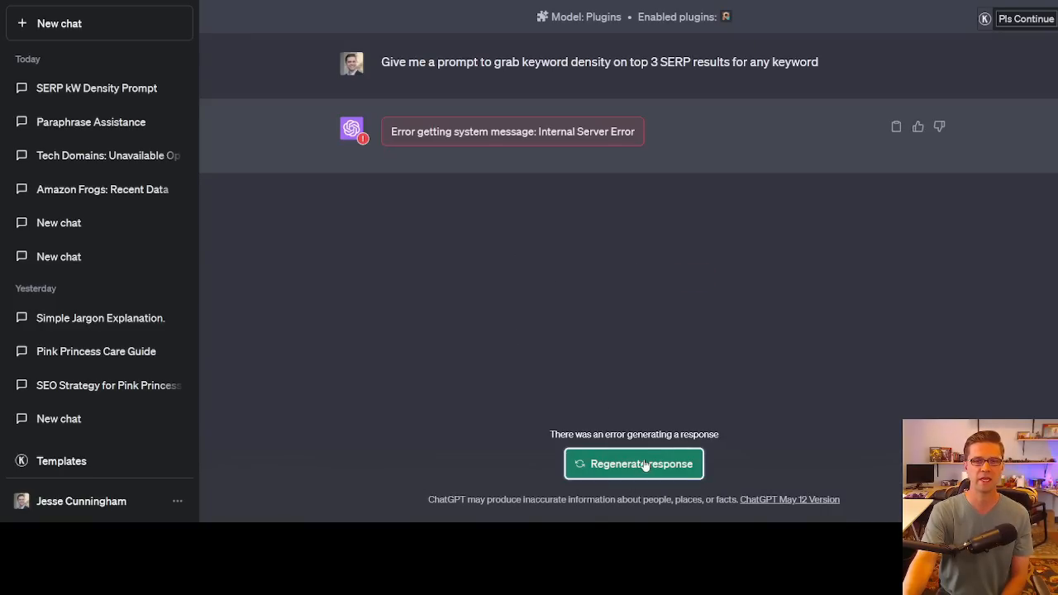
Regenerate after the server error and expand Prompt Perfect's rewritten prompt details.
click(633, 463)
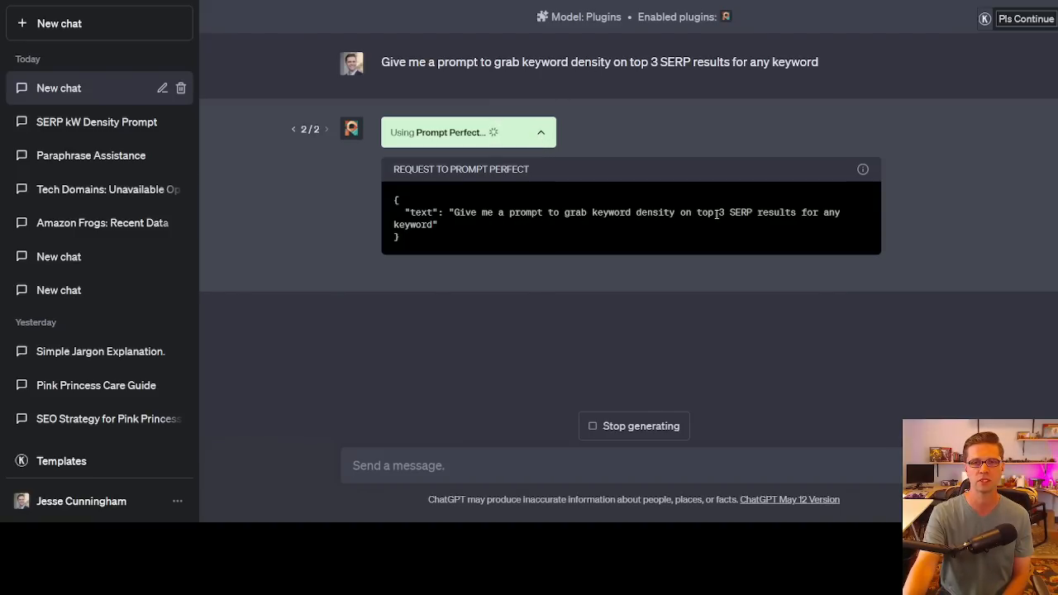
click(540, 133)
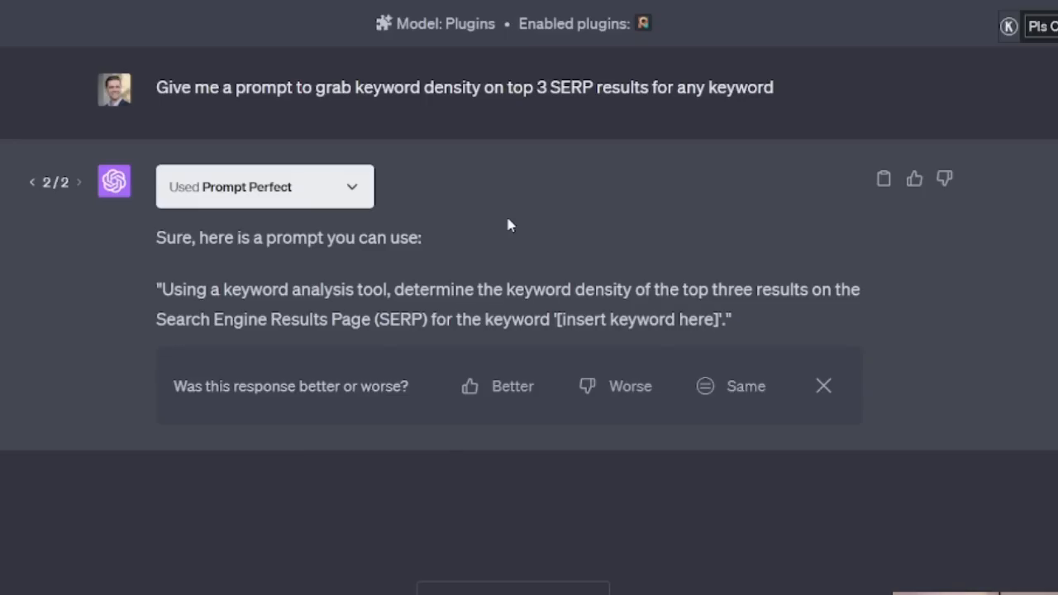
mouse_move(162, 311)
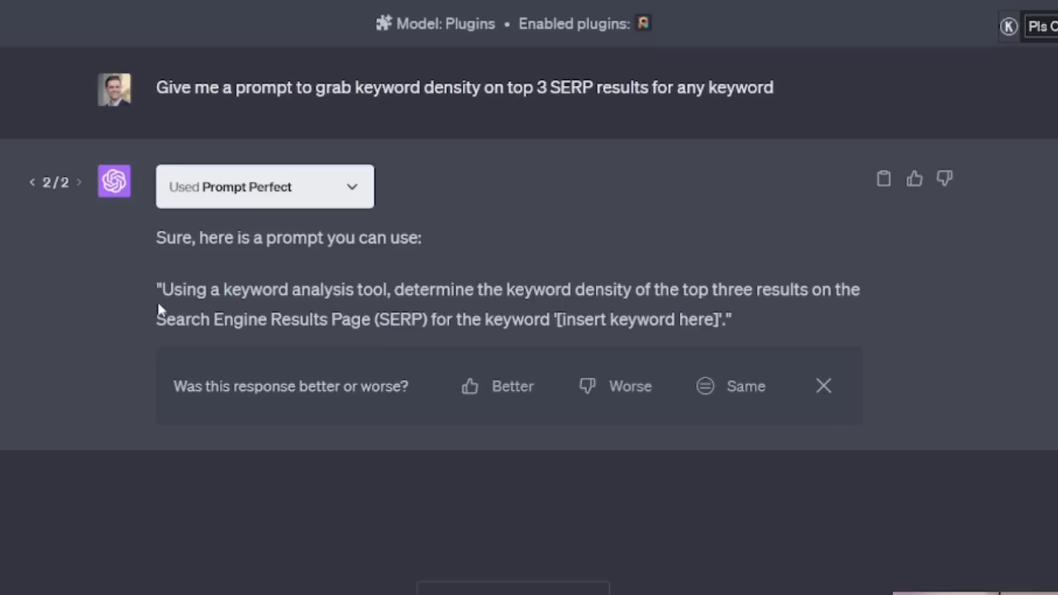
mouse_move(162, 298)
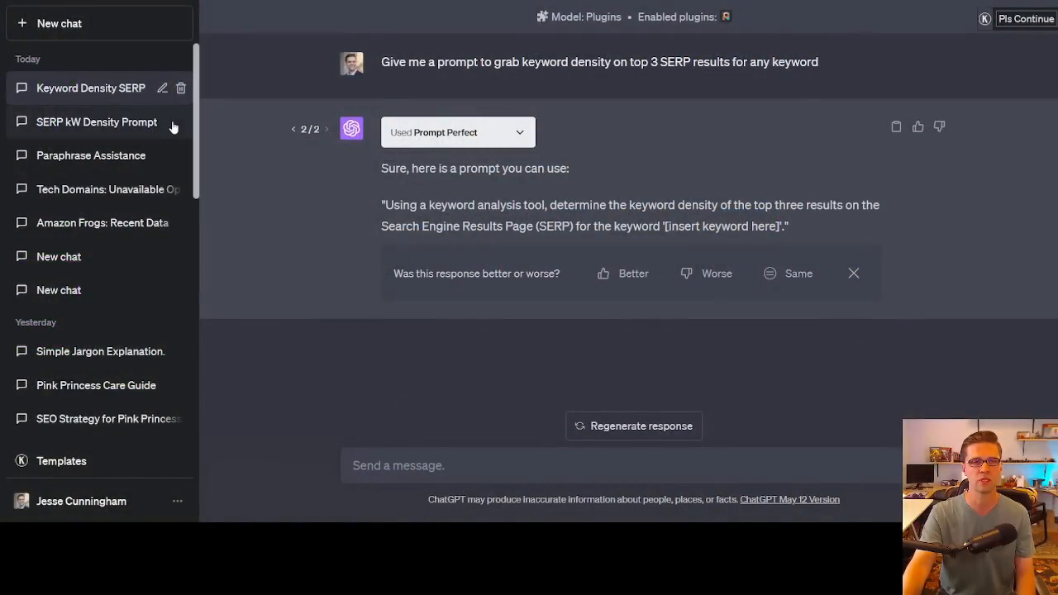
Return to the Pink Princess Care Guide chat and locate the WebPilot header outline.
click(96, 384)
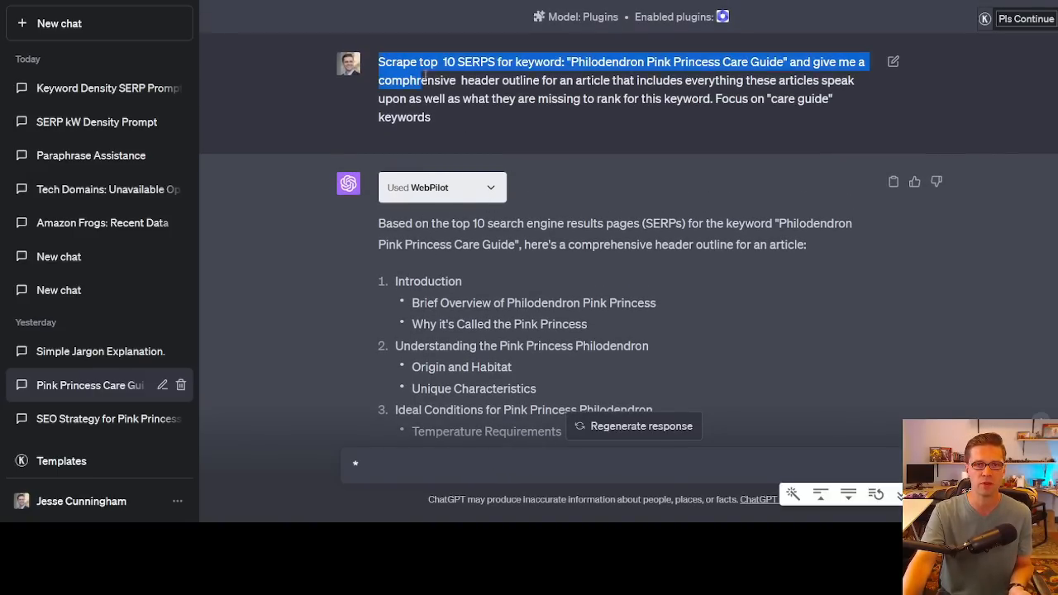
scroll(down, 3)
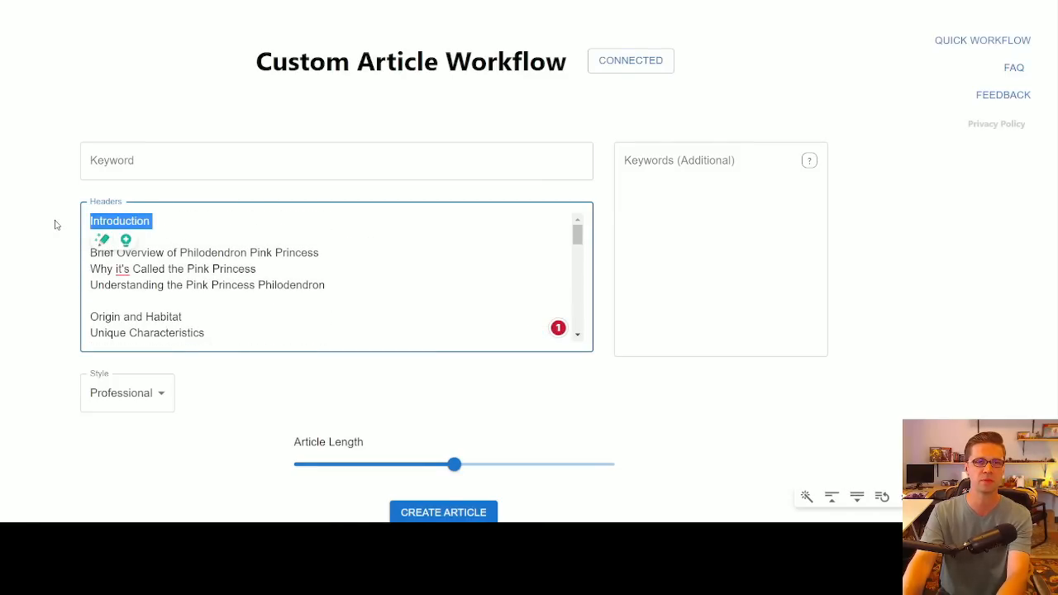
Enter the keyword 'Pink Princess Philodendron Care Guide' in Custom Article Workflow.
scroll(down, 3)
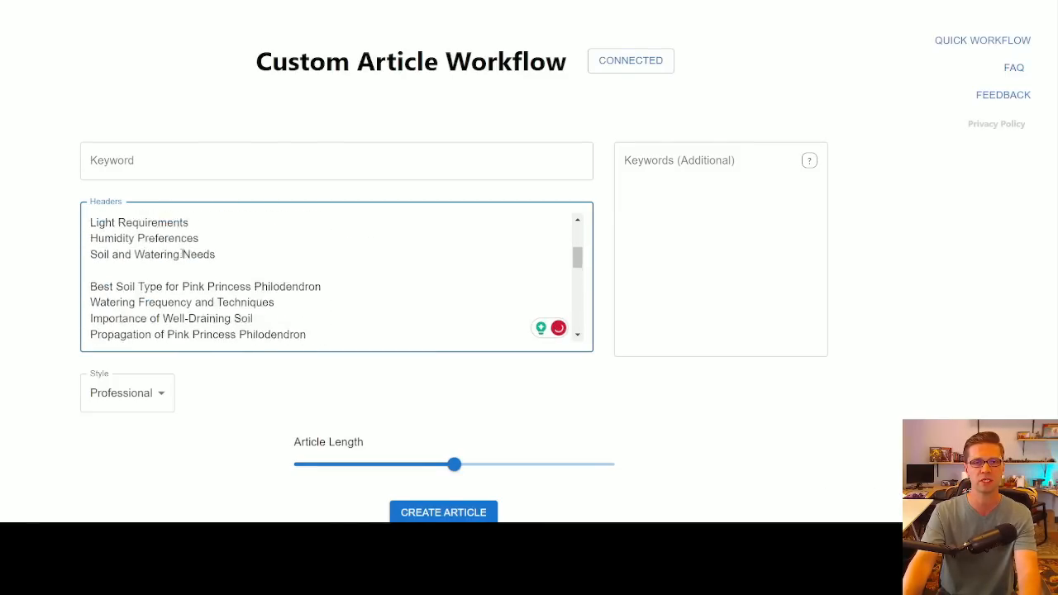
click(337, 160)
text(Pink Princess Philodendron)
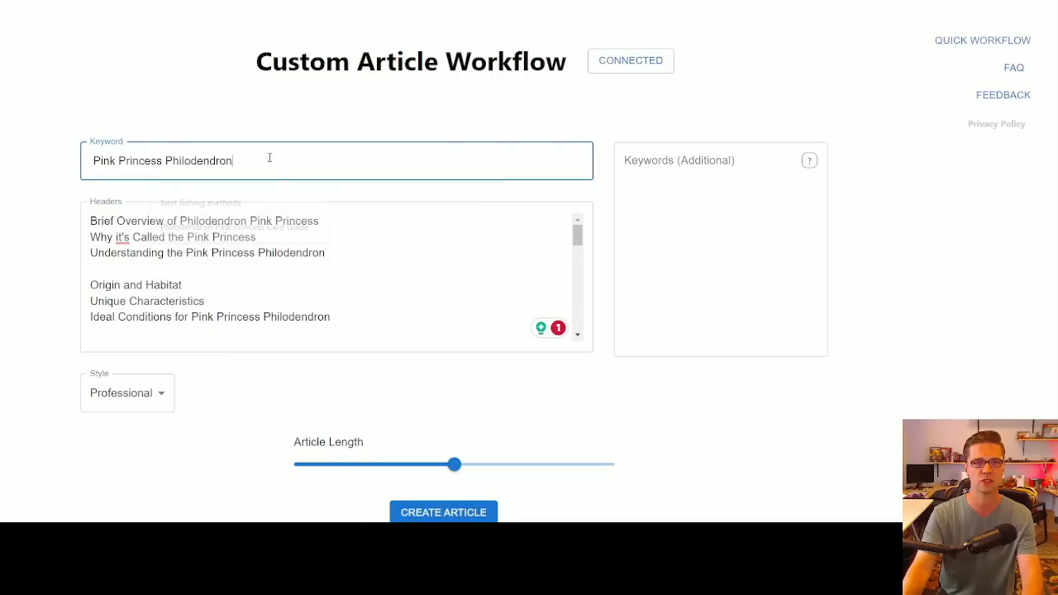
text(Care Guide)
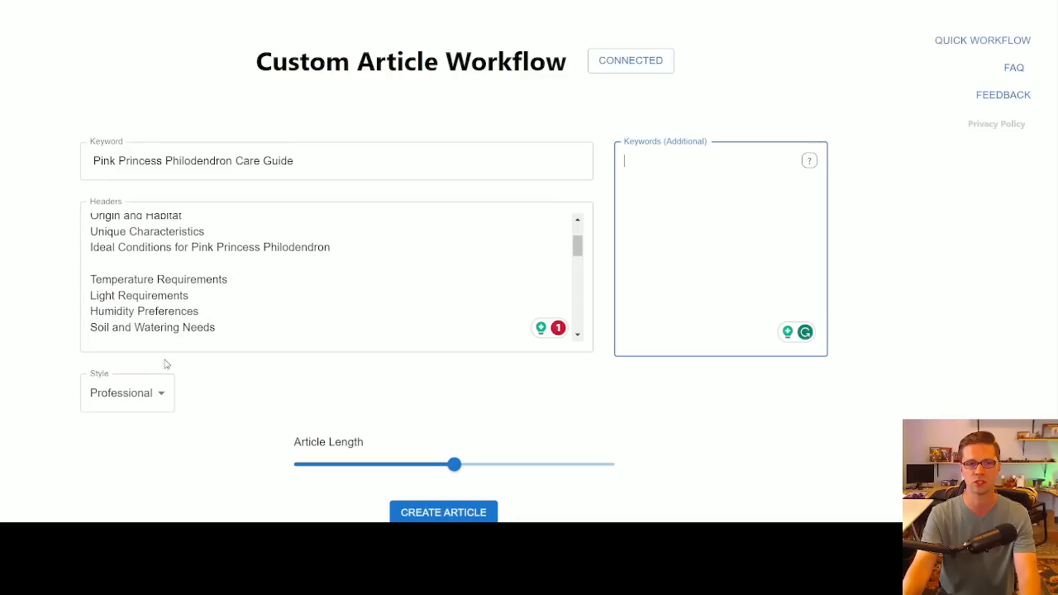
click(127, 393)
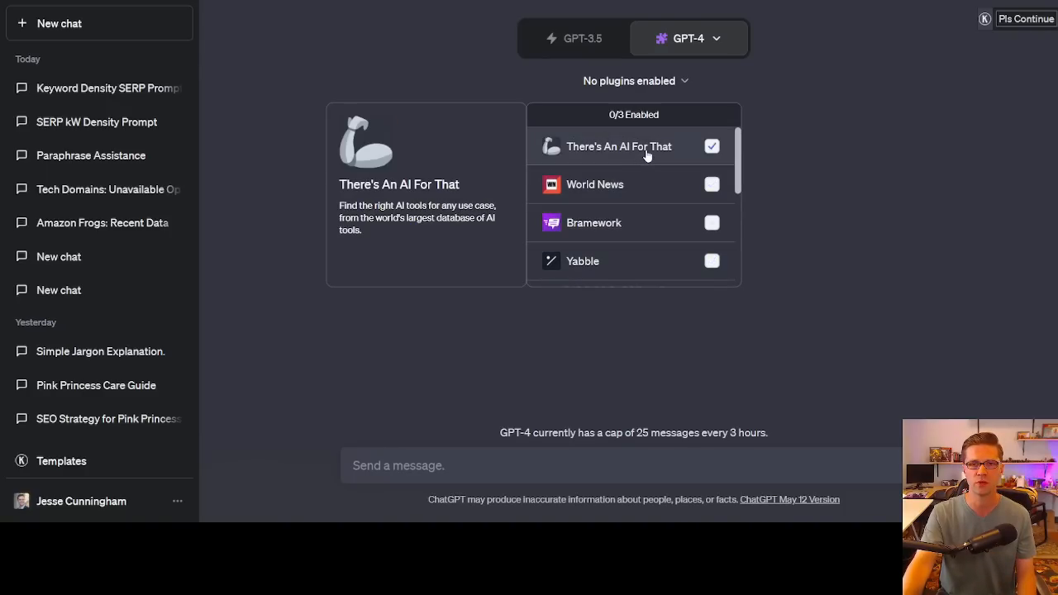
Enable the Bramework plugin for the new GPT-4 chat.
click(710, 221)
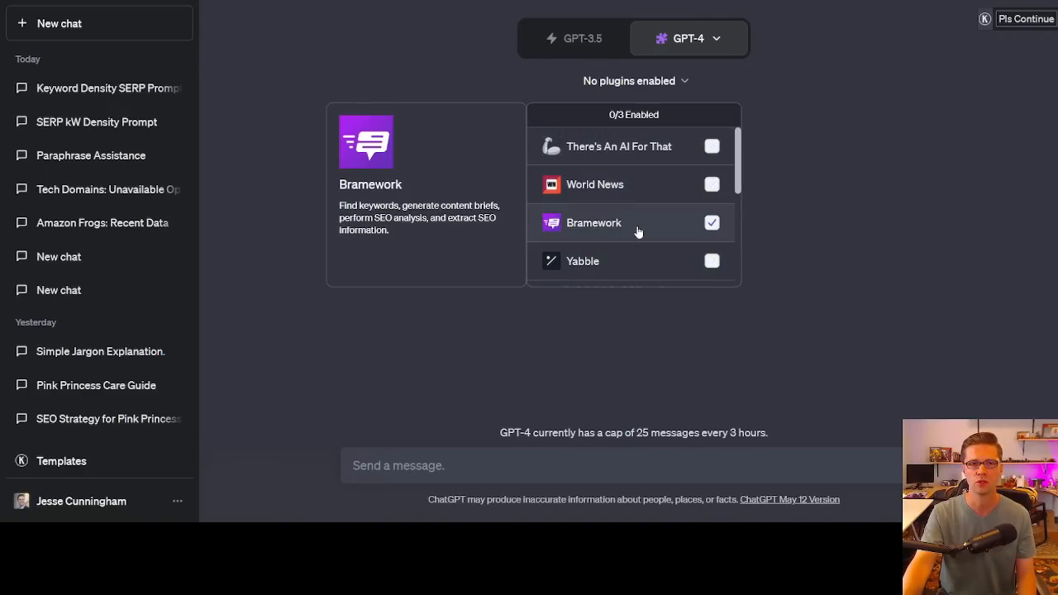
mouse_move(695, 230)
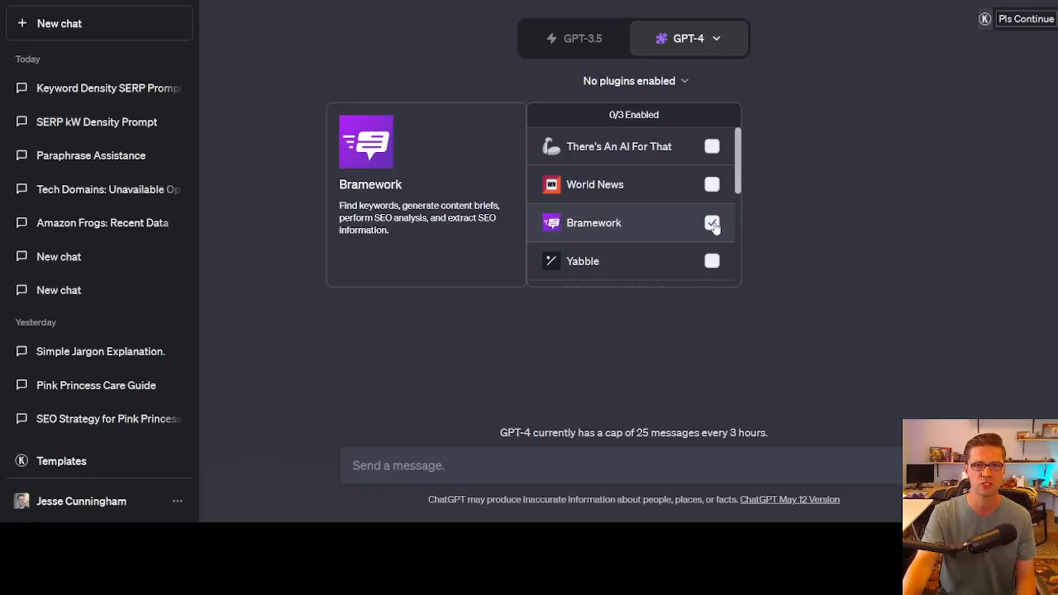
click(711, 222)
text(Scrape top  10 SERPS for keyword: "Philodendron Pink Princess Care Guide" and give me the exact keywo)
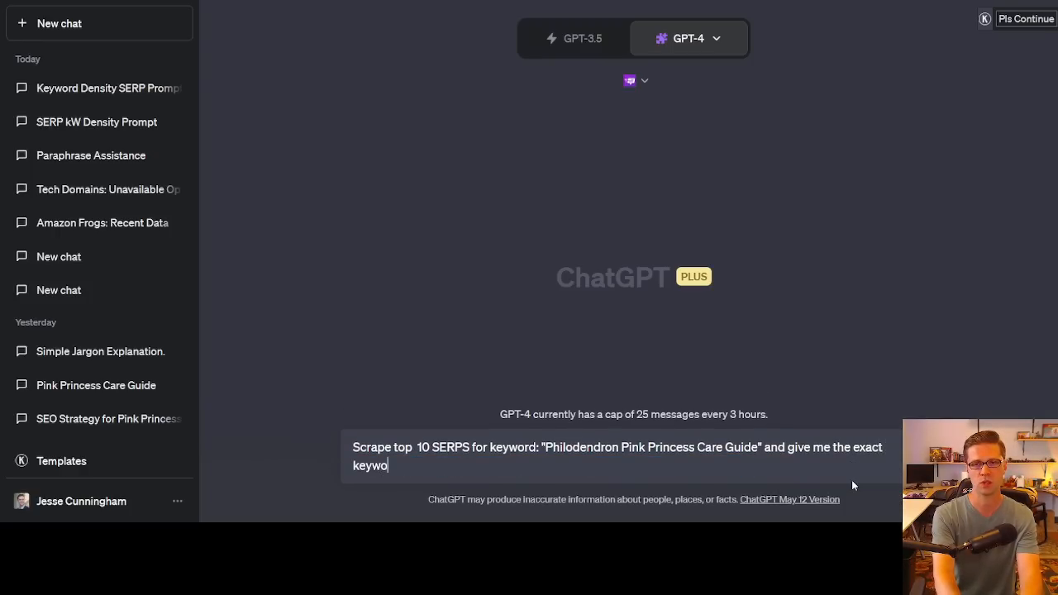
Ask Bramework which keywords the article needs to compete well in the SERPs.
text(rds i need to incluide throughout th)
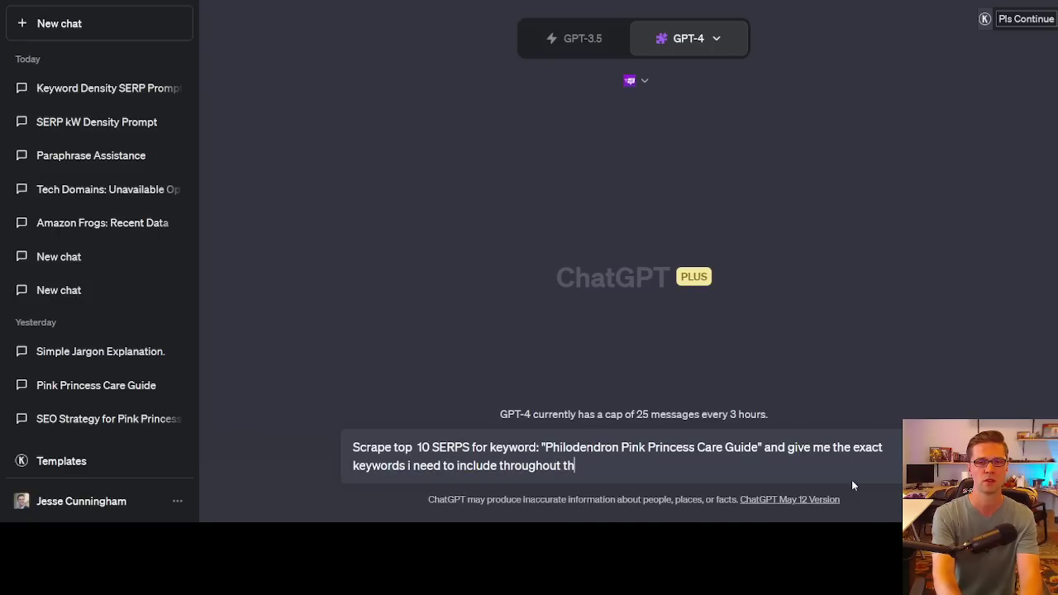
text(e article to compete wel)
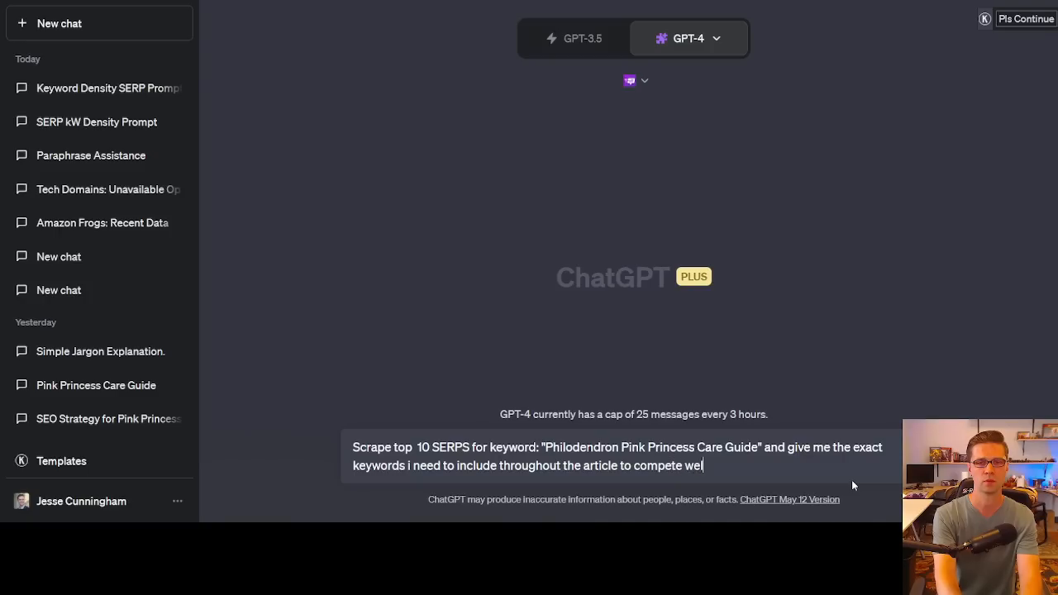
key(Return)
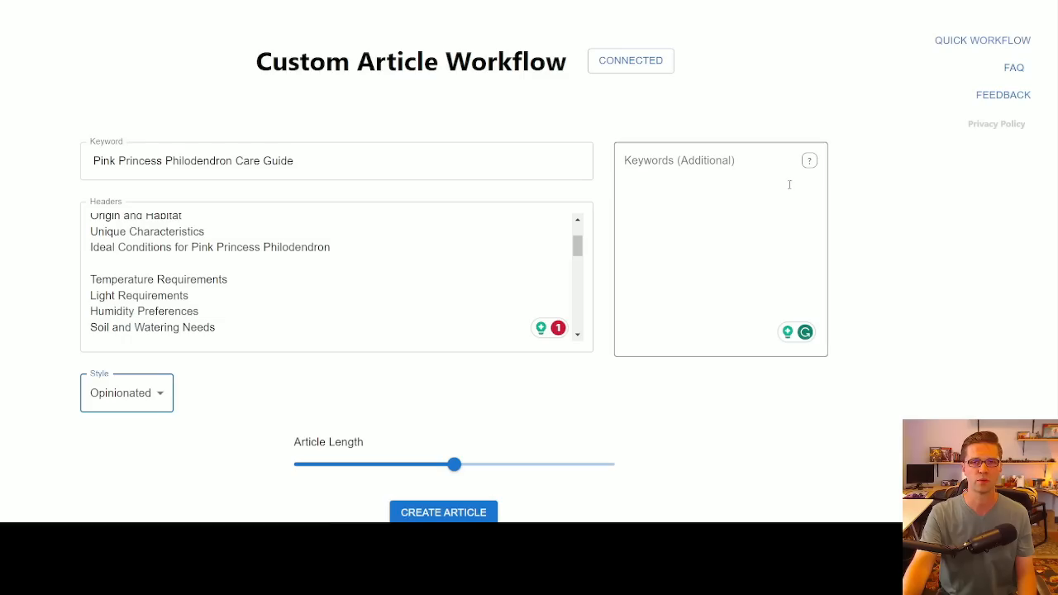
Set the article style to Opinionated and move to the Keywords (Additional) field.
click(719, 248)
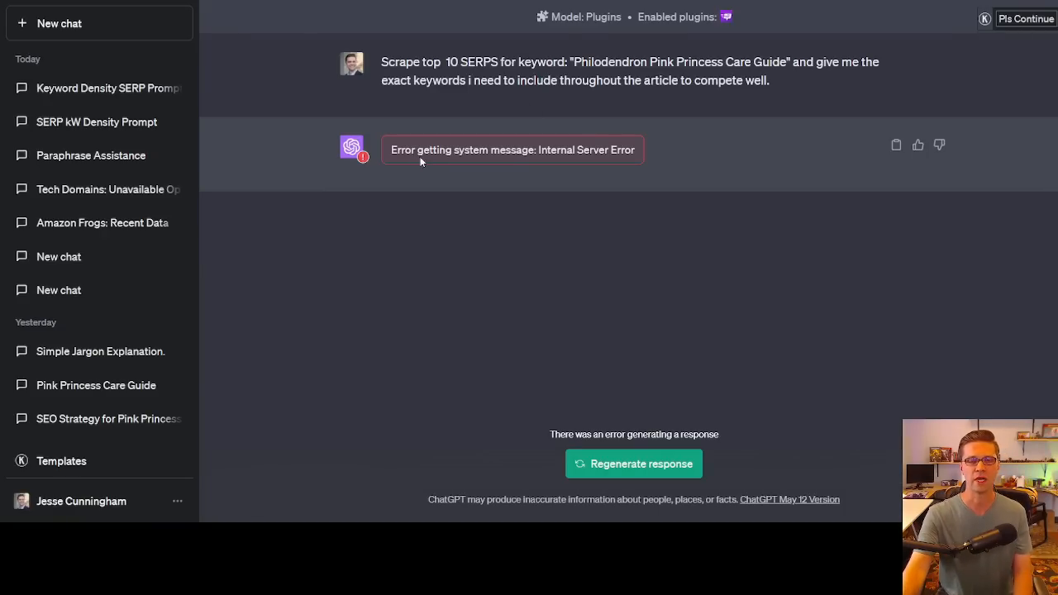
Regenerate the Bramework answer and inspect the Philodendron Pink Princess and Plant Care Guide queries.
click(633, 463)
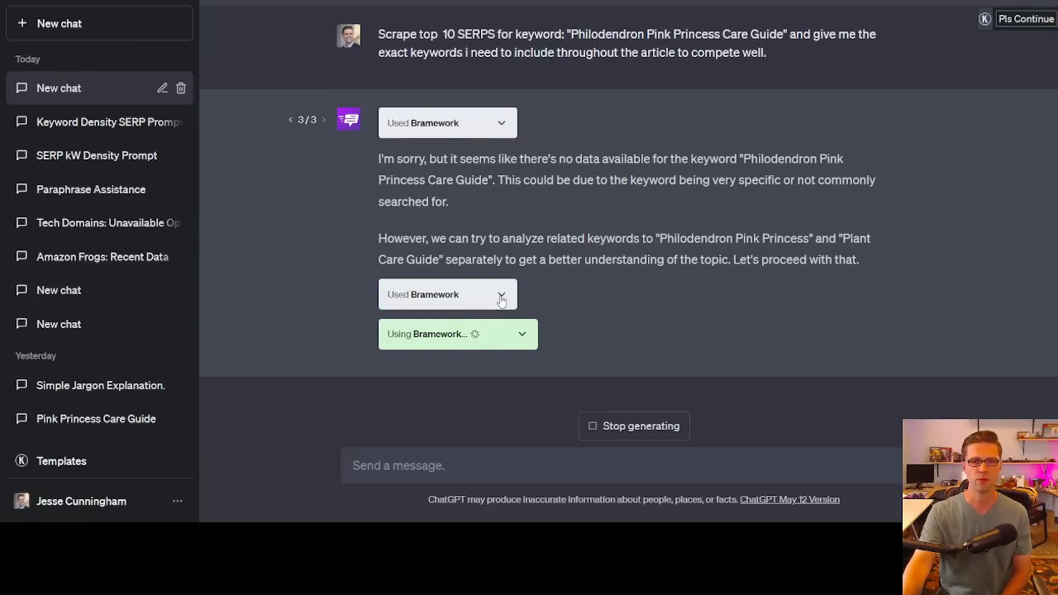
click(499, 294)
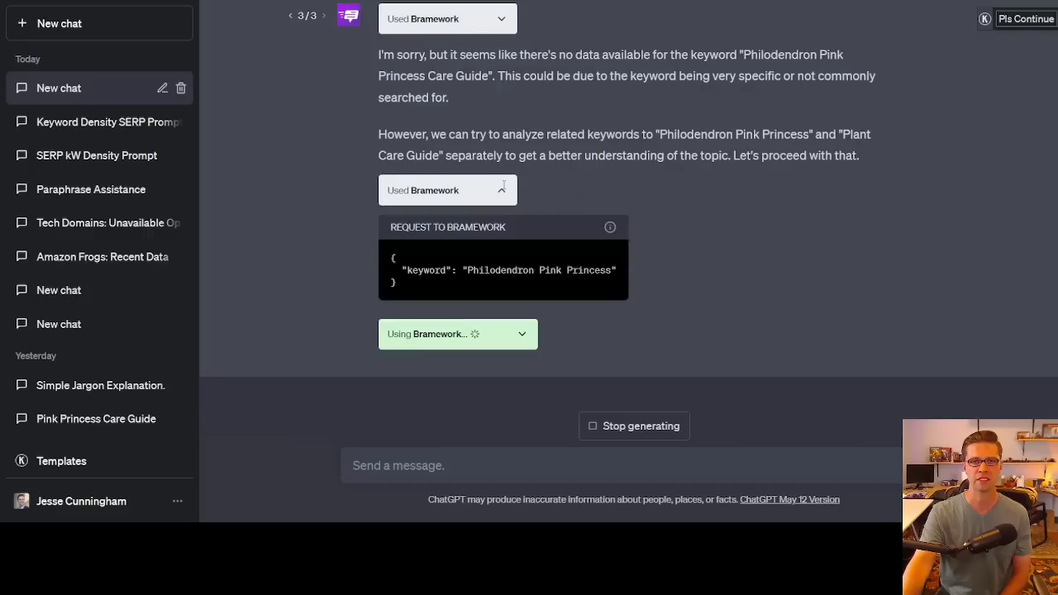
click(456, 334)
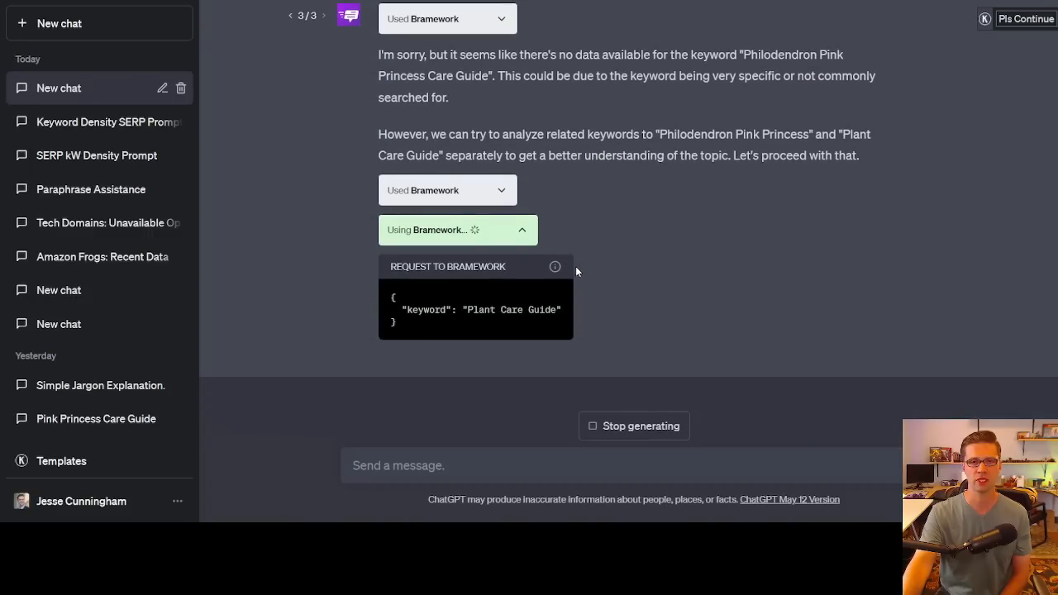
mouse_move(575, 320)
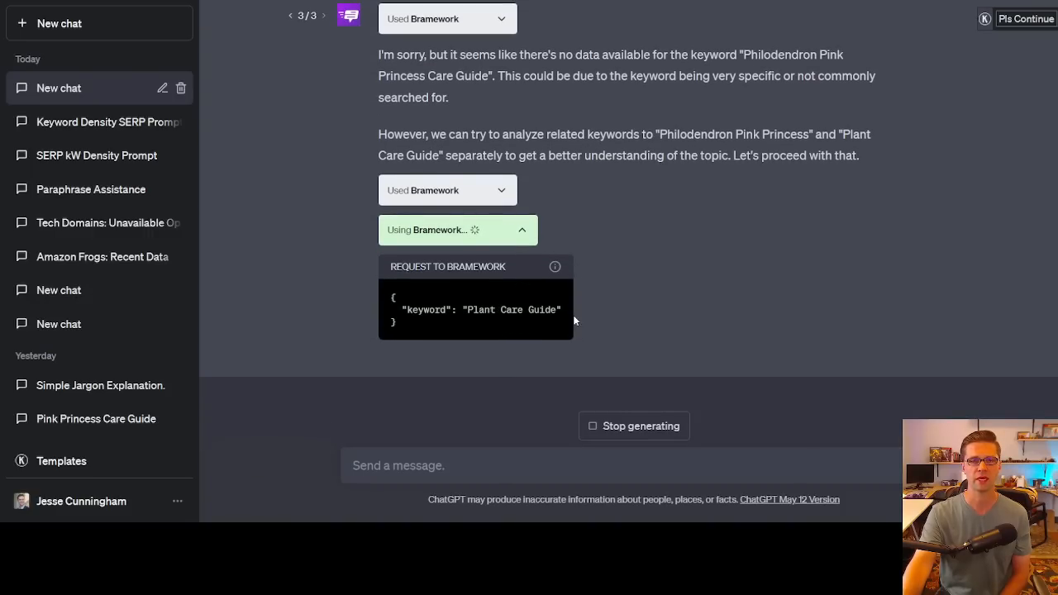
mouse_move(503, 332)
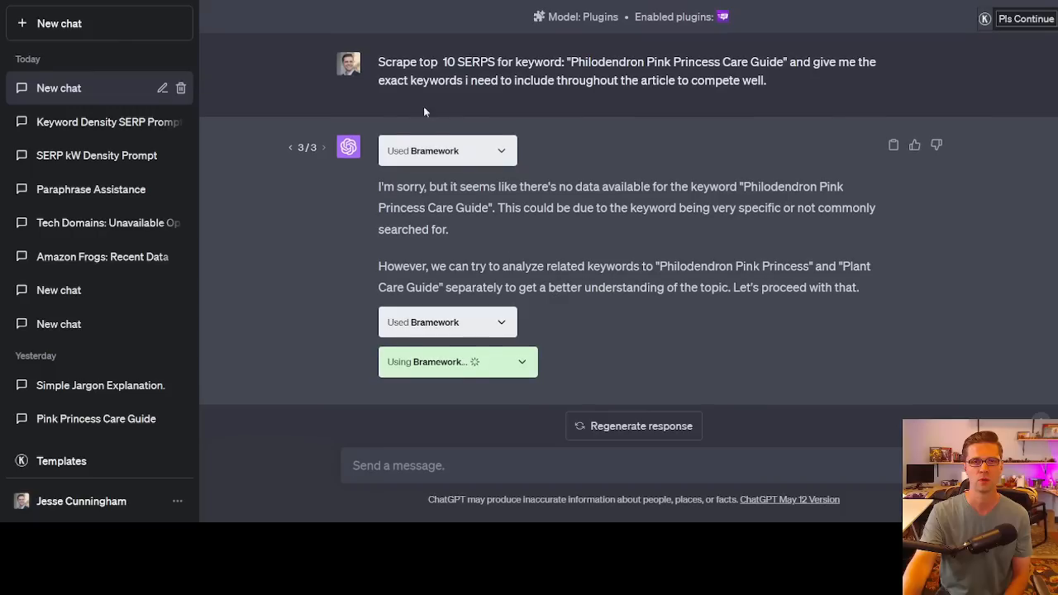
mouse_move(465, 159)
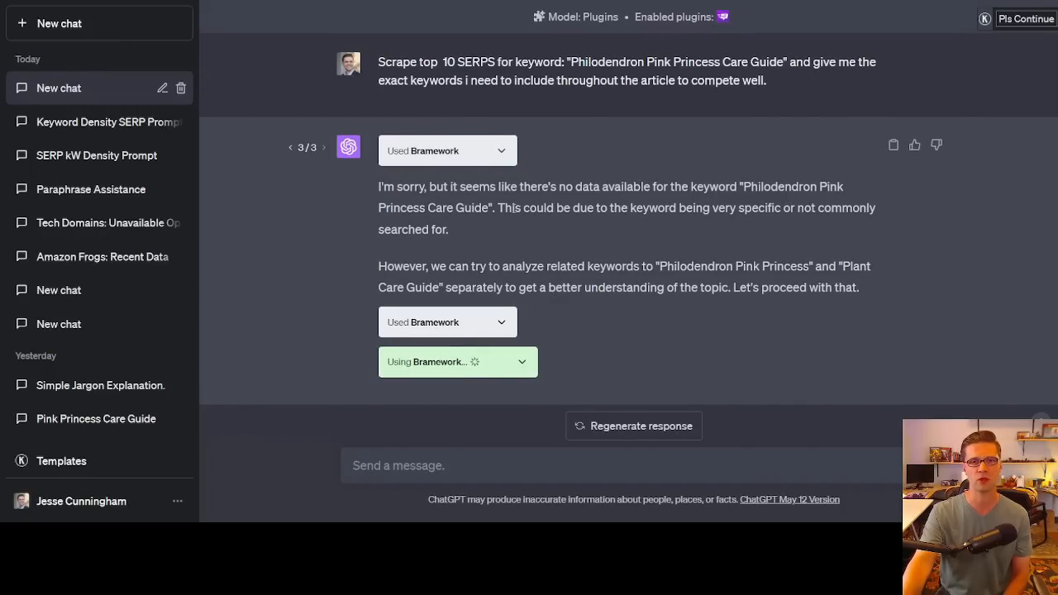
scroll(up, 3)
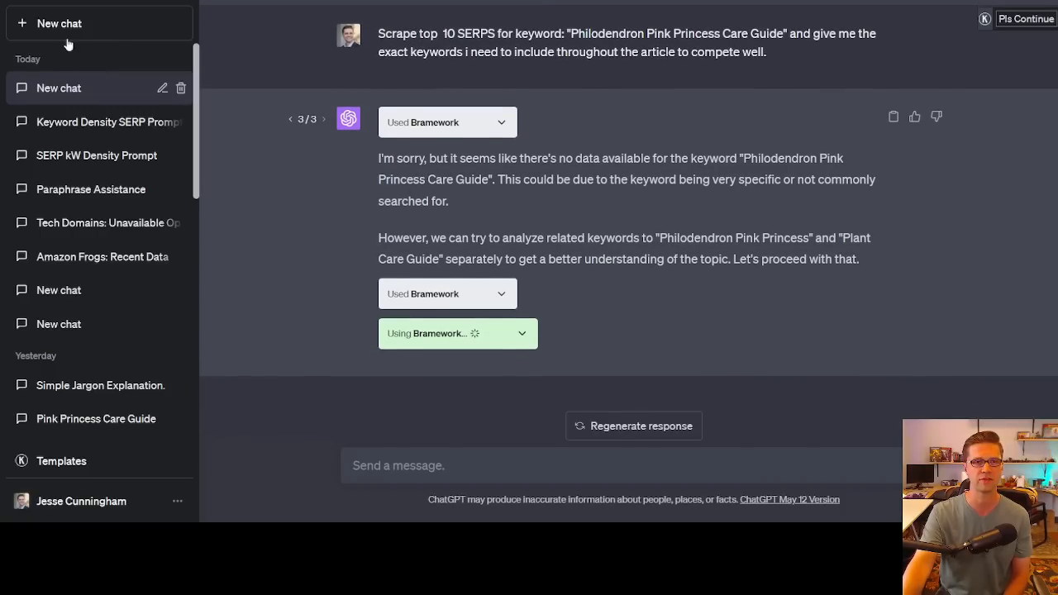
Start a fresh chat on the GPT-4 model with plugins.
click(687, 38)
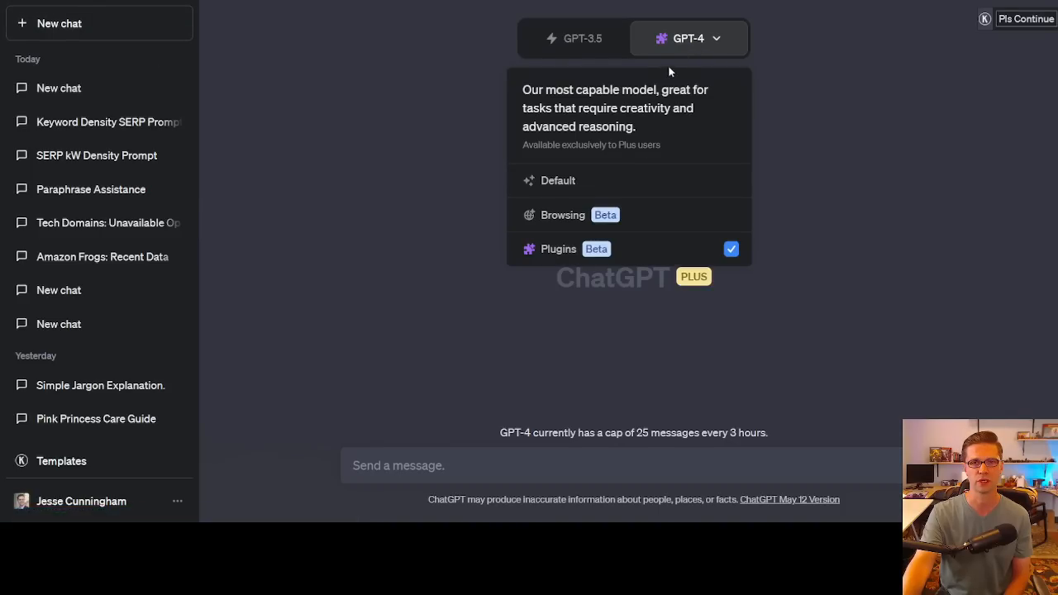
click(559, 248)
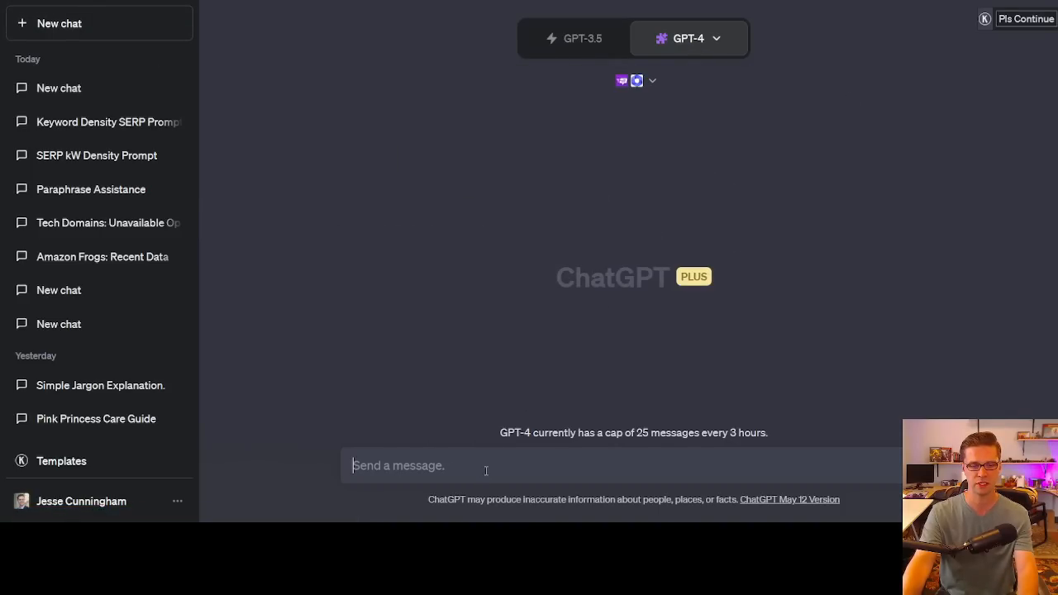
Ask to scrape the top 10 SERPs for 'Philodendron Pink Princess Care Guide' and list secondary keywords.
text(Scrape top 10 SERPS for keyword: "Philodendron Pink Princess Care Guide" and give me a comphrensive header outline for an article that includes everything these articles speak upon as well as what they are missing to rank for this keyword. Focus on "care guide" keywords)
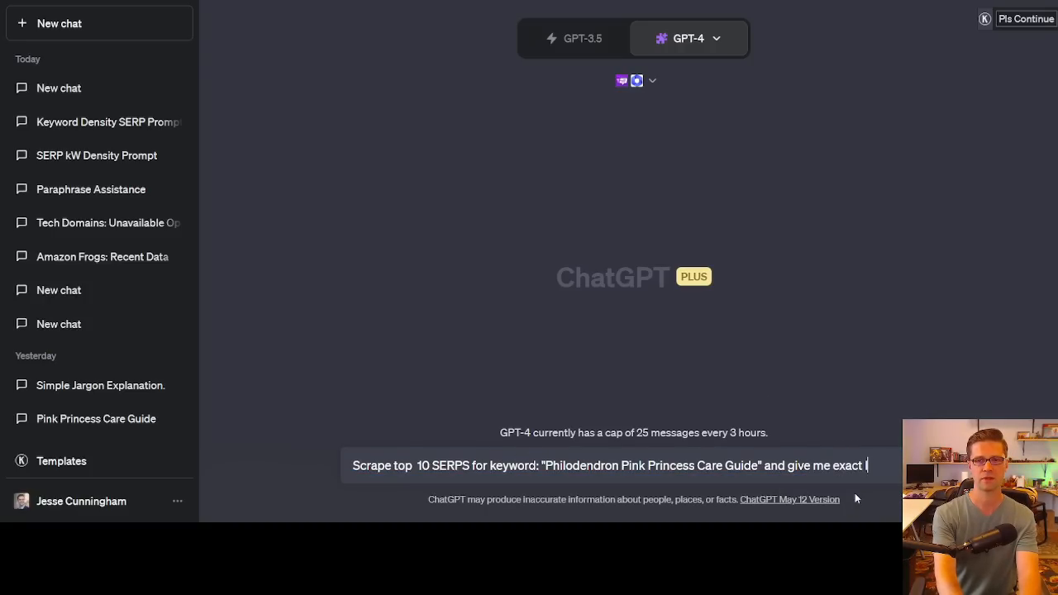
text(list of secondary)
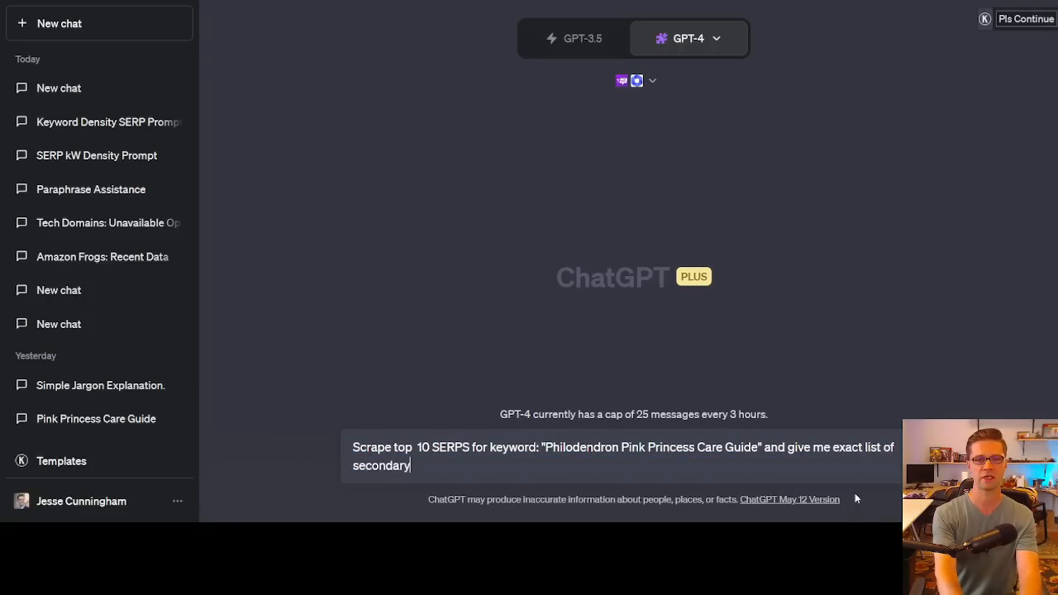
text(keywords to includ)
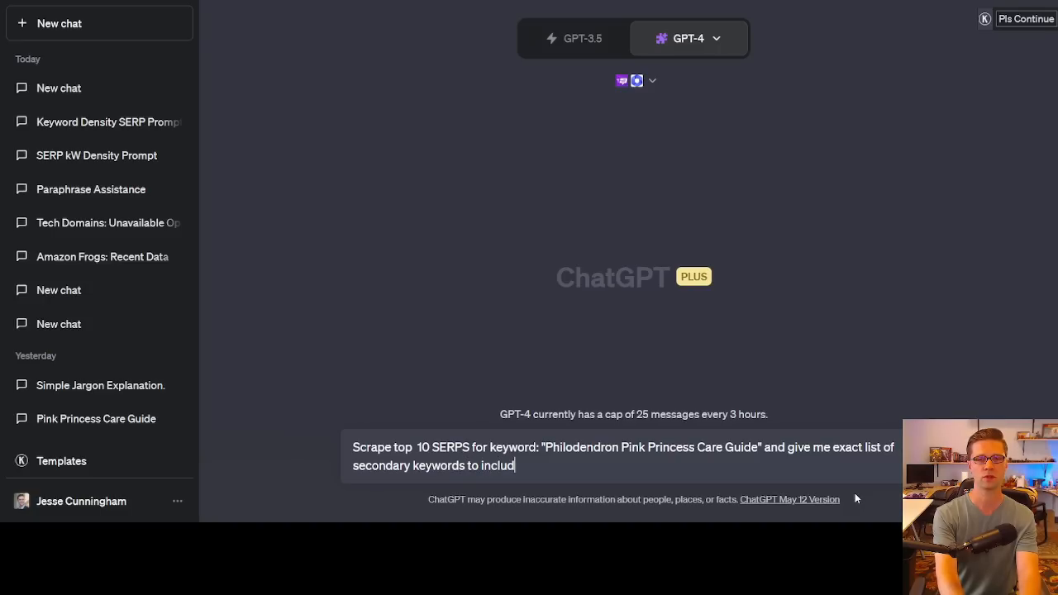
text(e in)
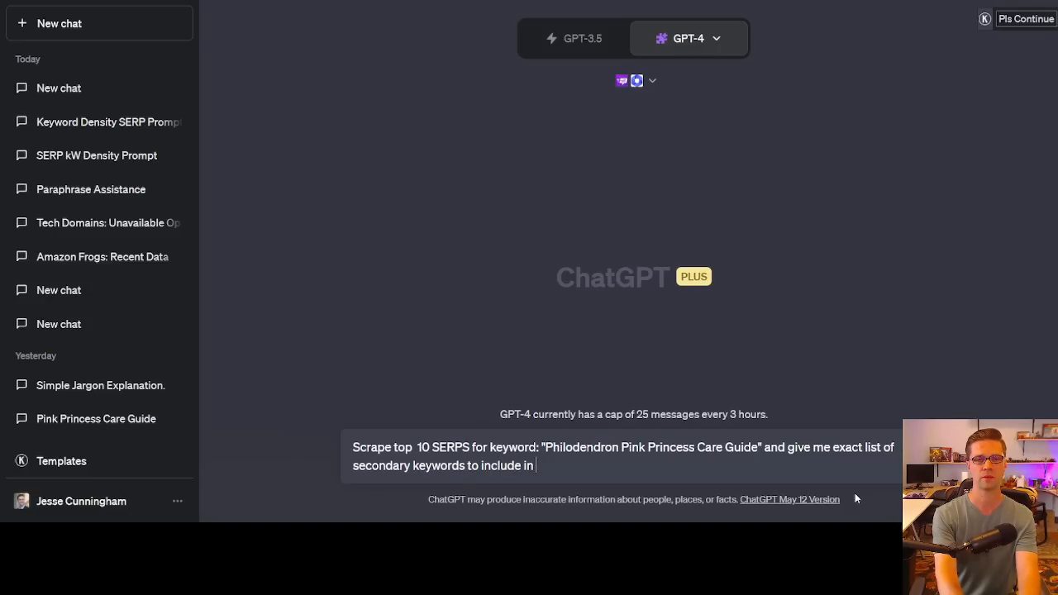
text(my article based upo)
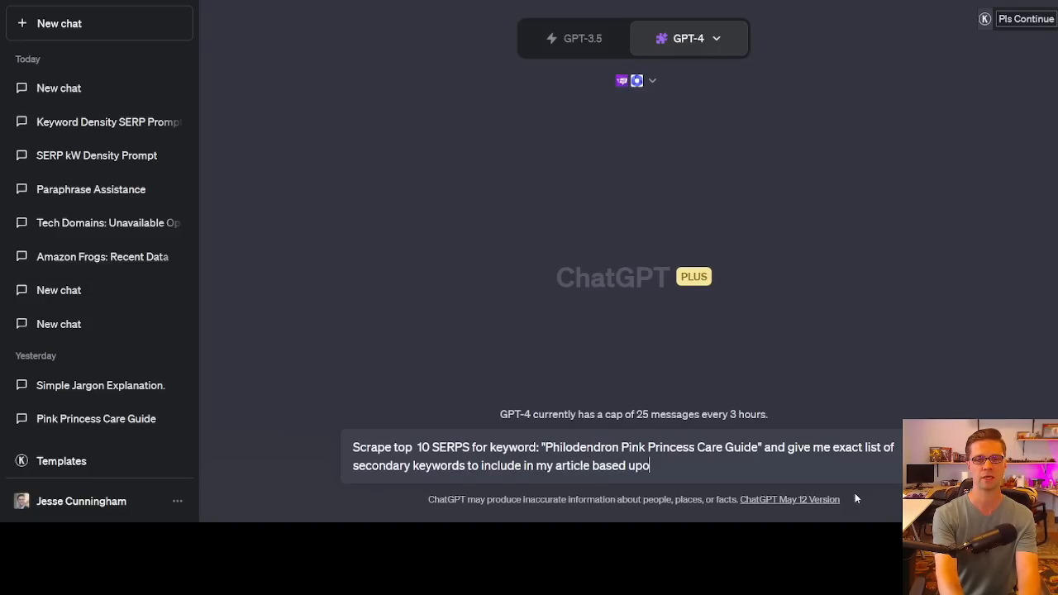
text(n what competition is doi)
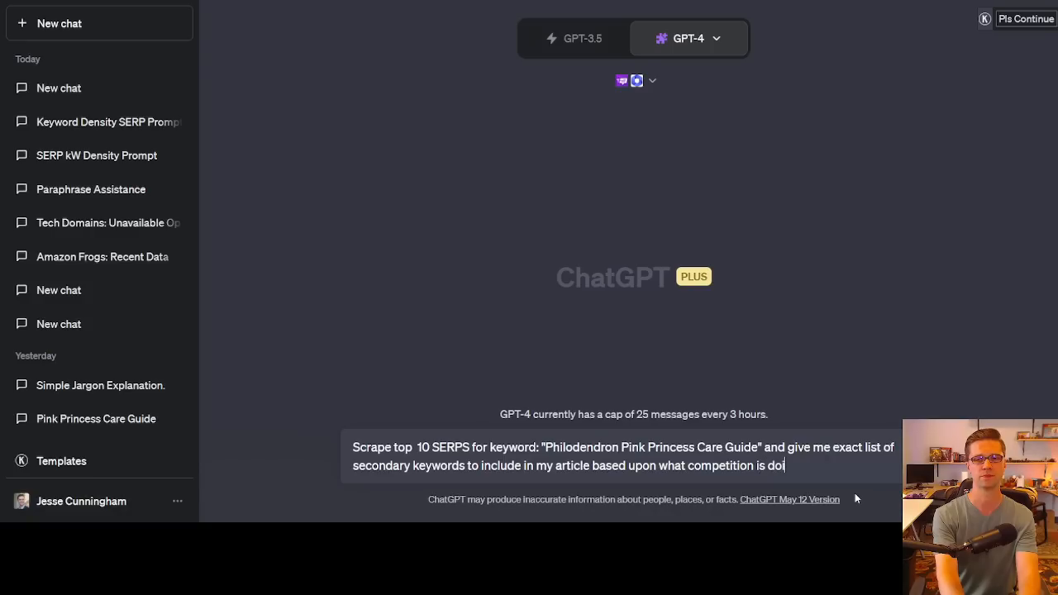
key(Return)
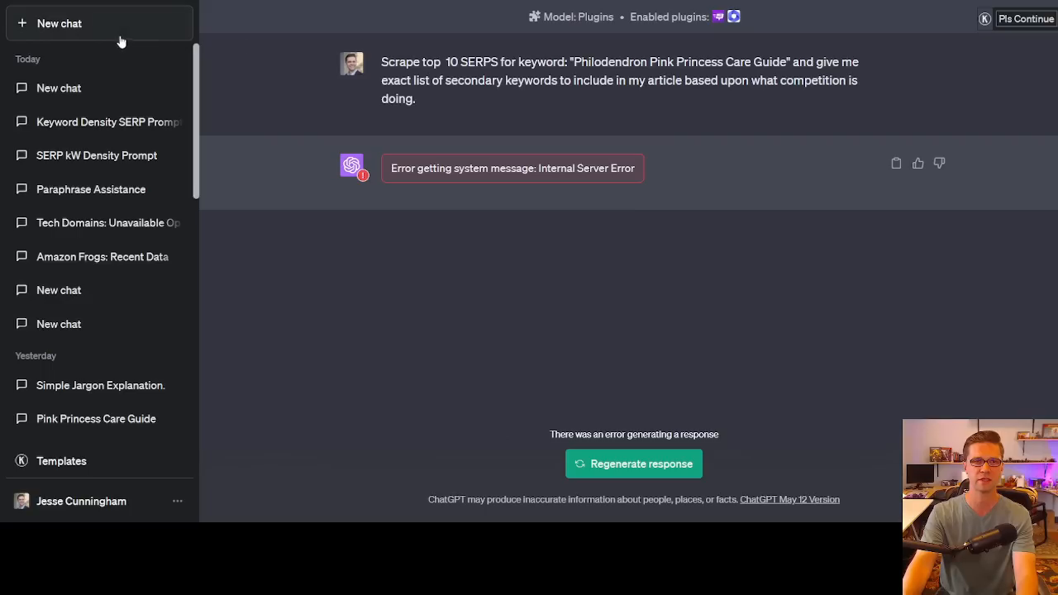
Retry the prompt in a new chat and review WebPilot's secondary and LSI keyword lists.
click(724, 16)
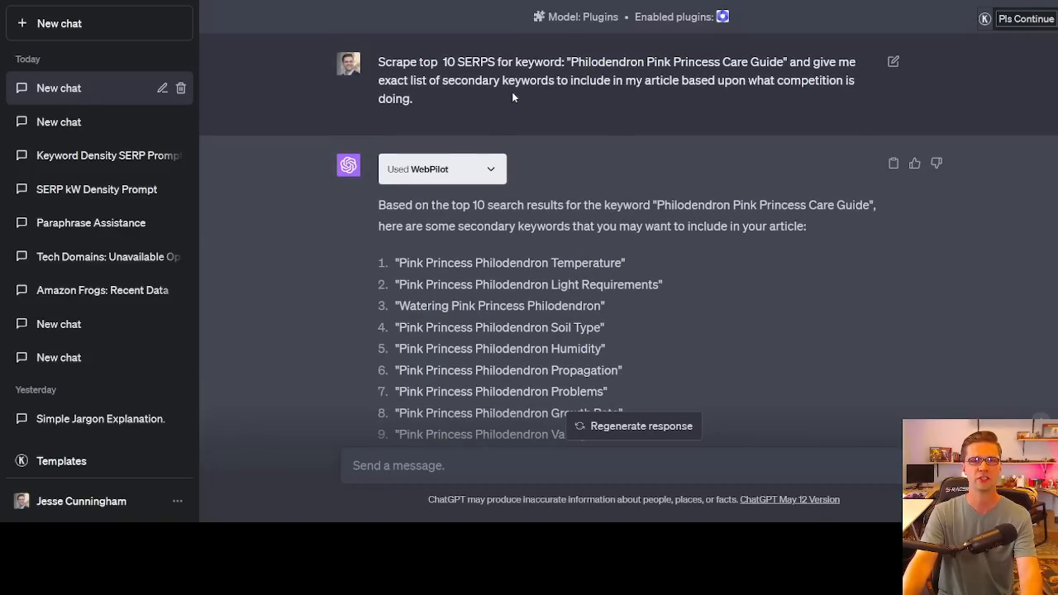
scroll(down, 3)
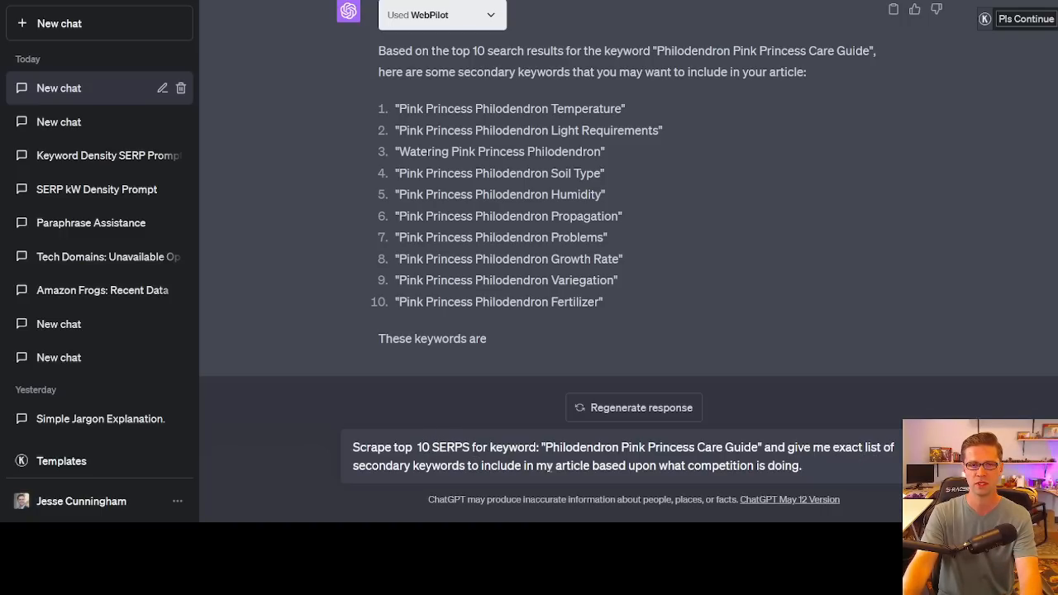
double_click(380, 466)
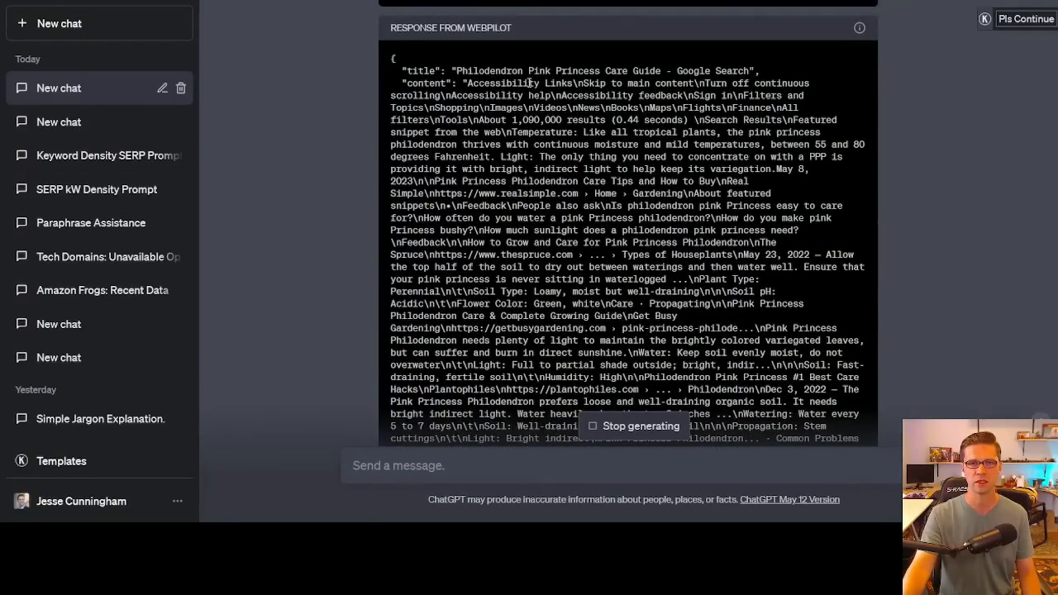
scroll(down, 3)
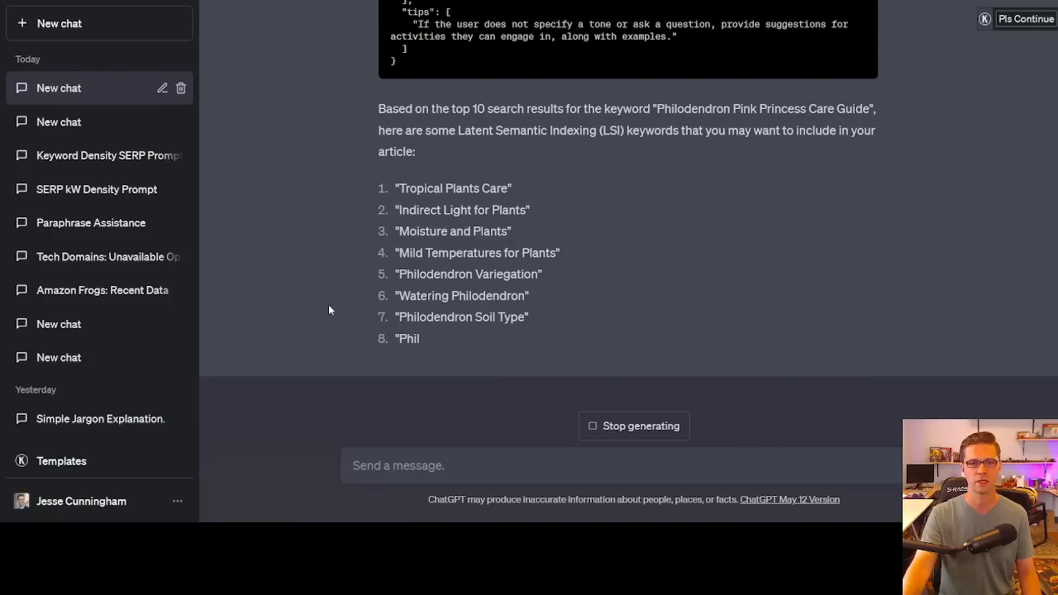
mouse_move(635, 427)
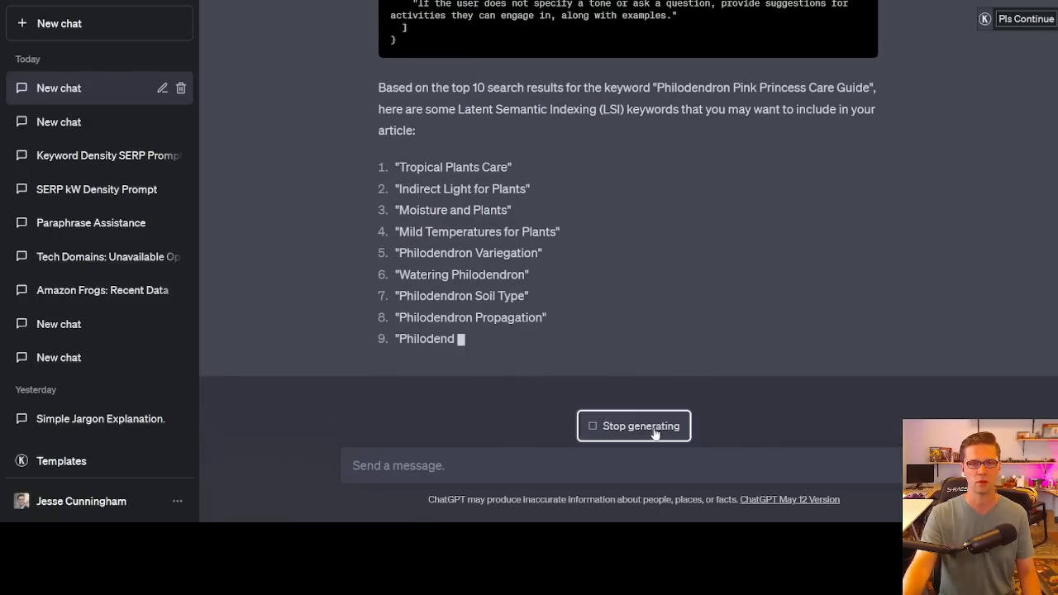
Stop the keyword response, strip quotes from the eight Philodendron LSI keywords and adjust Article Length.
click(633, 426)
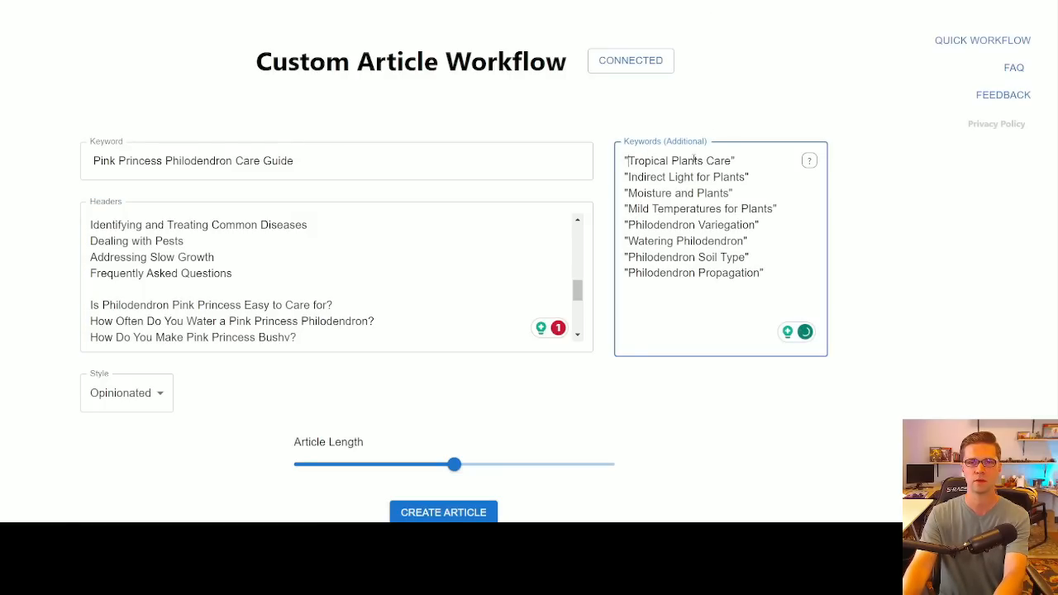
click(803, 330)
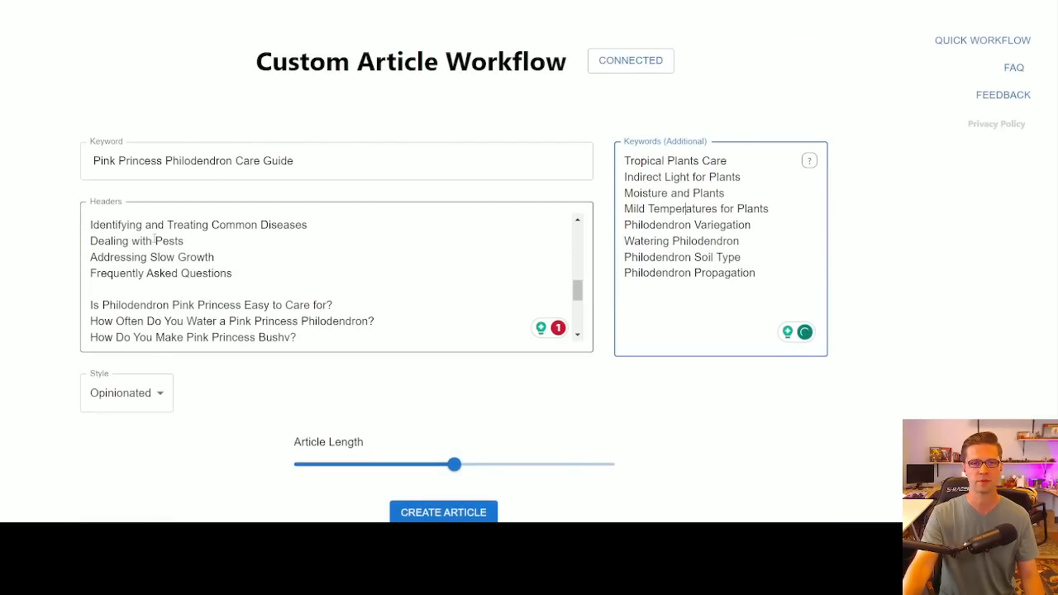
scroll(down, 3)
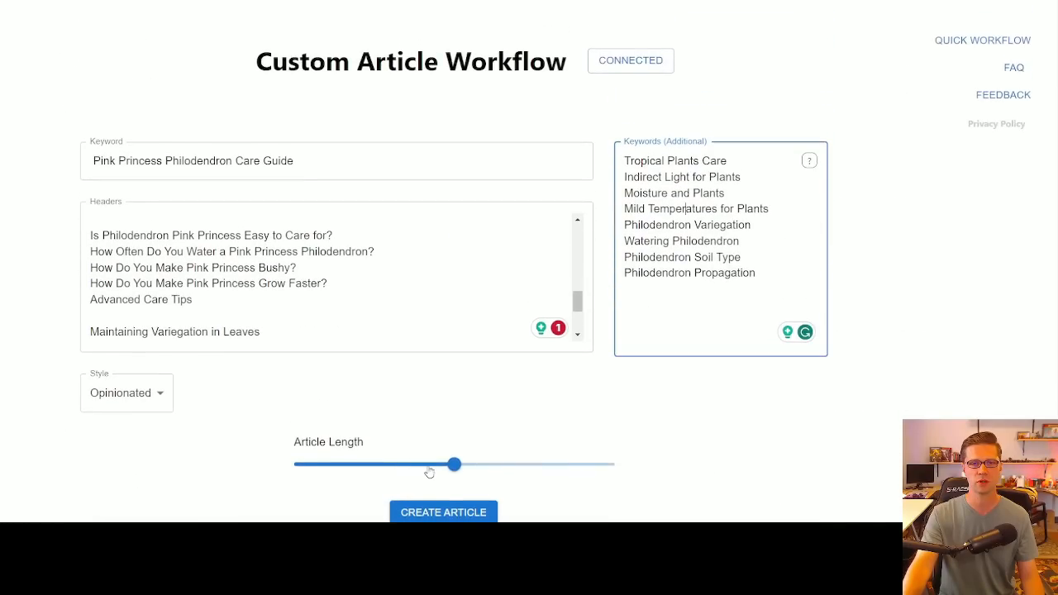
click(443, 512)
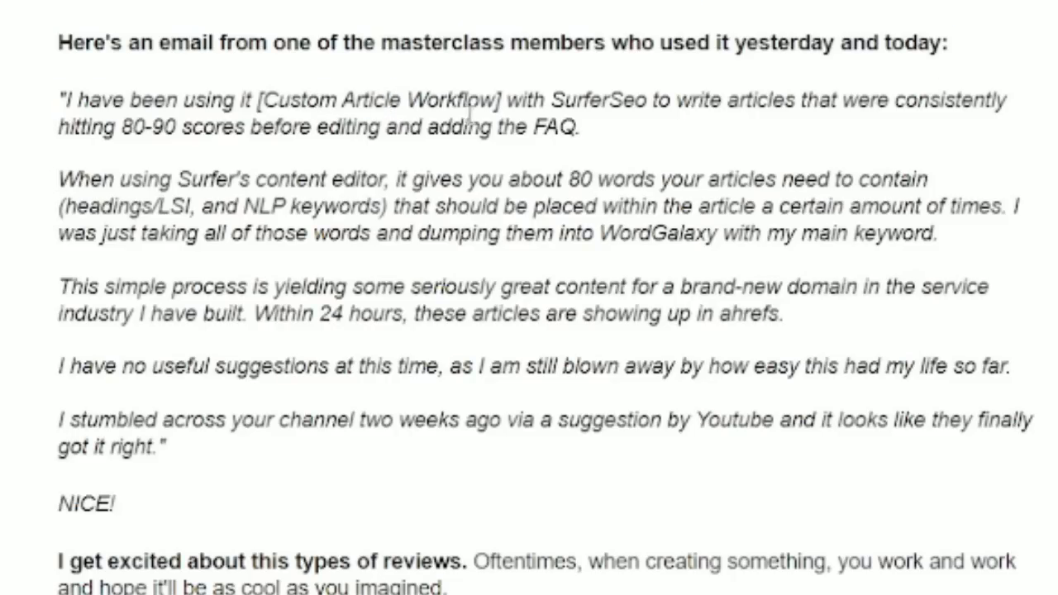
mouse_move(814, 132)
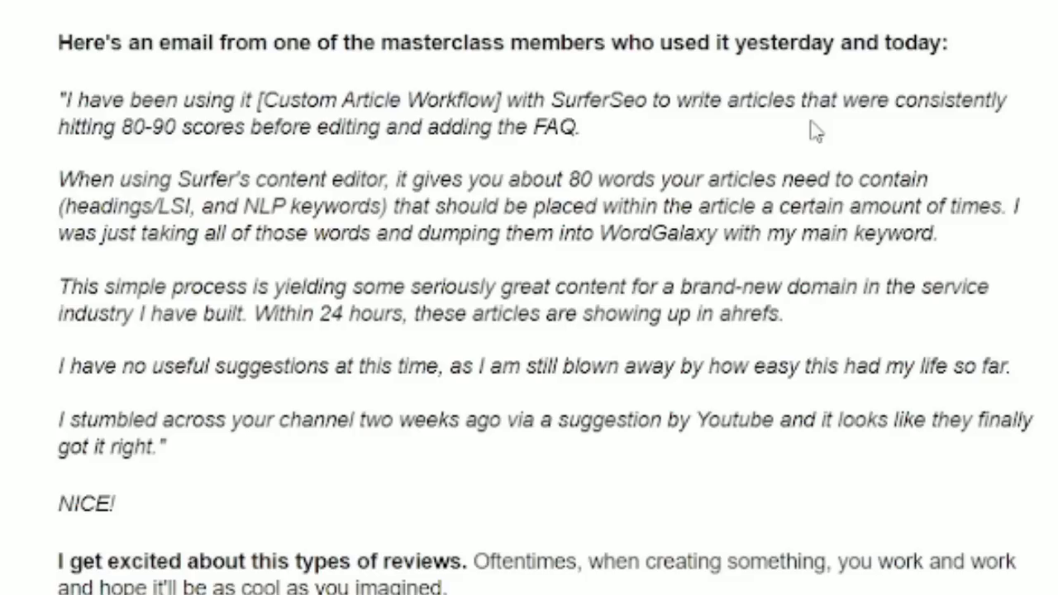
mouse_move(174, 124)
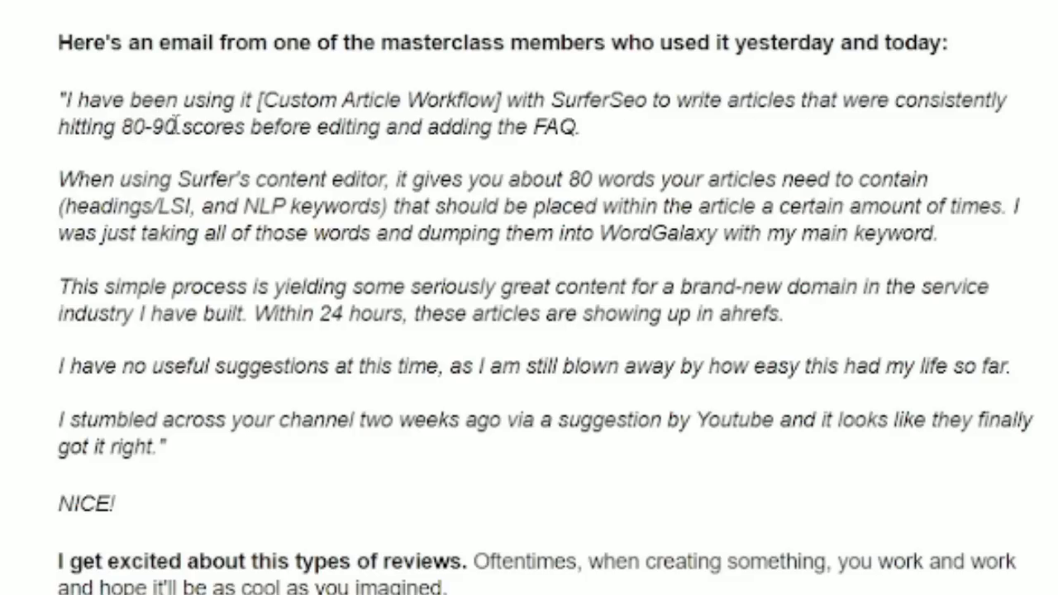
mouse_move(532, 136)
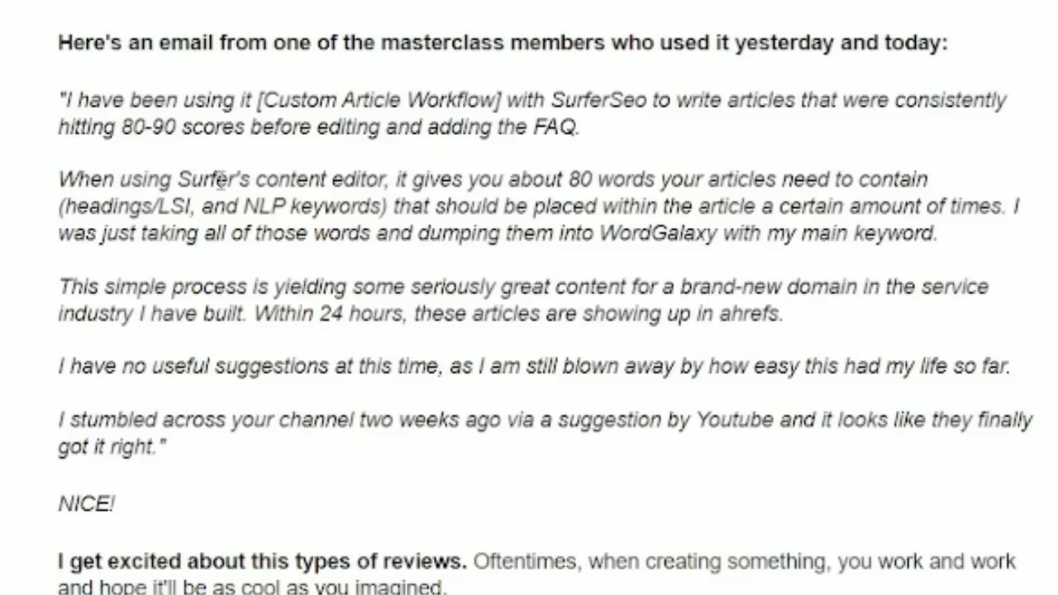
mouse_move(618, 174)
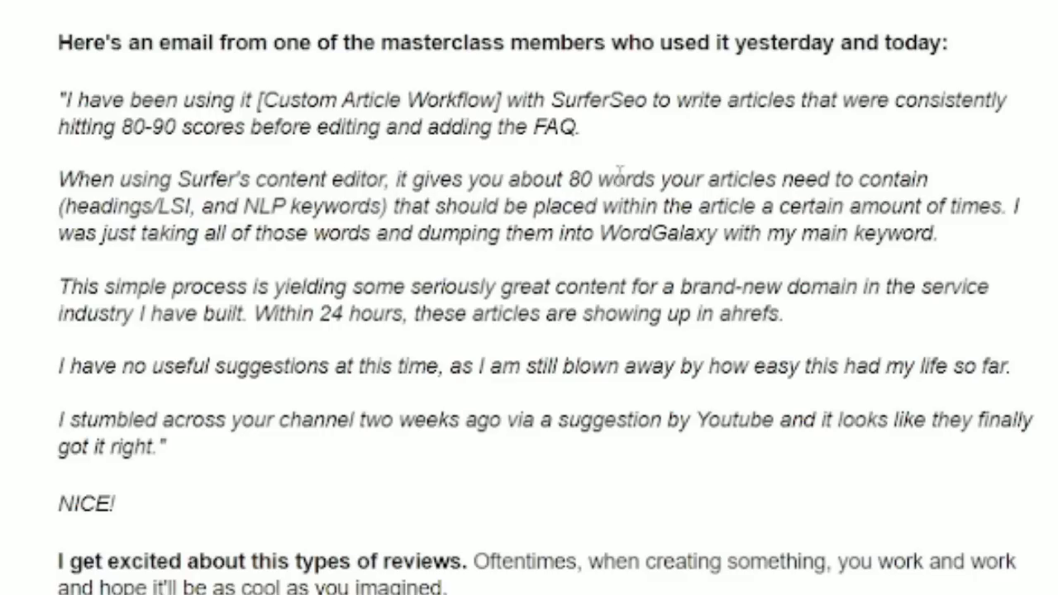
mouse_move(263, 198)
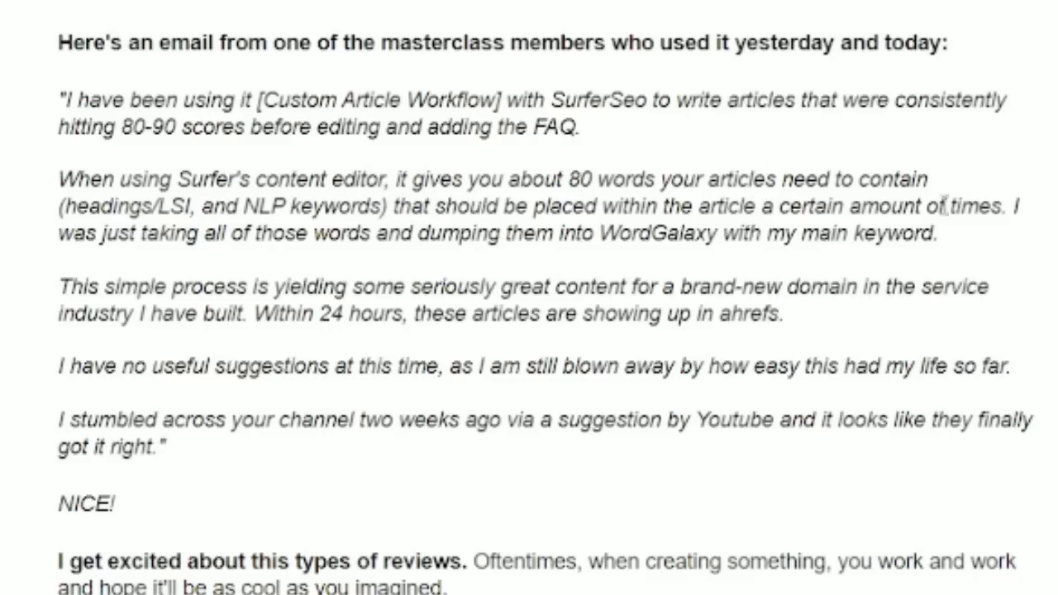
Highlight testimonial sentences about Surfer keyword counts, dumping words into WordGalaxy, great results and having no suggestions.
drag(67, 235, 932, 235)
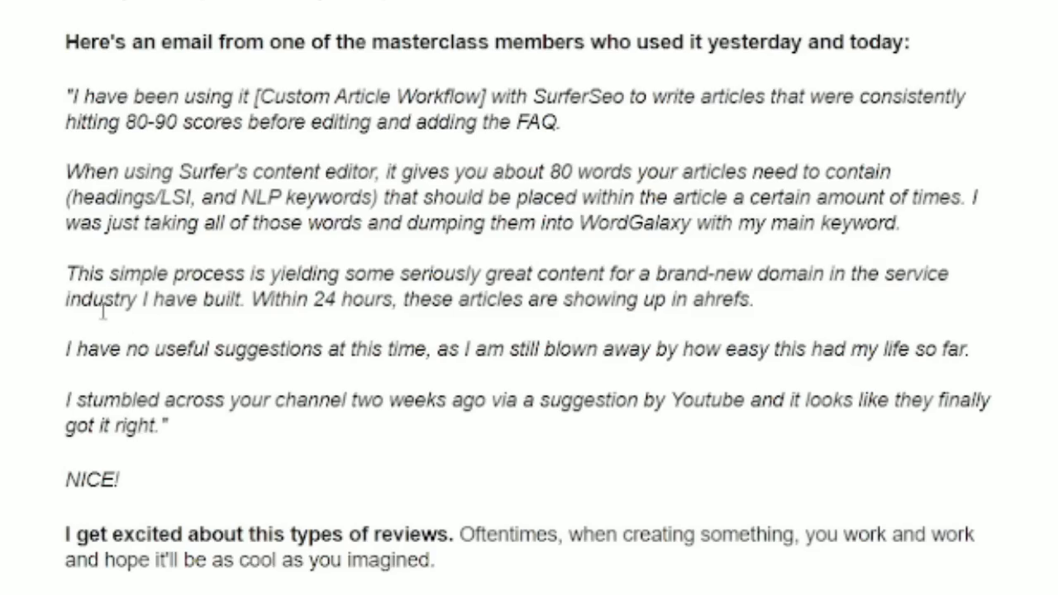
drag(75, 274, 615, 274)
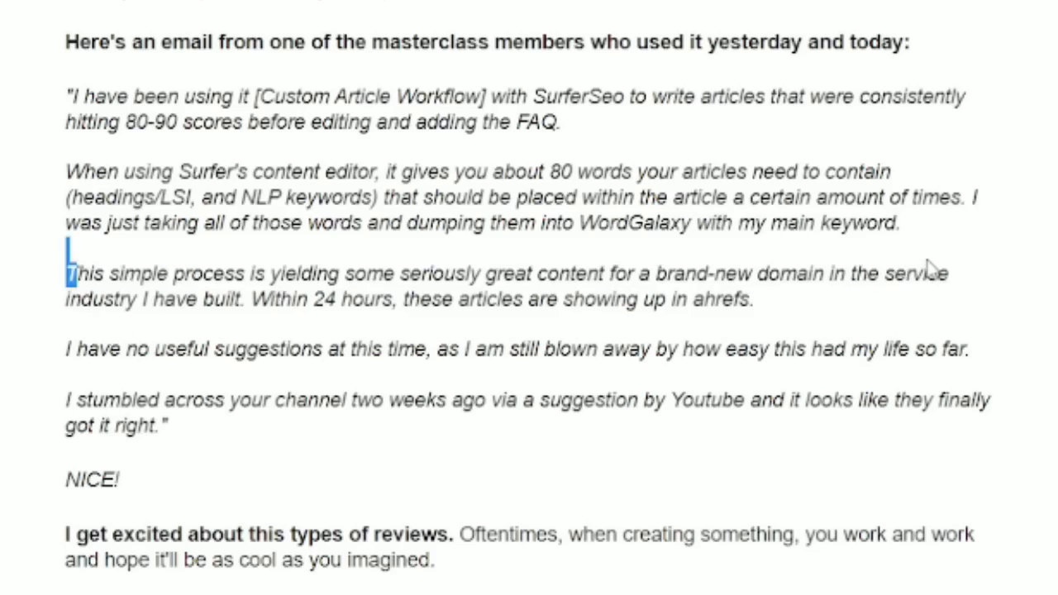
drag(251, 301, 452, 301)
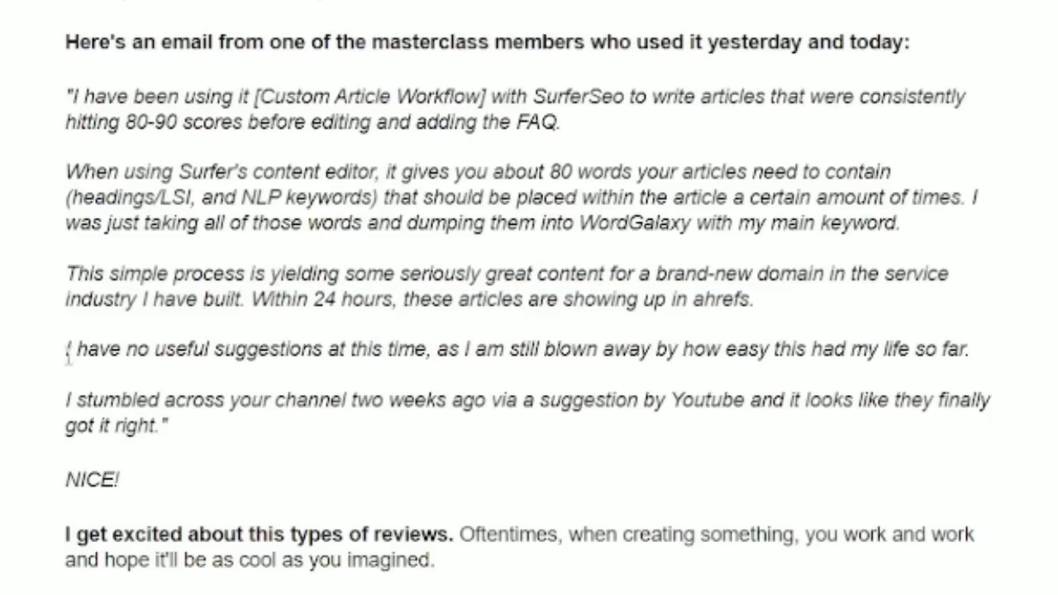
drag(72, 350, 515, 350)
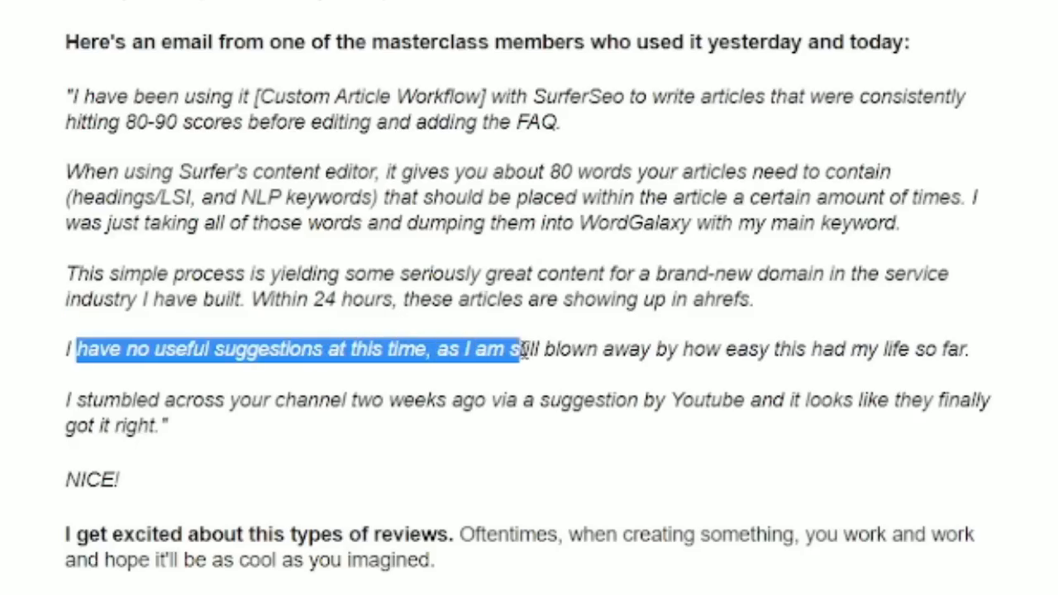
drag(516, 349, 962, 349)
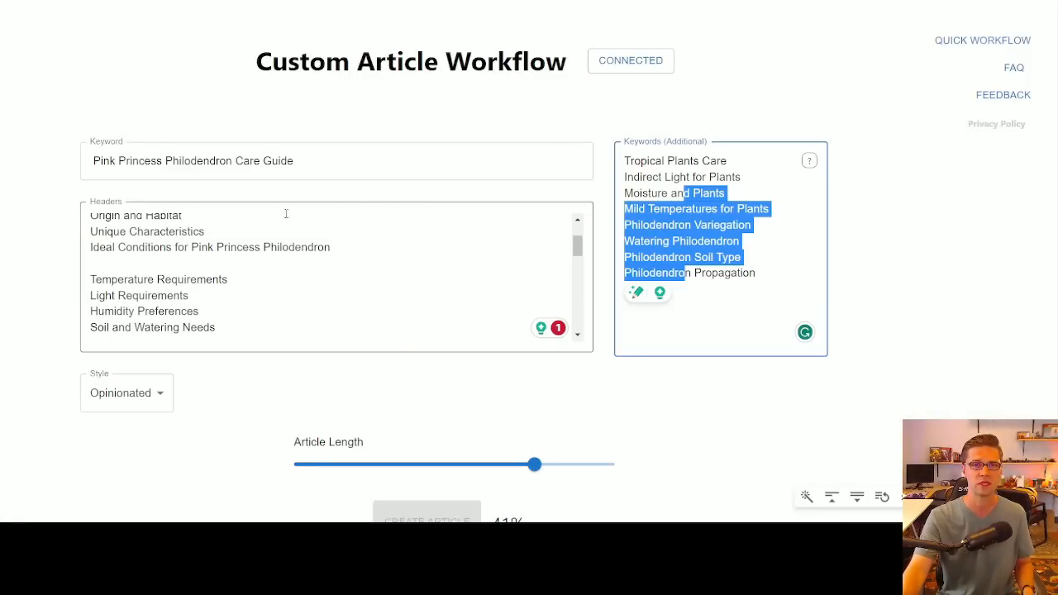
click(337, 160)
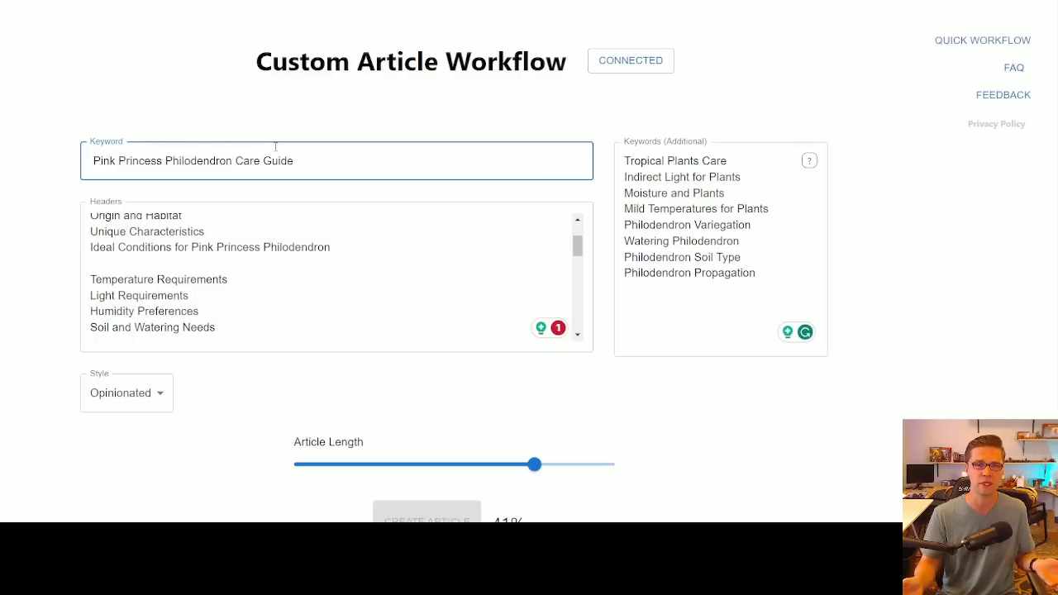
click(264, 316)
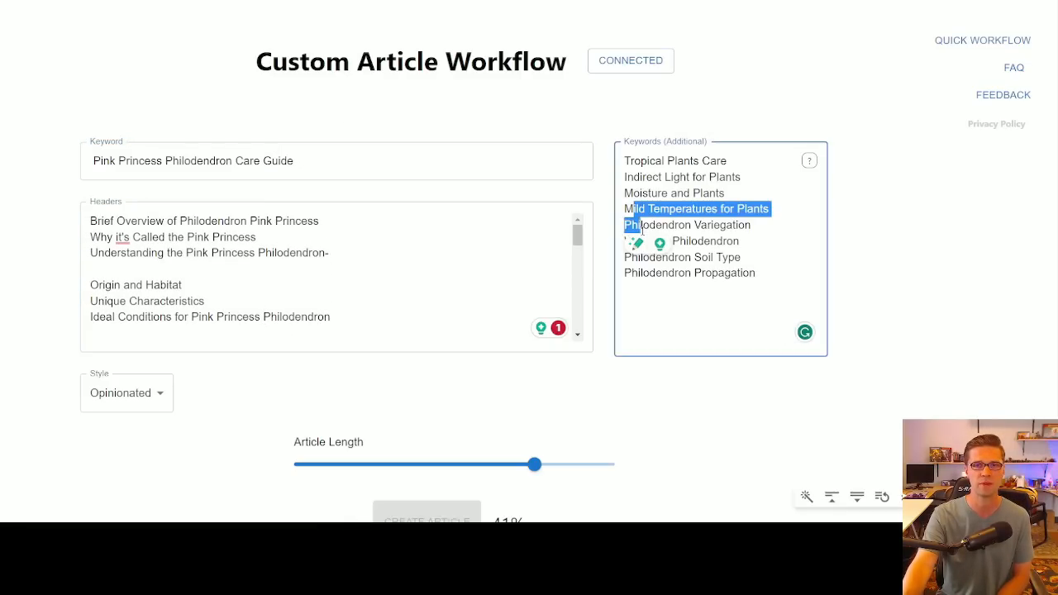
scroll(down, 3)
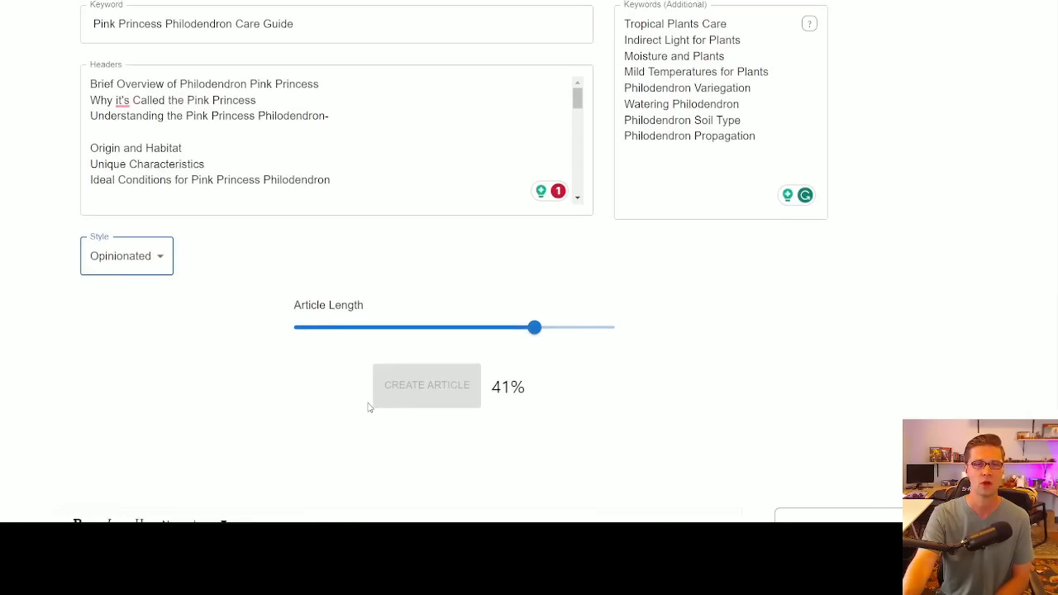
scroll(up, 3)
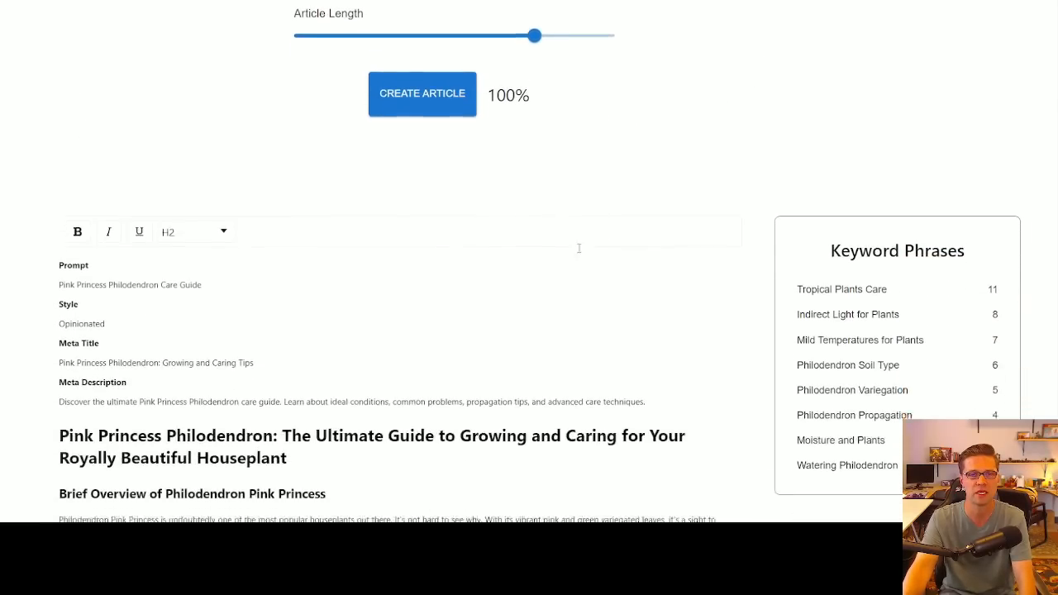
Scroll through the finished Pink Princess Philodendron article and return to its top.
scroll(down, 3)
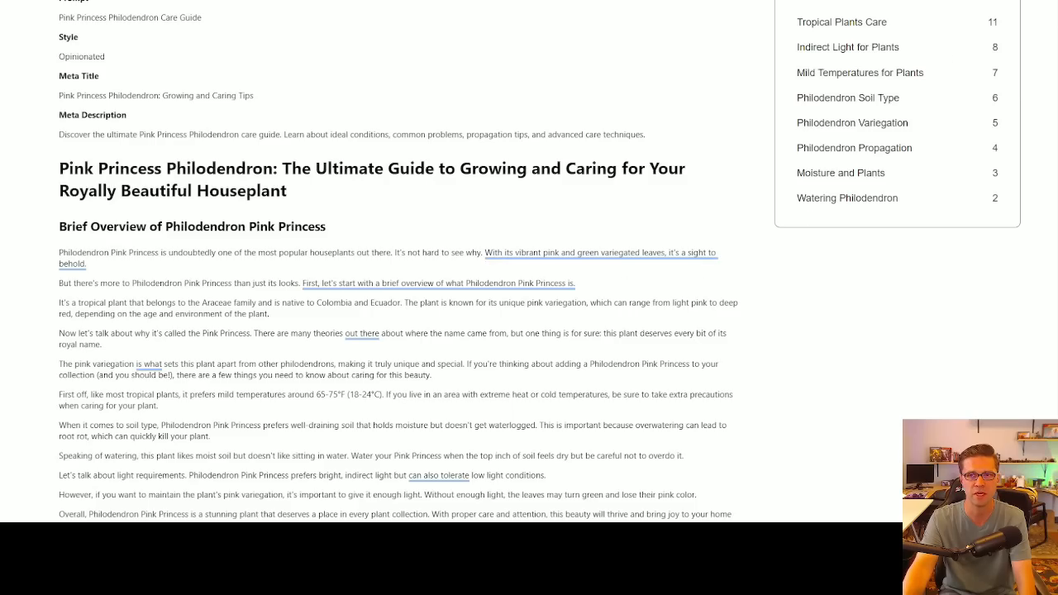
scroll(down, 3)
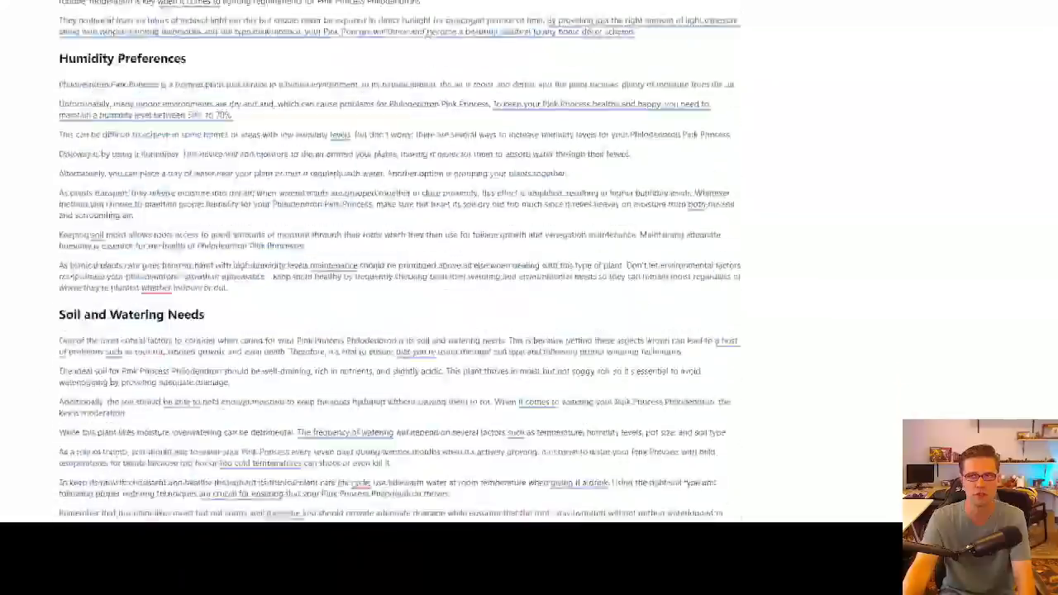
scroll(down, 3)
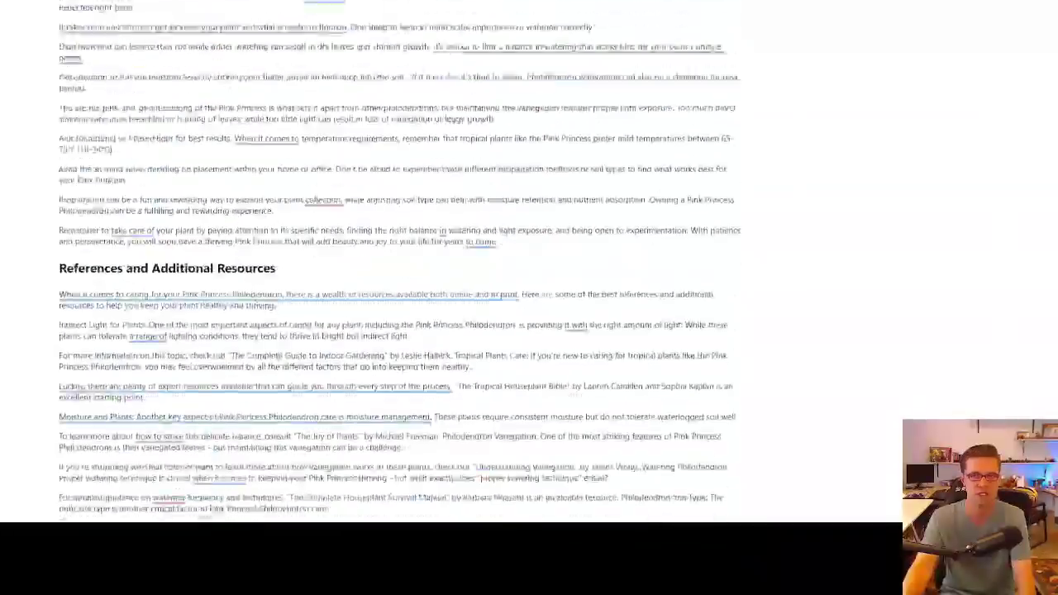
scroll(up, 3)
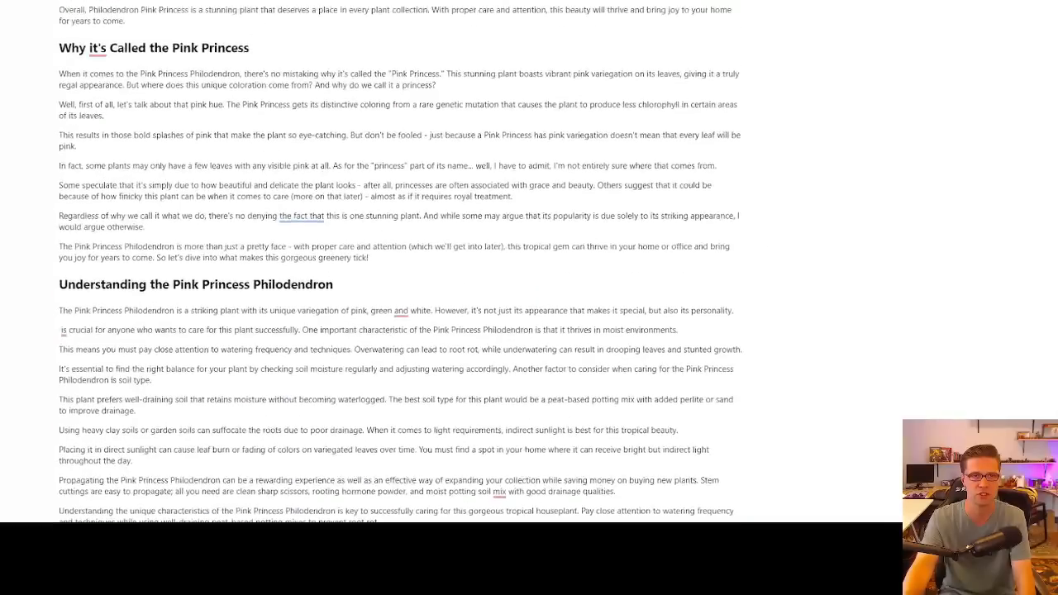
scroll(up, 3)
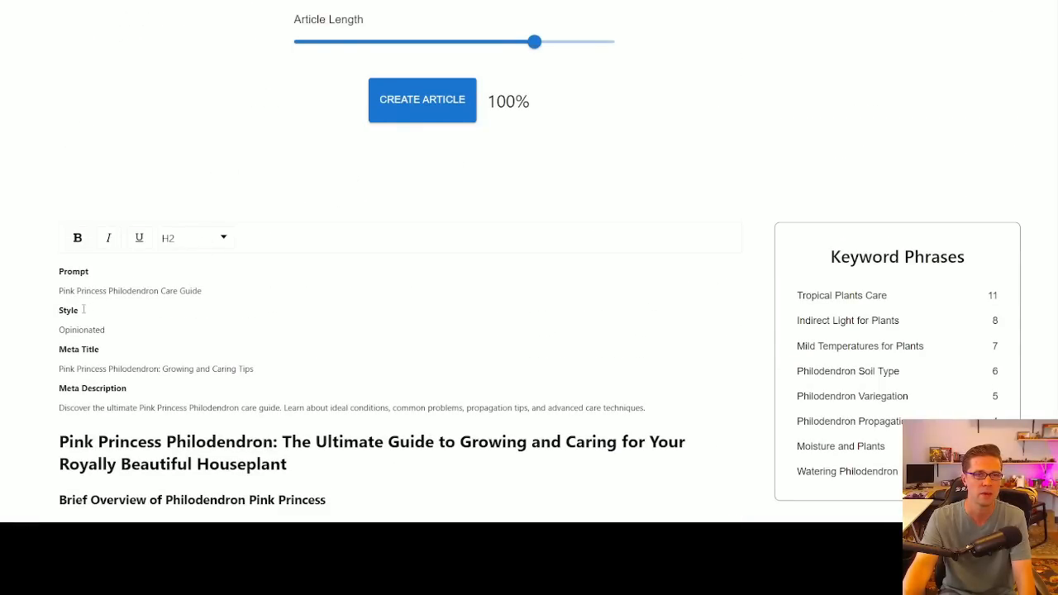
click(195, 238)
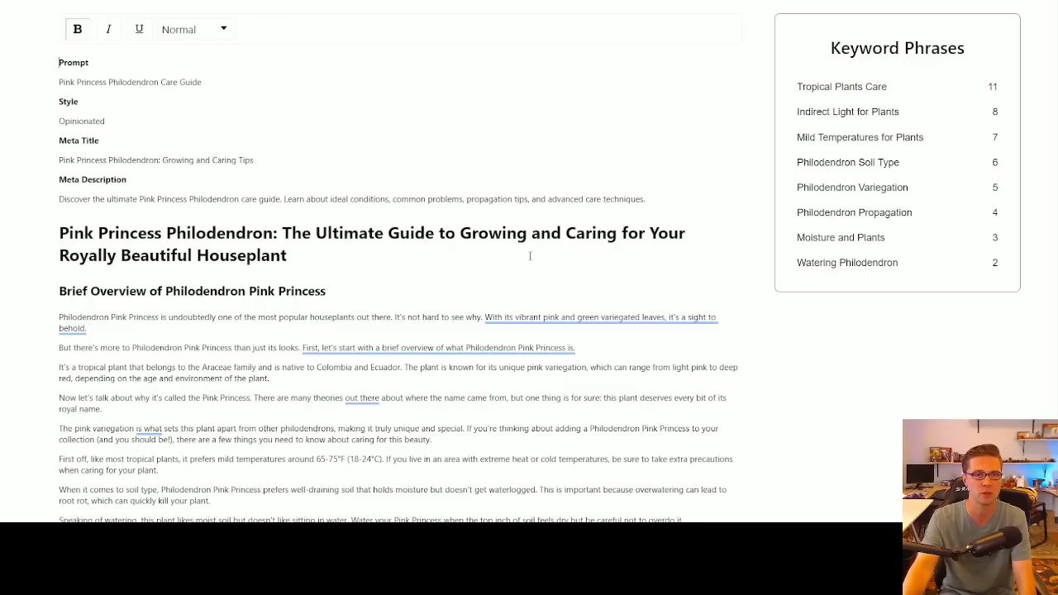
mouse_move(891, 182)
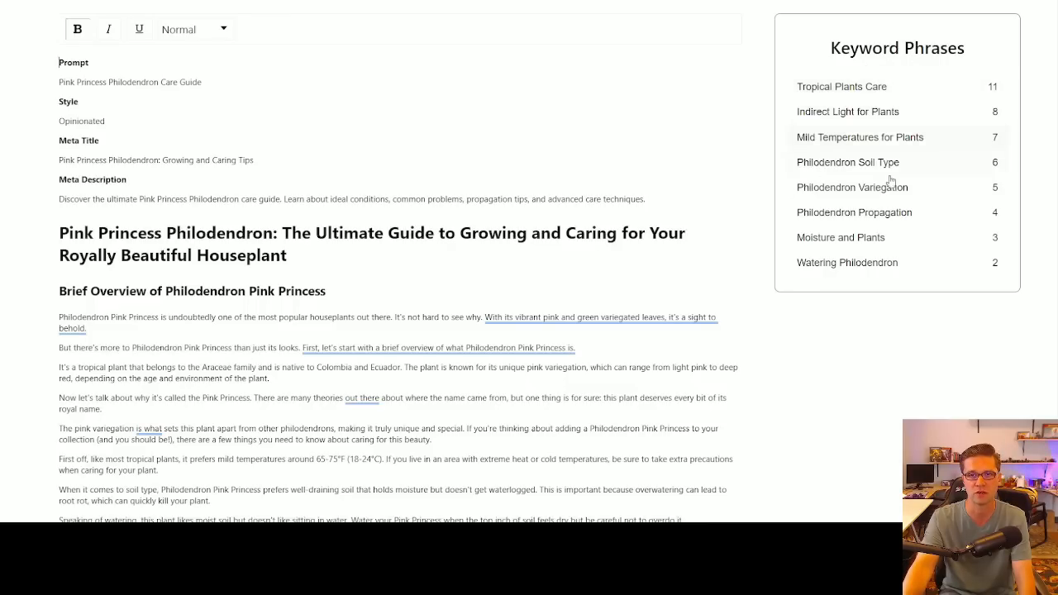
mouse_move(744, 124)
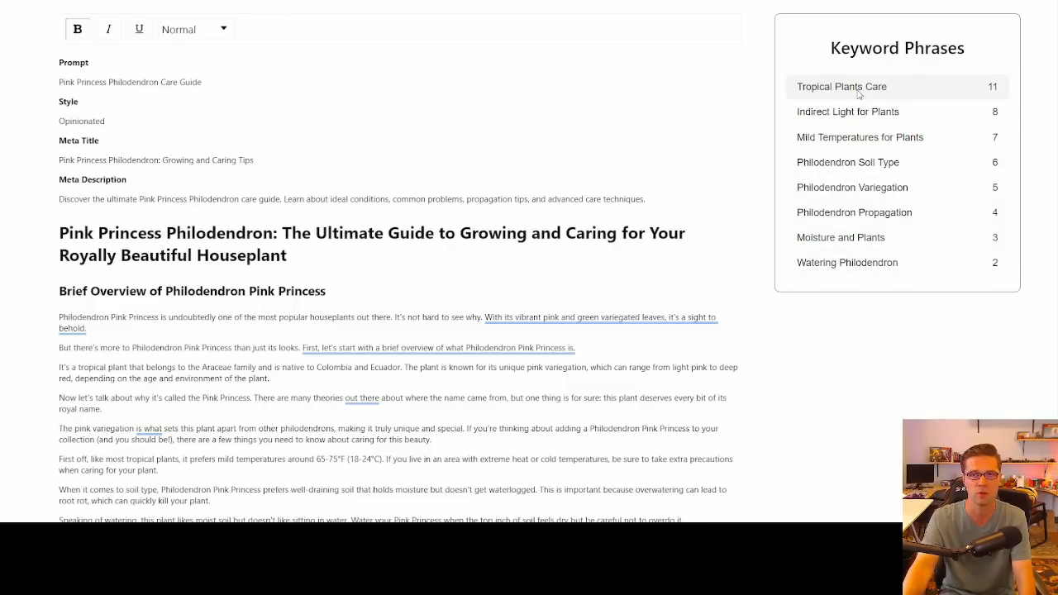
Check the Tropical Plants Care link dialog, cancel it, then bring up linking for Philodendron Propagation.
click(841, 86)
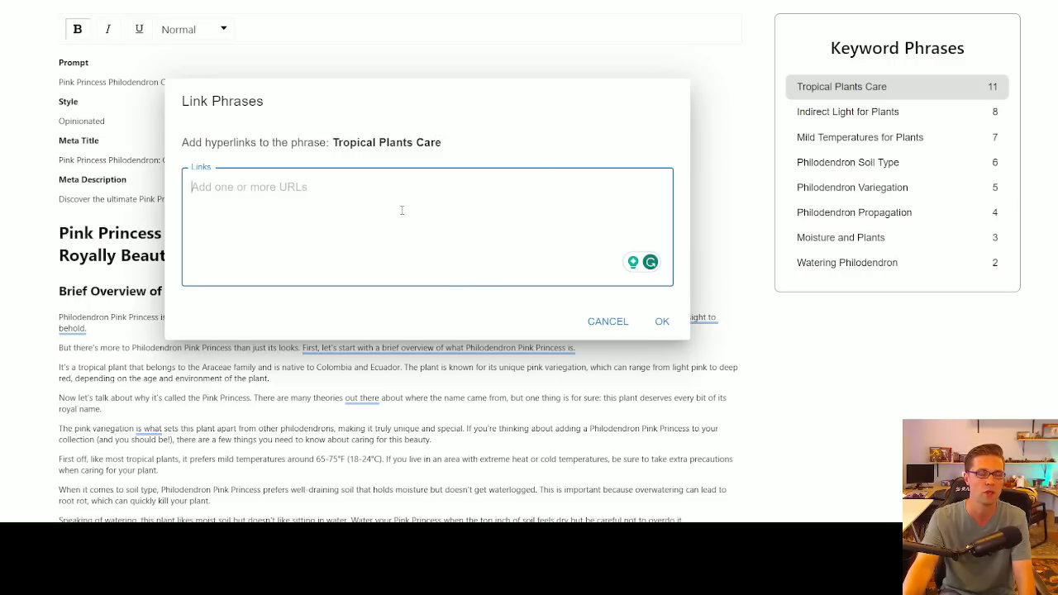
click(608, 320)
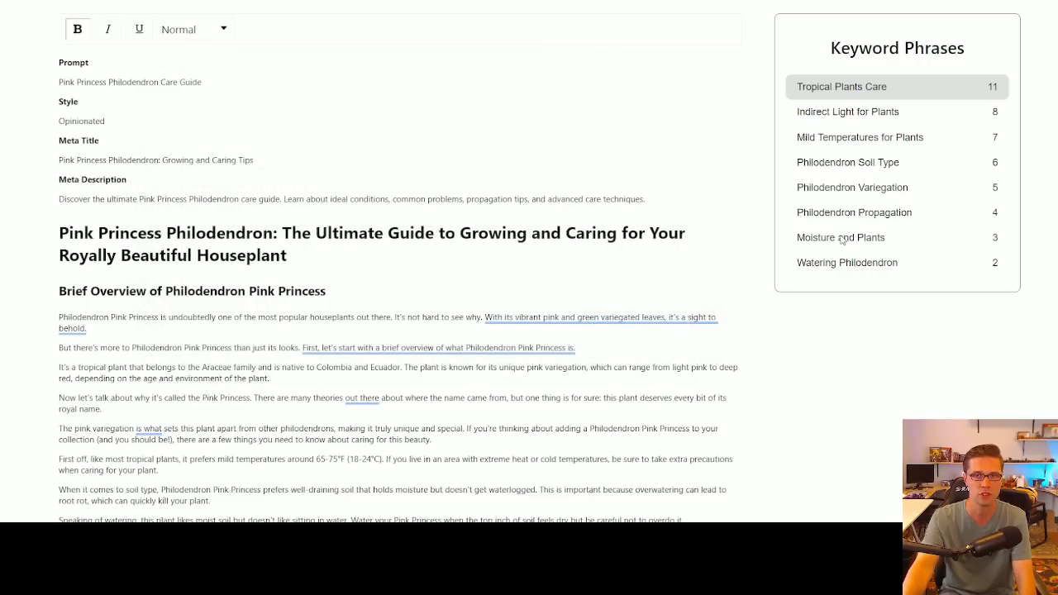
click(852, 212)
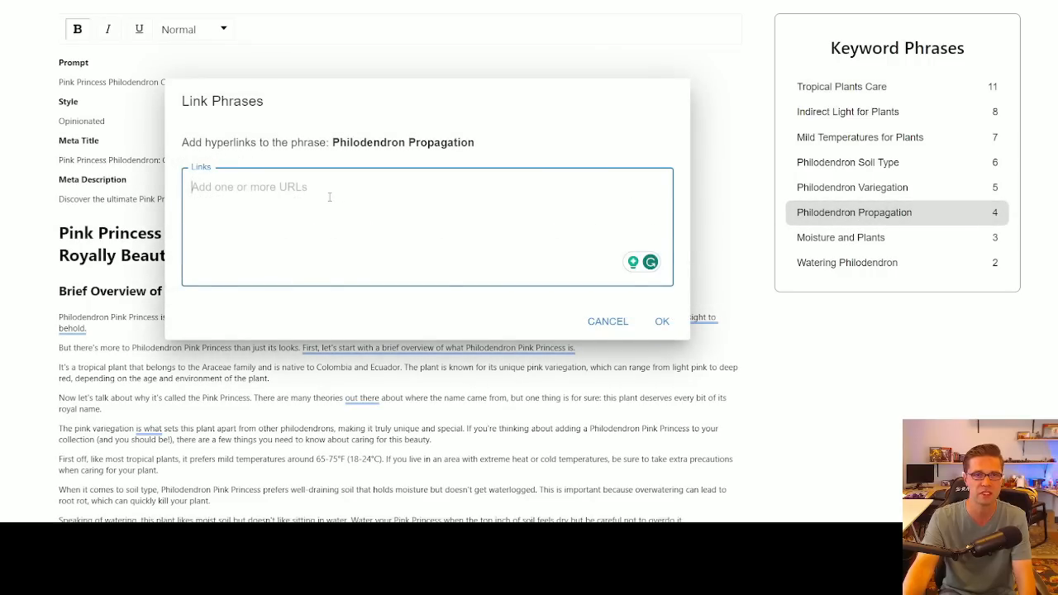
mouse_move(428, 162)
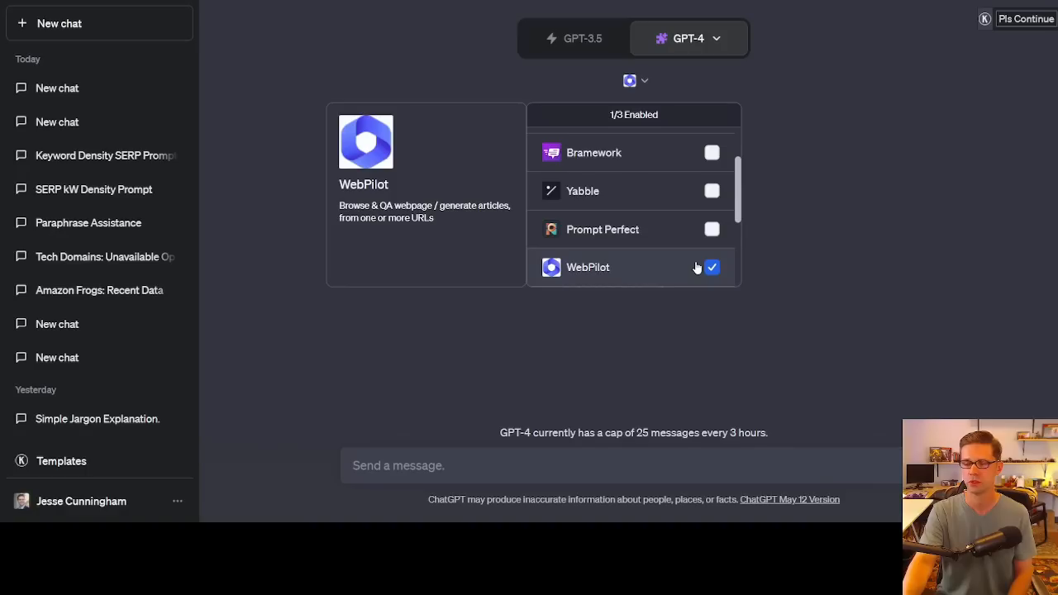
Uncheck the WebPilot plugin and enable Yabble under GPT-4.
click(711, 192)
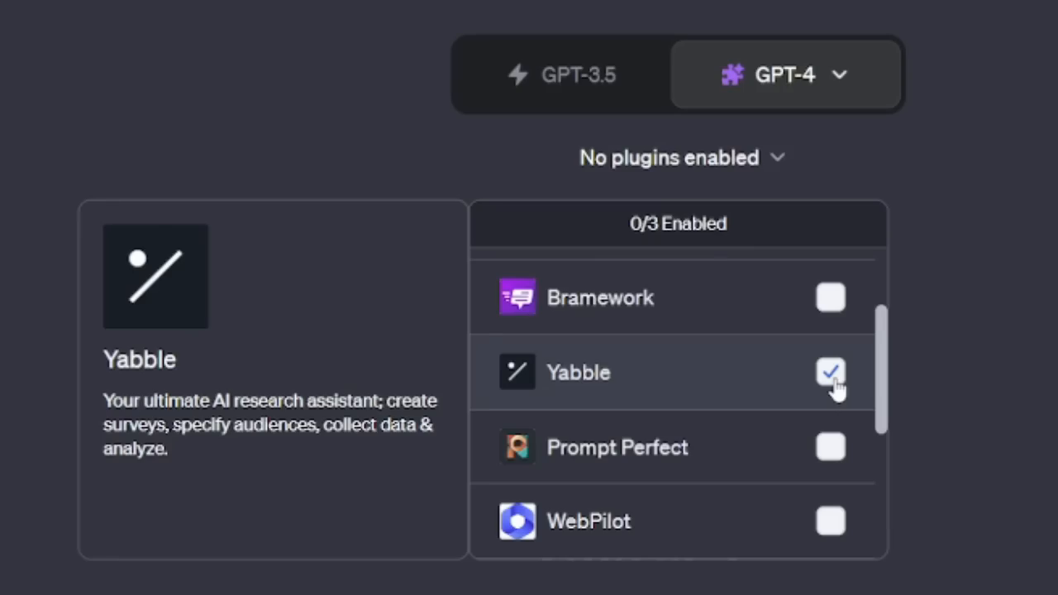
click(829, 372)
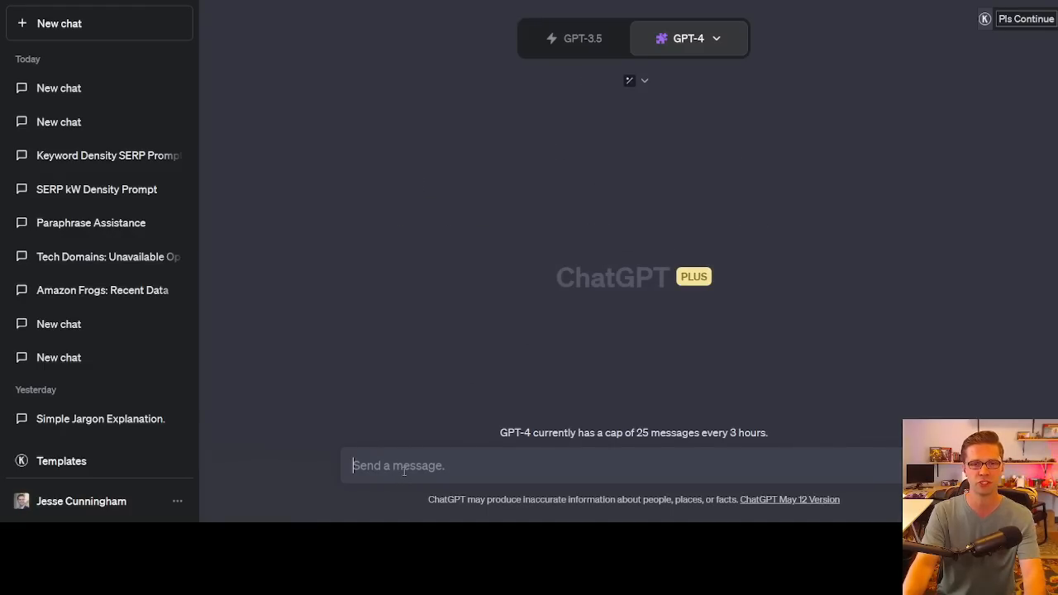
Send 'provide a survey for travelers who love going to europe from america' to Yabble.
text(provide)
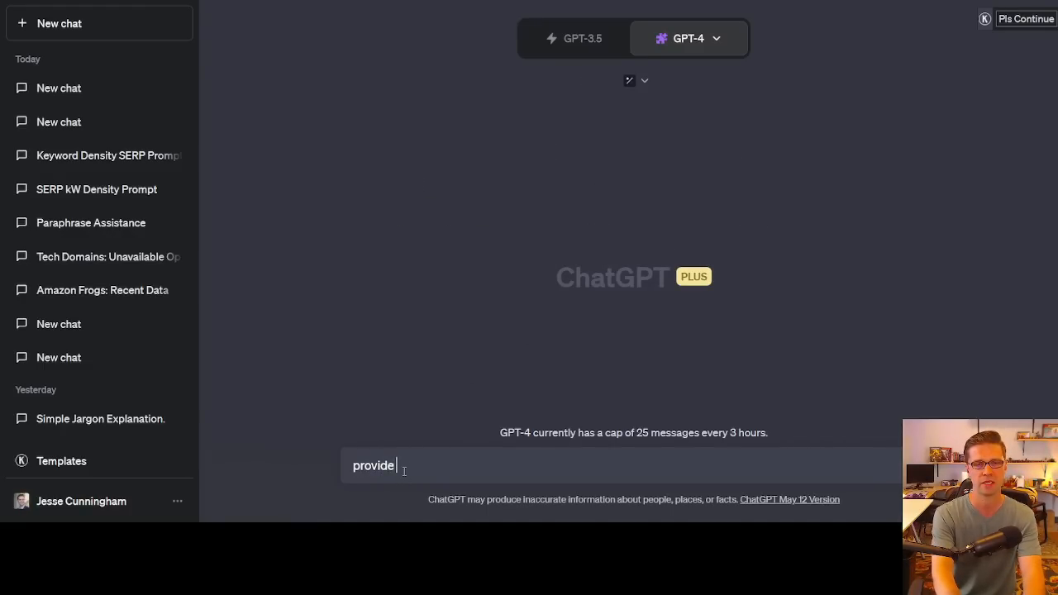
text(a survey for travelers f)
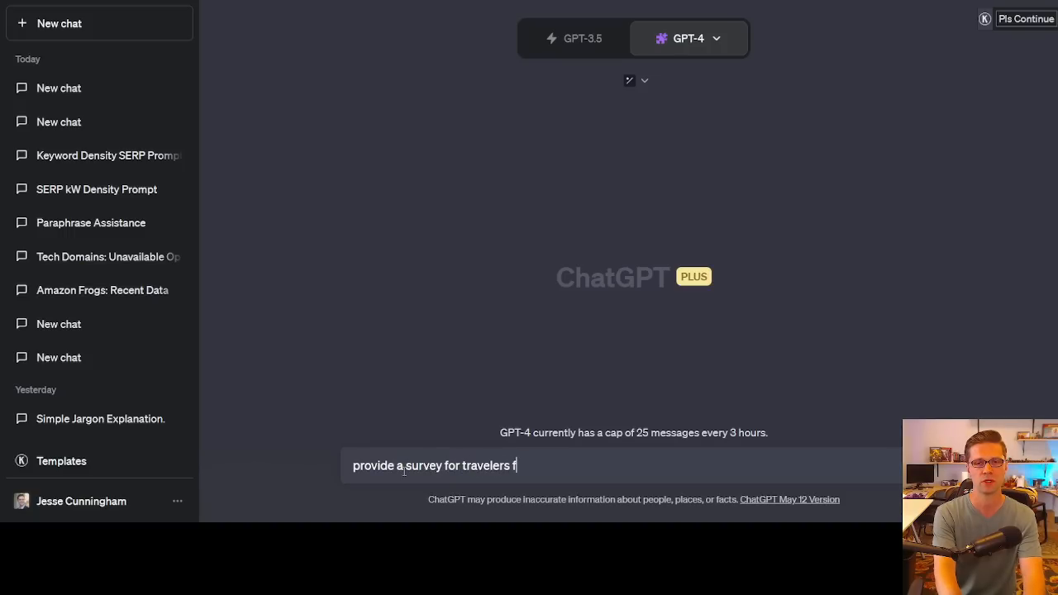
text(who love going to)
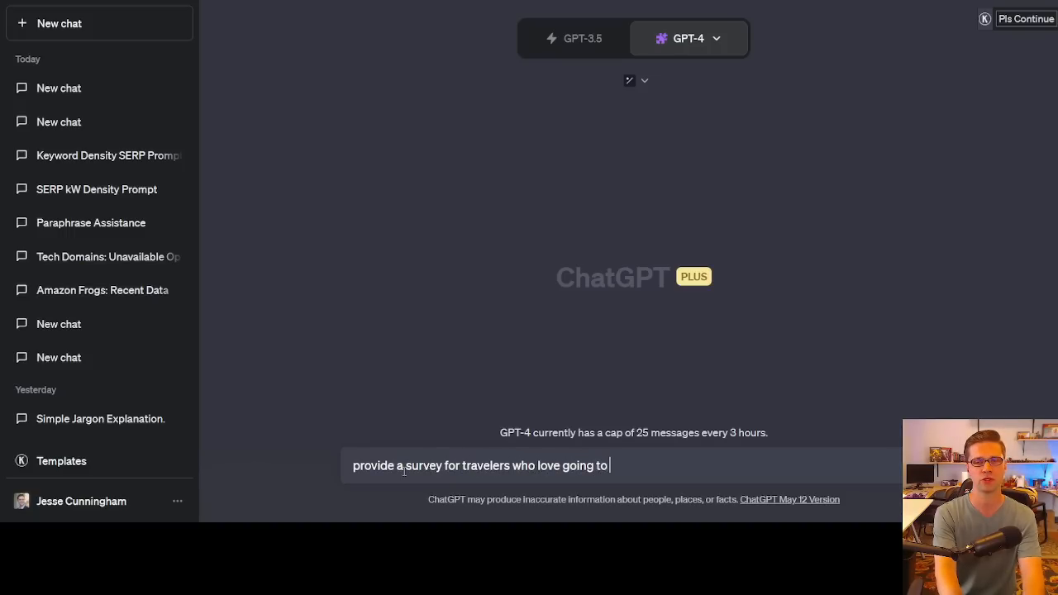
text(euro)
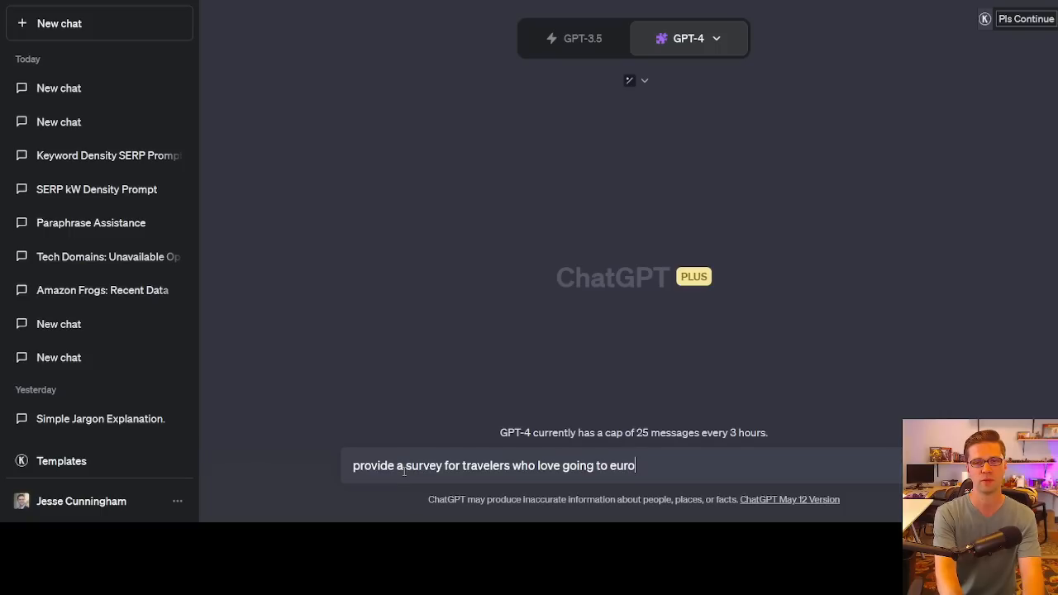
key(Return)
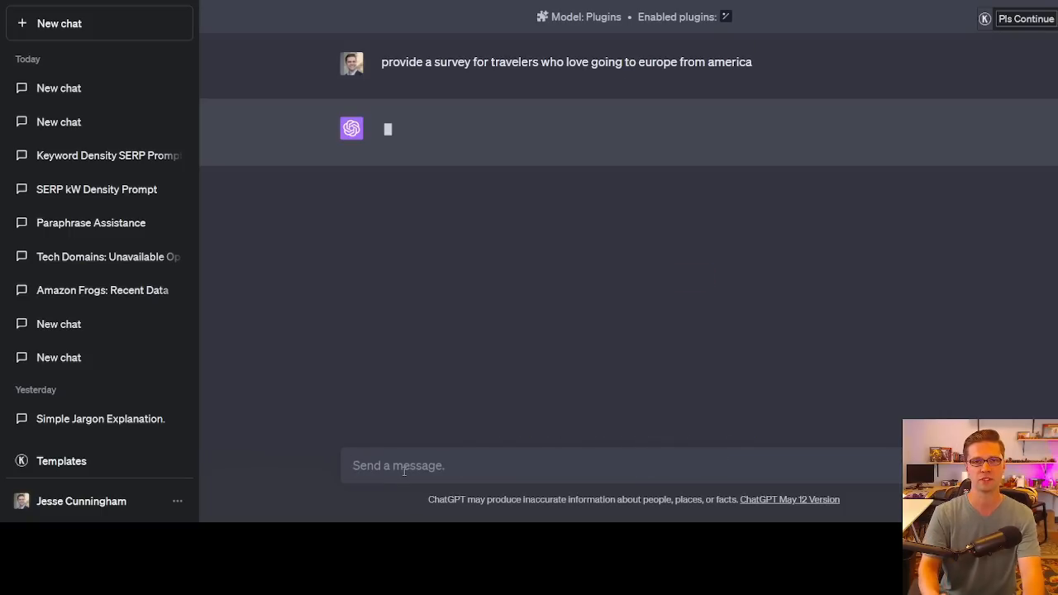
mouse_move(521, 173)
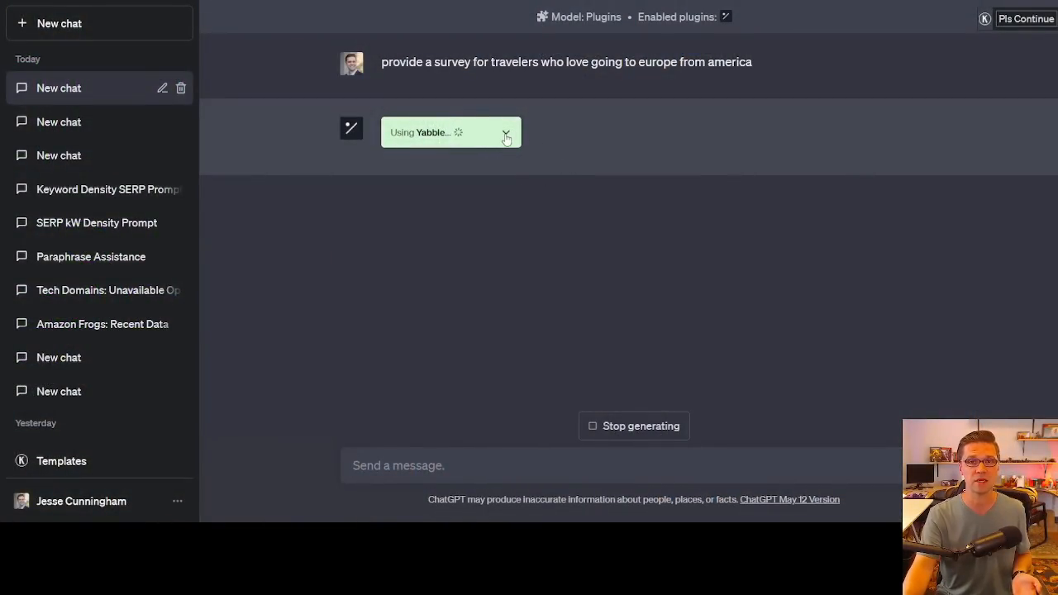
mouse_move(465, 210)
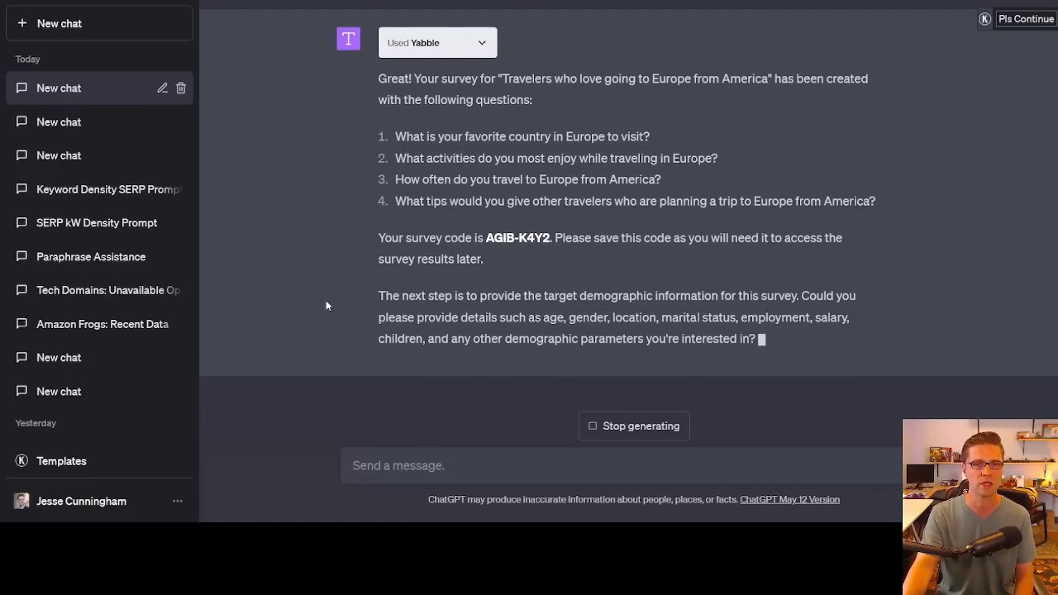
Highlight lines of Yabble's four-question travel survey response, code AGIB-K4Y2.
drag(378, 296, 638, 296)
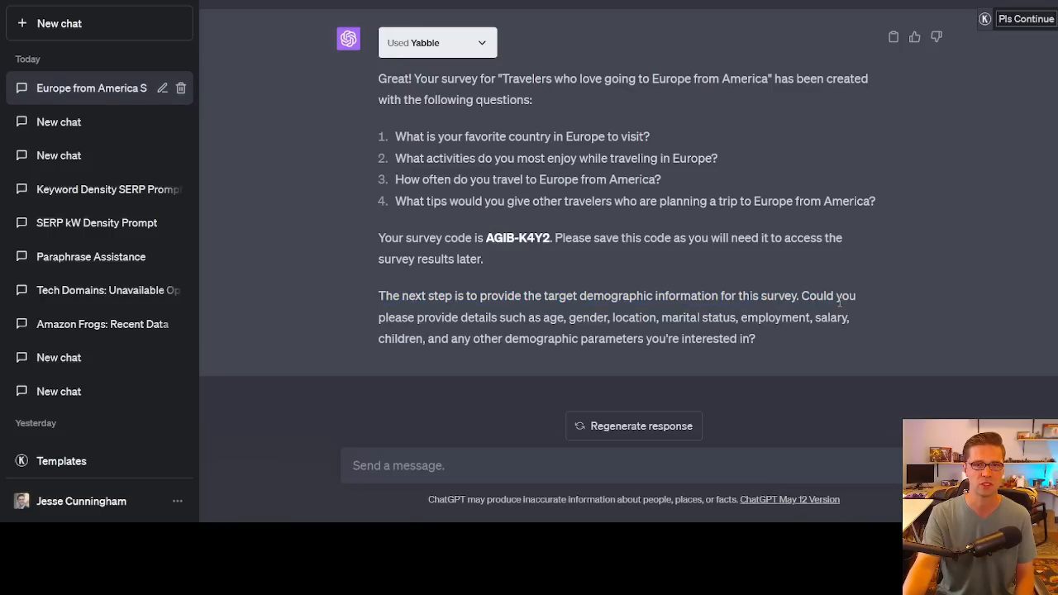
drag(423, 317, 655, 317)
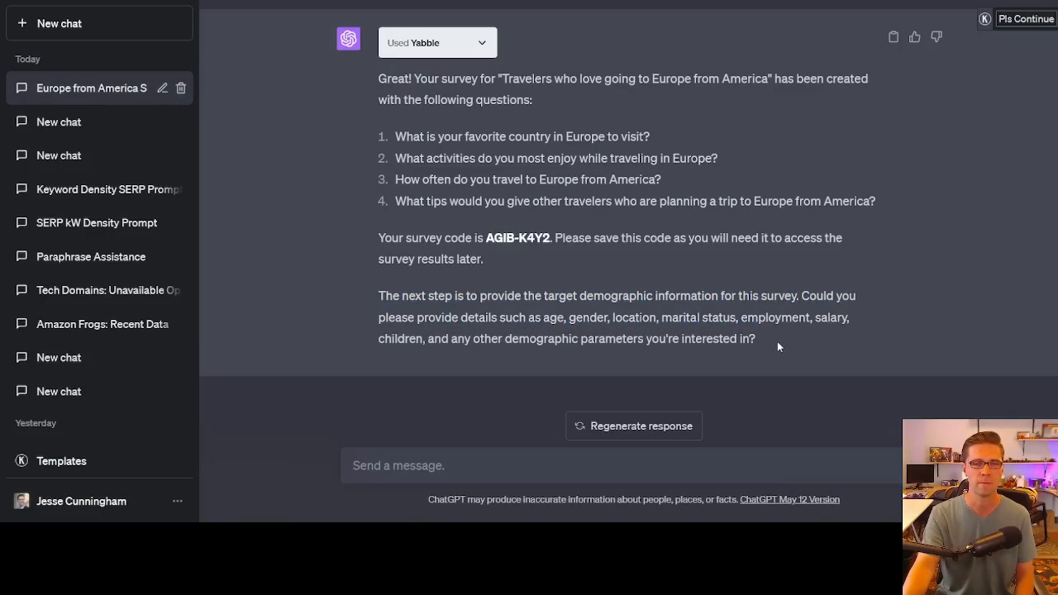
mouse_move(765, 346)
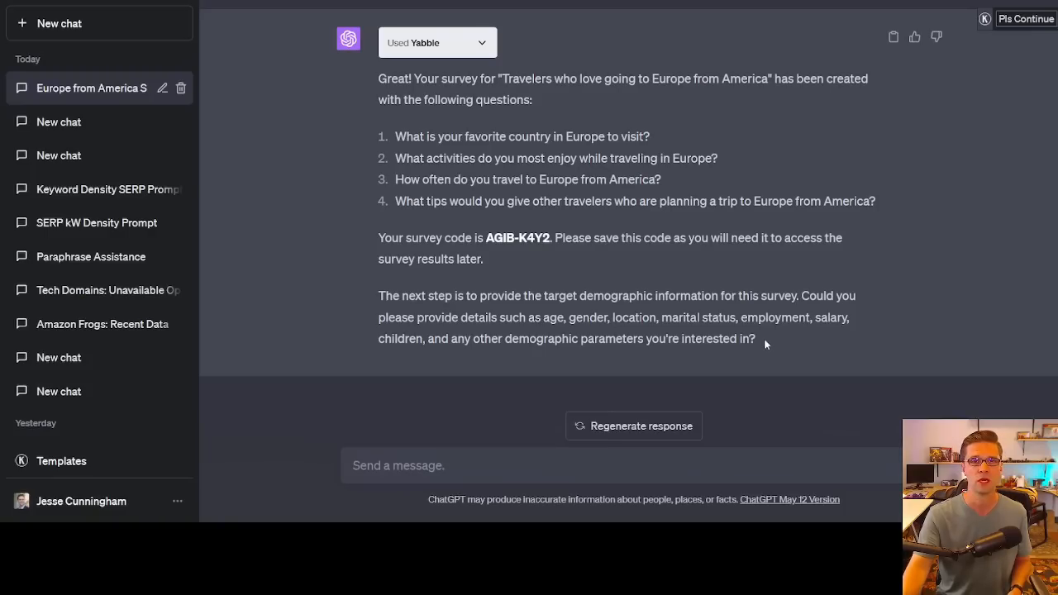